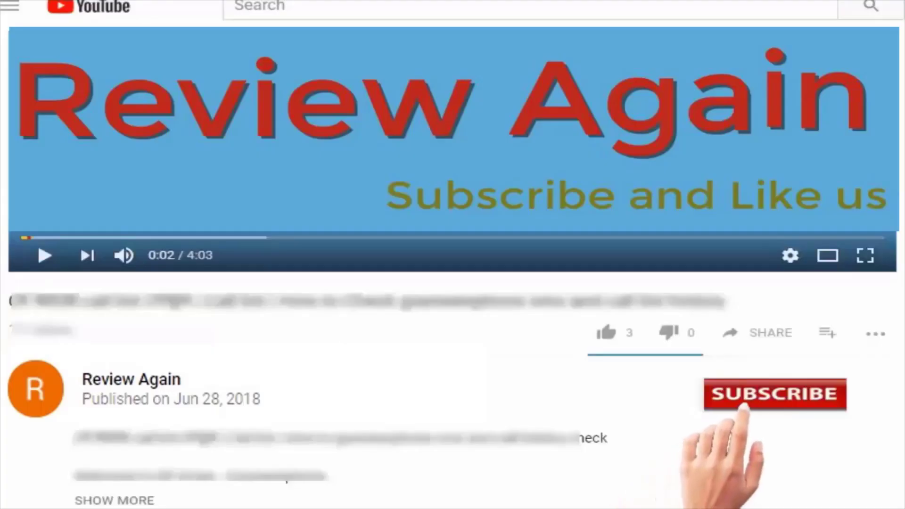
Step: Go from the dashboard to Appearance > Themes and on to the Add Themes page
left_click(774, 394)
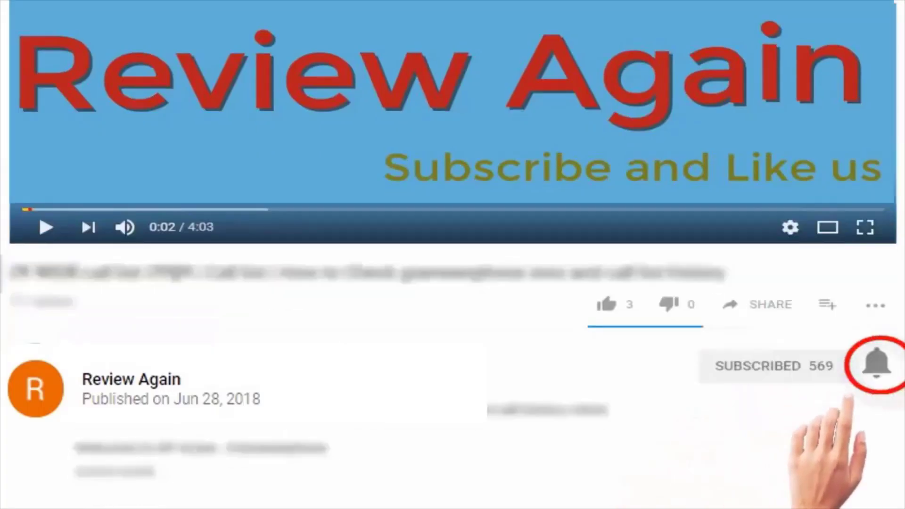
left_click(876, 366)
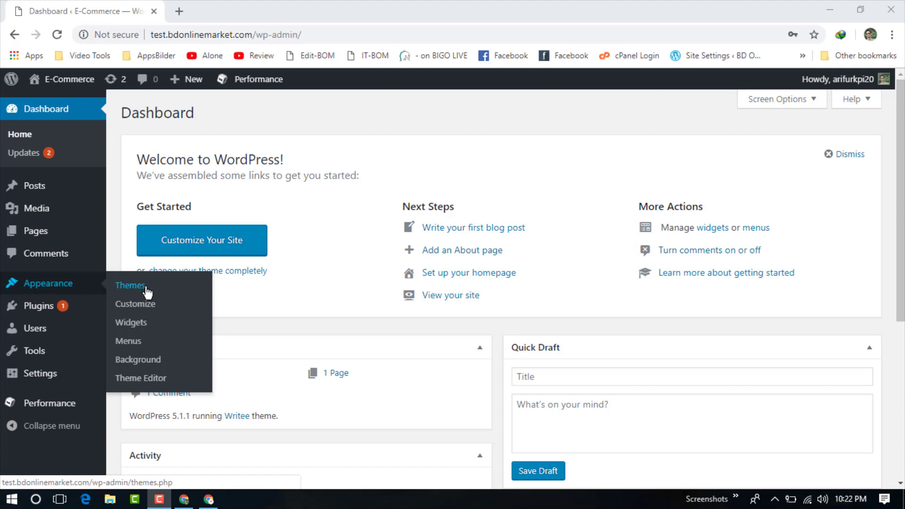
mouse_move(141, 291)
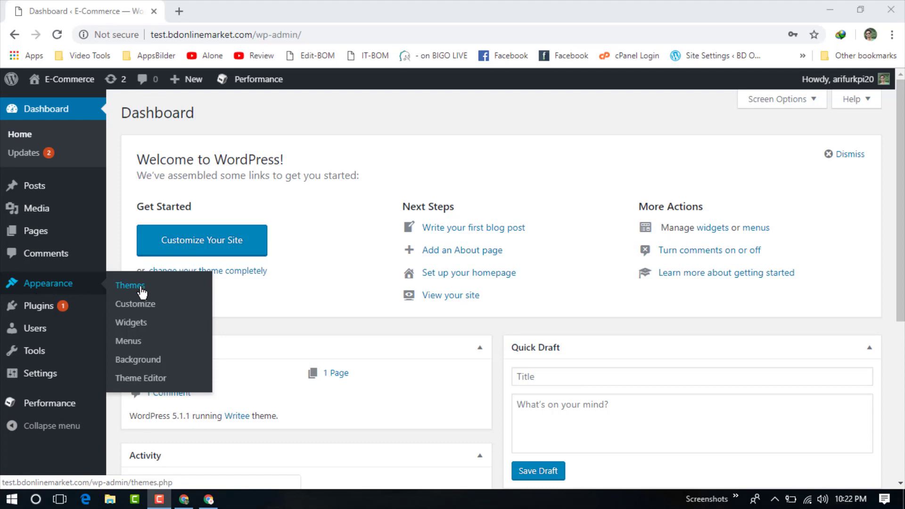
left_click(130, 285)
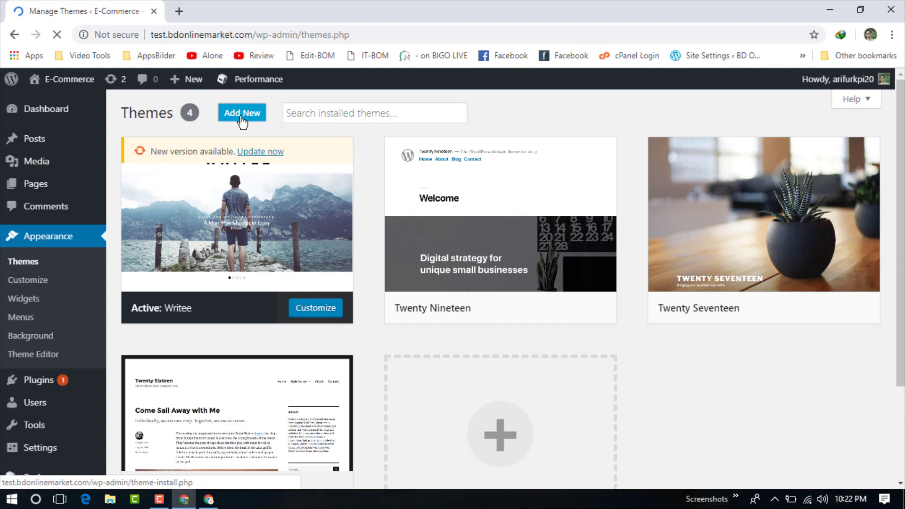
left_click(242, 112)
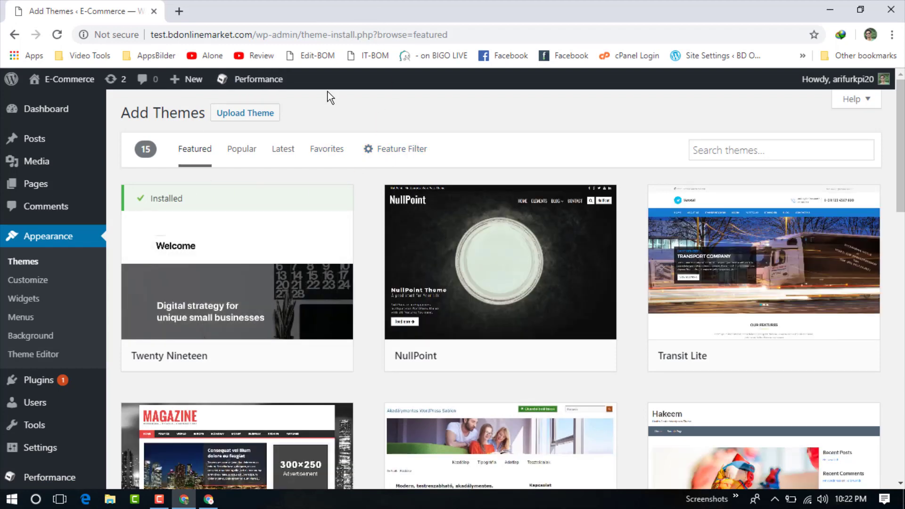
mouse_move(212, 55)
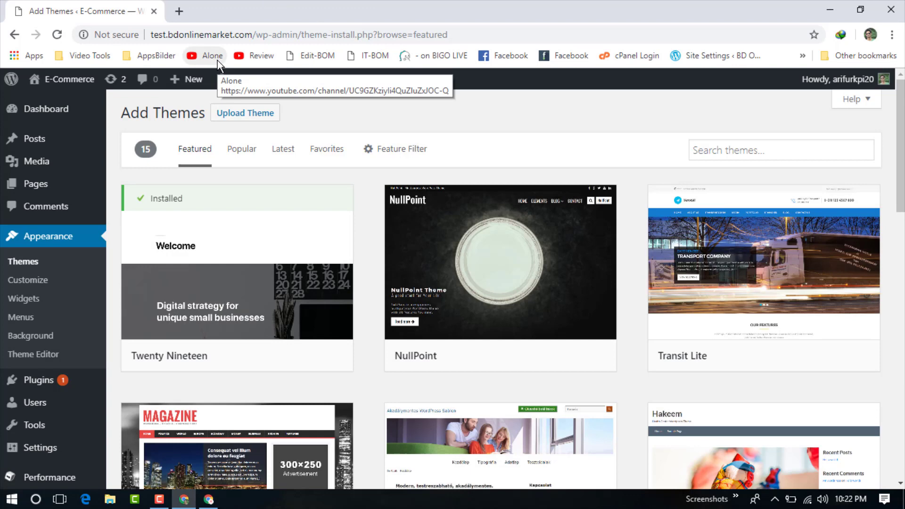
Step: Load the SW Revo demo storefront on demo.wpthemego.com in a new tab and scroll its home page
left_click(338, 11)
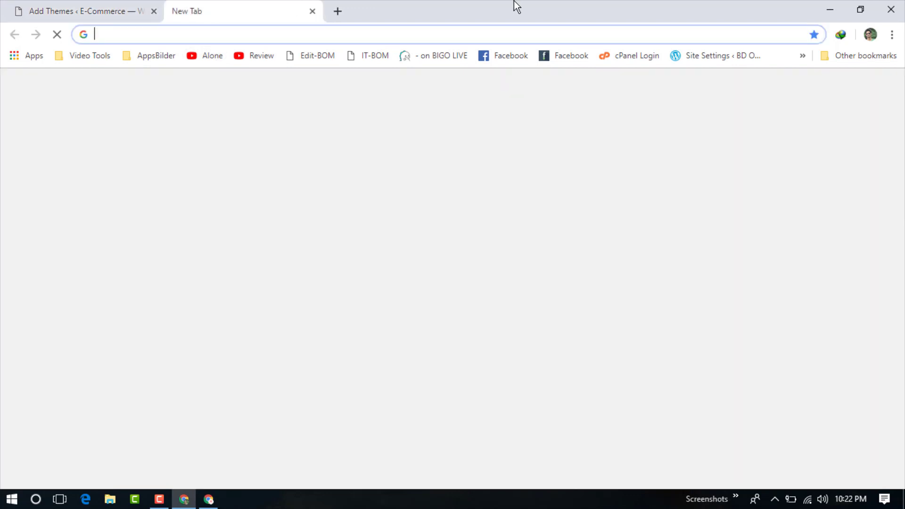
type("revo/")
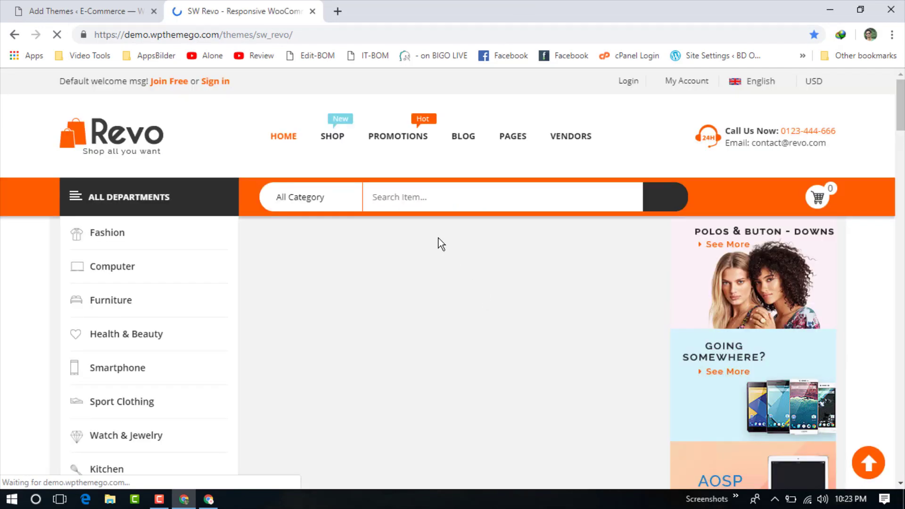
scroll("down", 3)
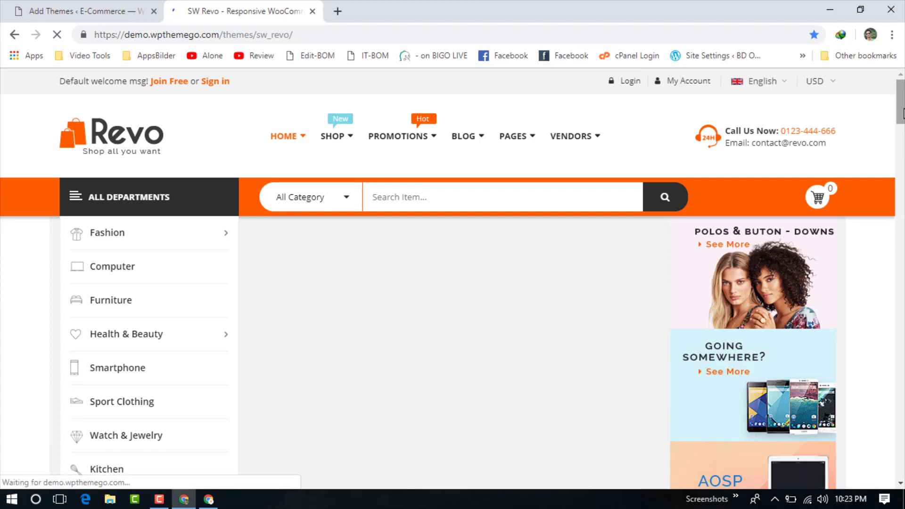
scroll("down", 3)
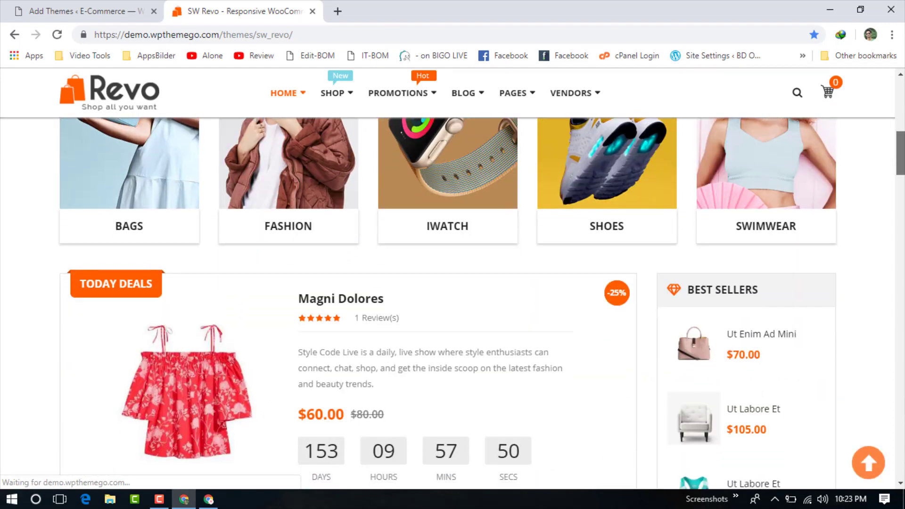
scroll("down", 3)
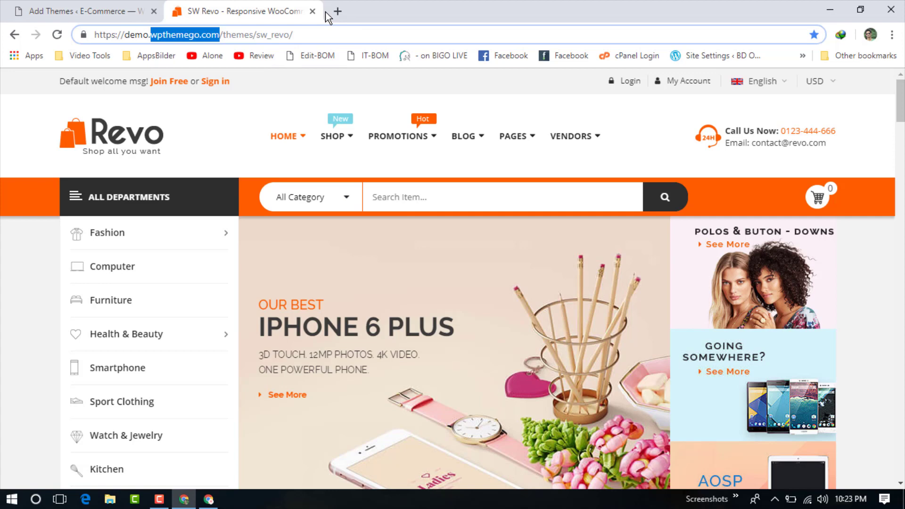
Step: Load wpthemego.com in a new tab and search the marketplace for 'revo'
left_click(337, 11)
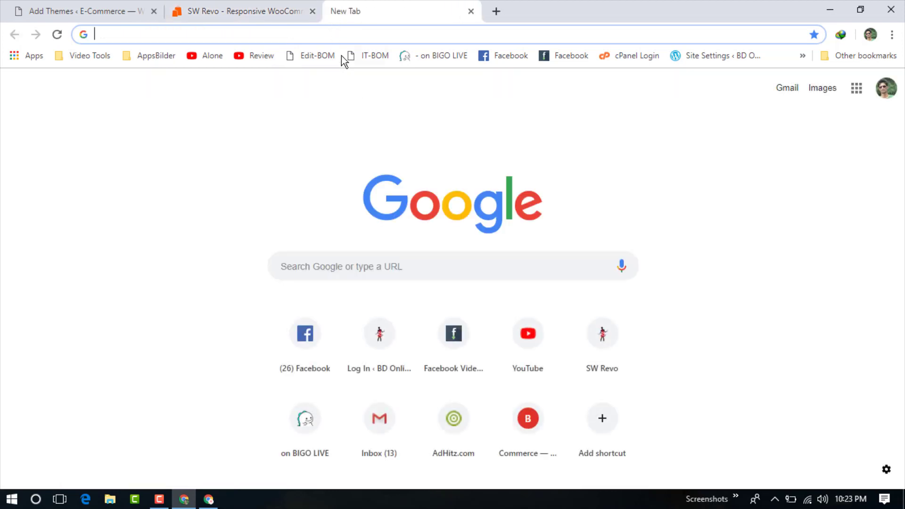
type("https://wpthemego.com")
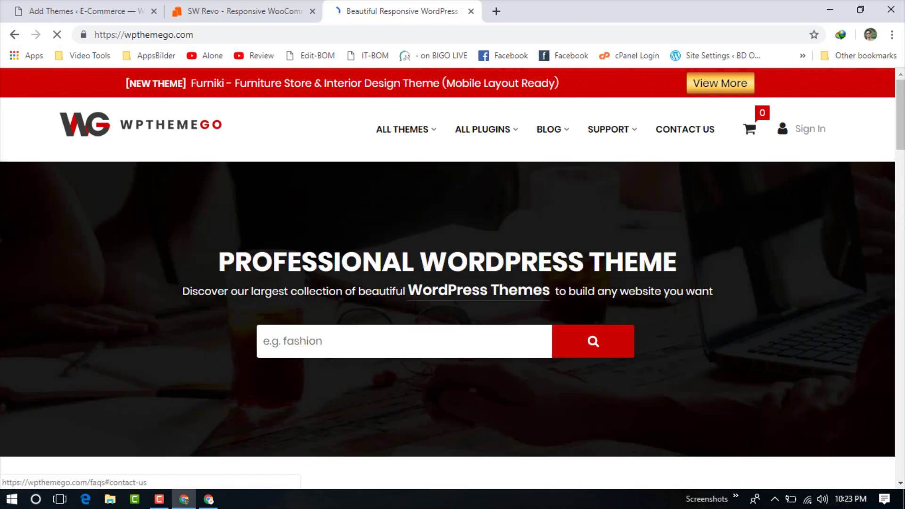
left_click(404, 341)
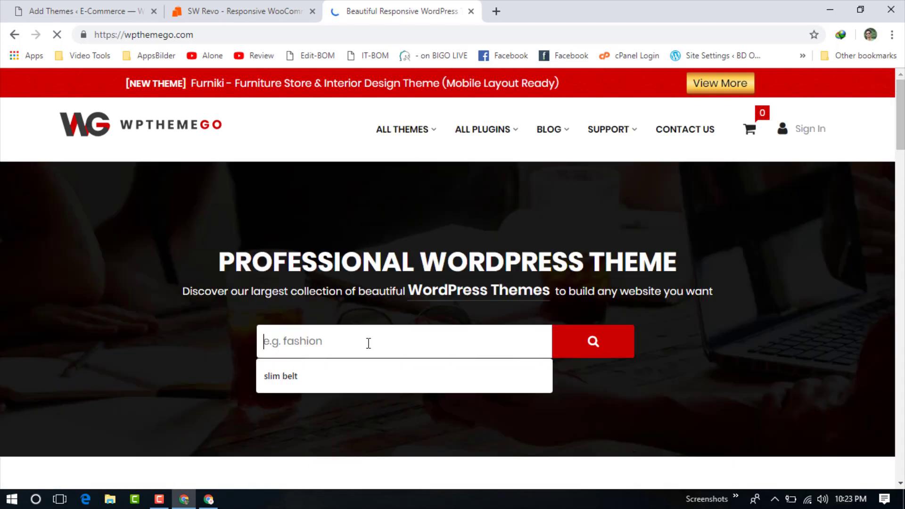
type("revo")
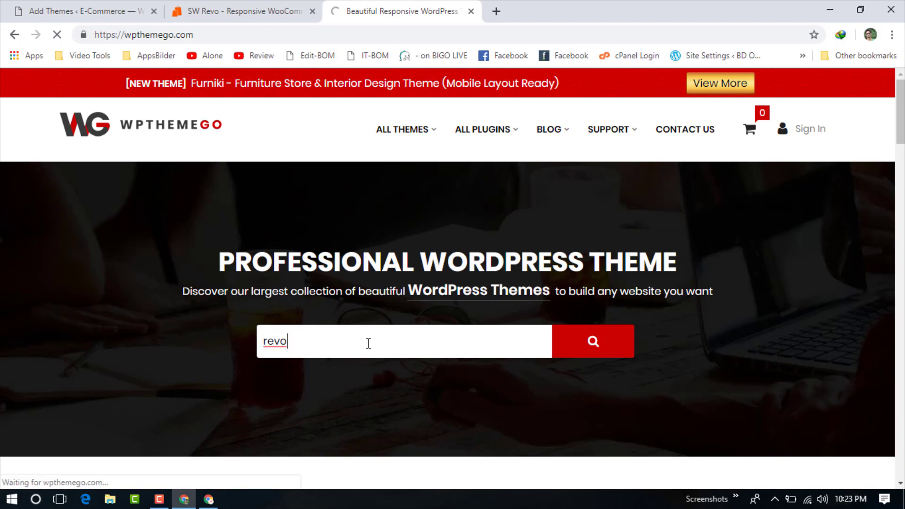
left_click(592, 341)
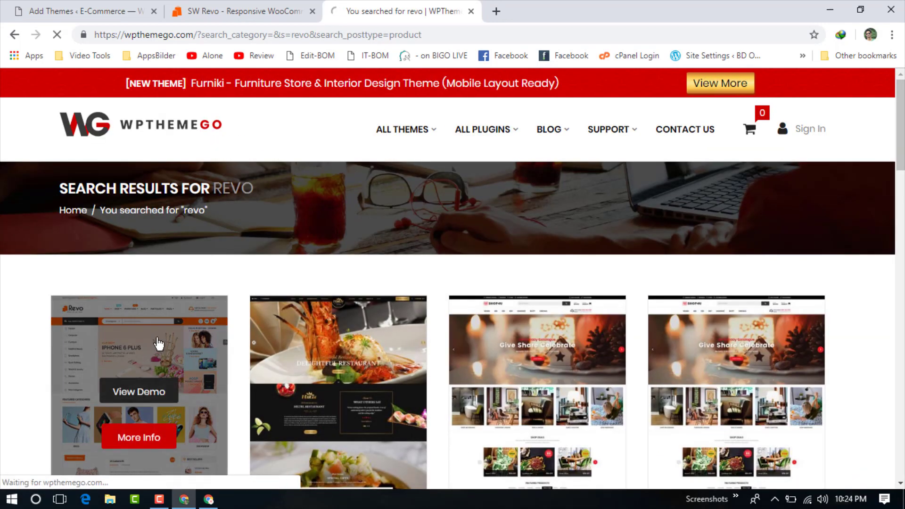
Step: View the Revo theme's product page with its $69.00 price, glancing back at the demo storefront
left_click(139, 437)
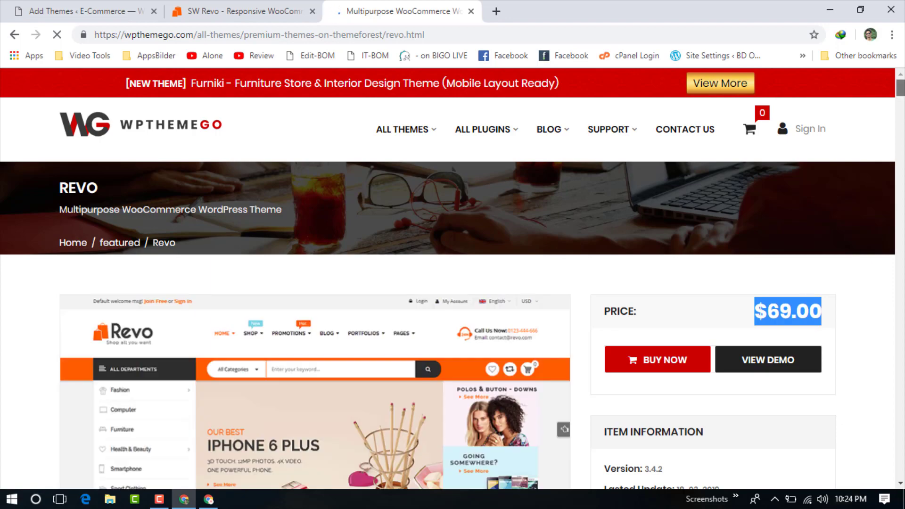
scroll("down", 3)
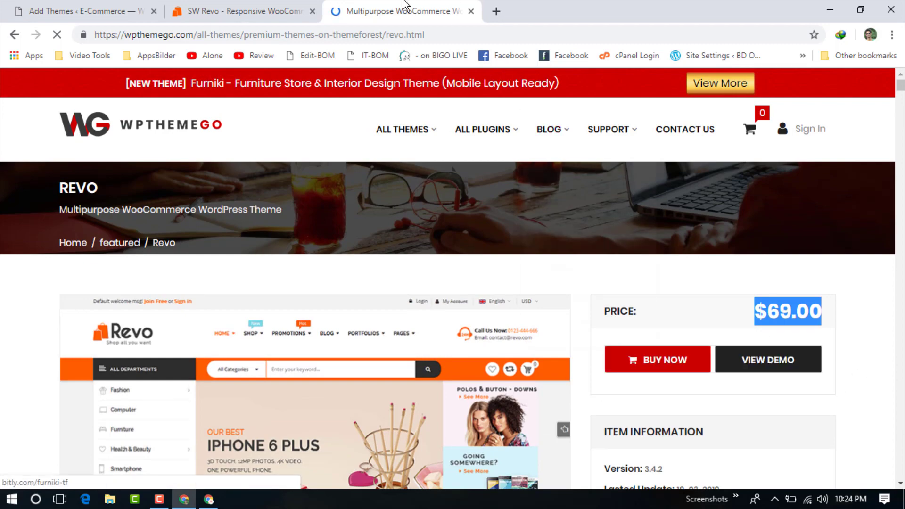
left_click(242, 11)
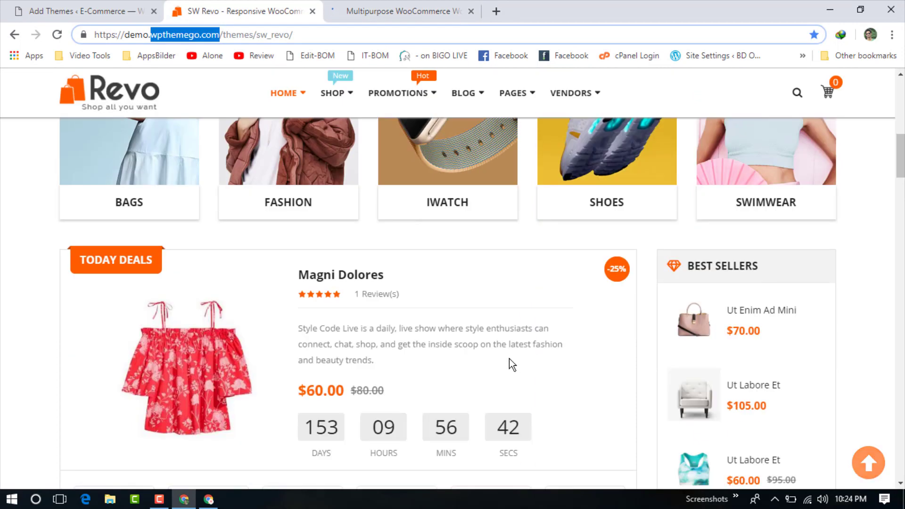
left_click(404, 12)
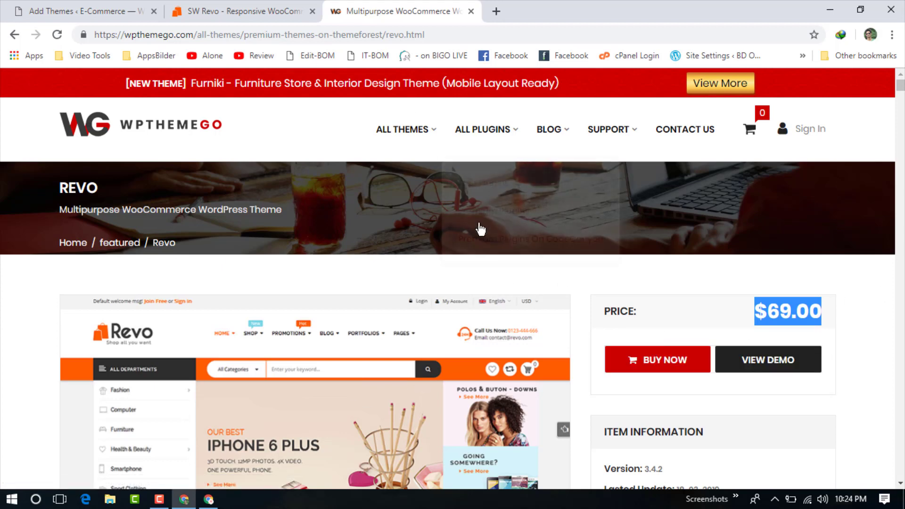
mouse_move(343, 159)
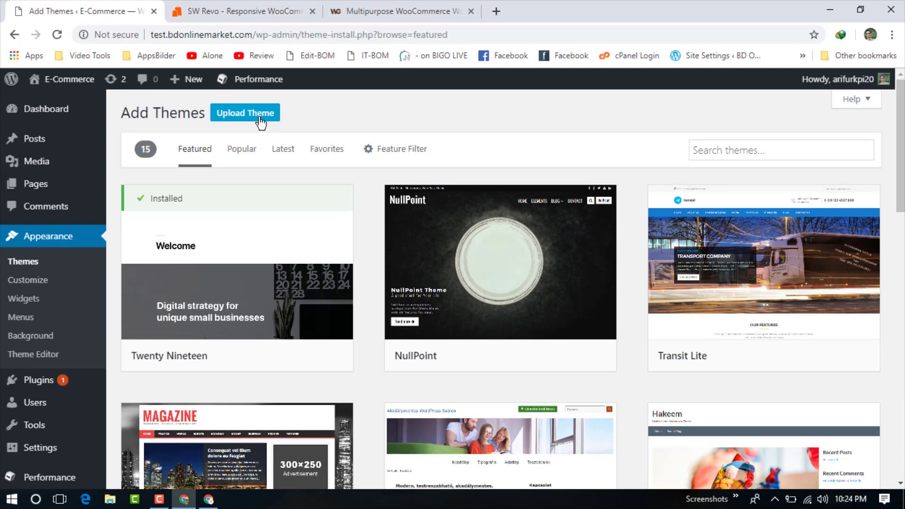
Step: Choose sw_revo_theme_v2.3.0.zip from Downloads > Revo as the theme upload file
left_click(245, 112)
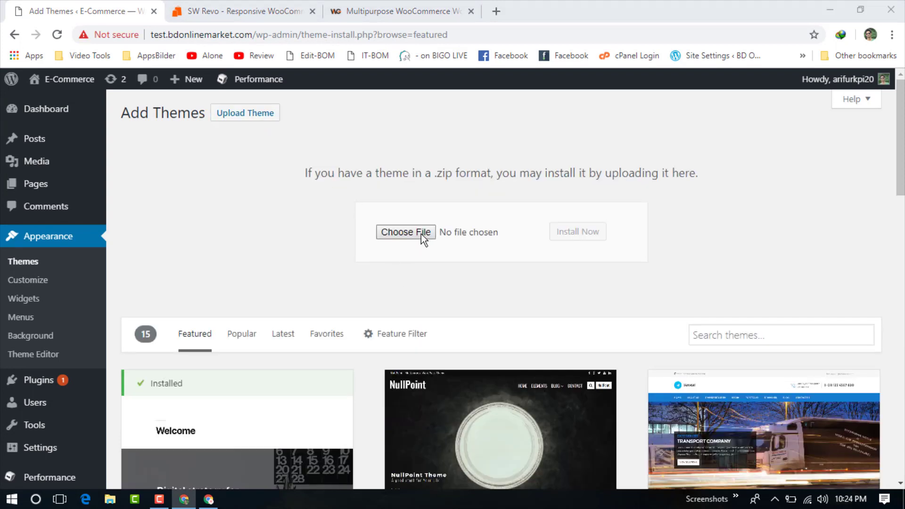
left_click(405, 232)
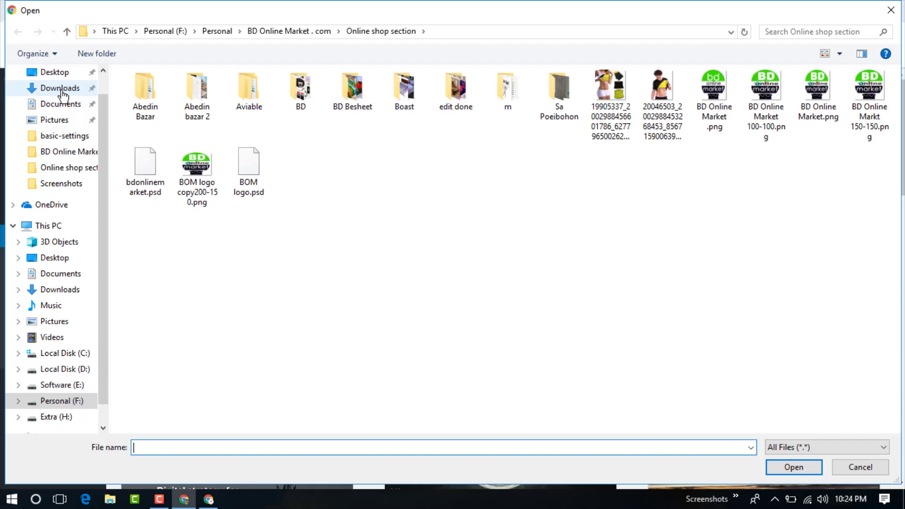
left_click(59, 88)
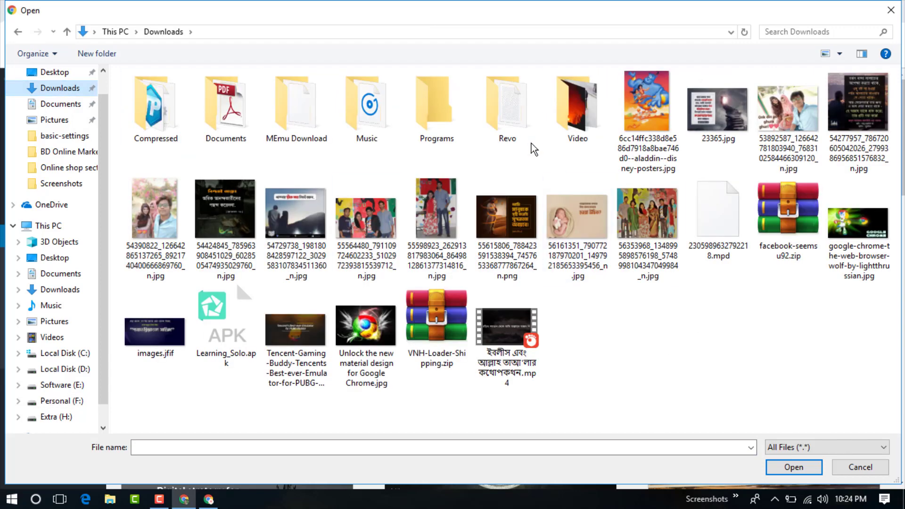
double_click(506, 104)
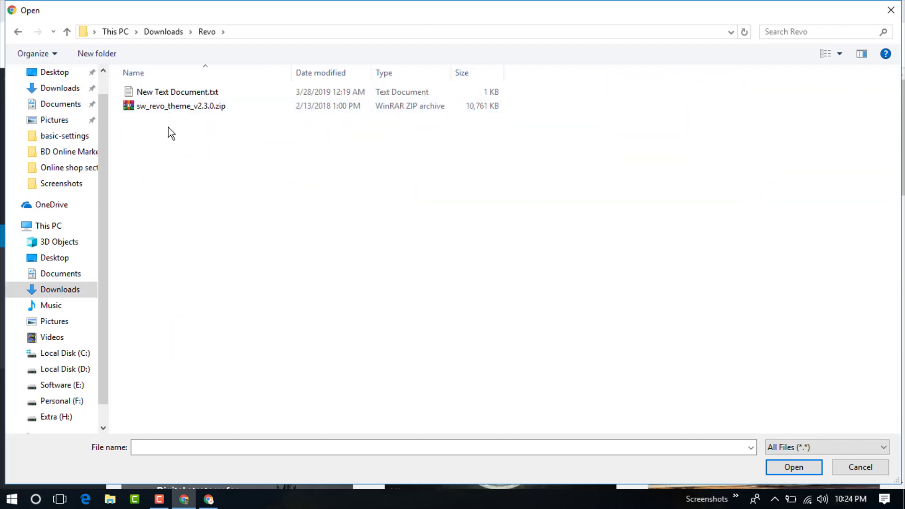
left_click(179, 106)
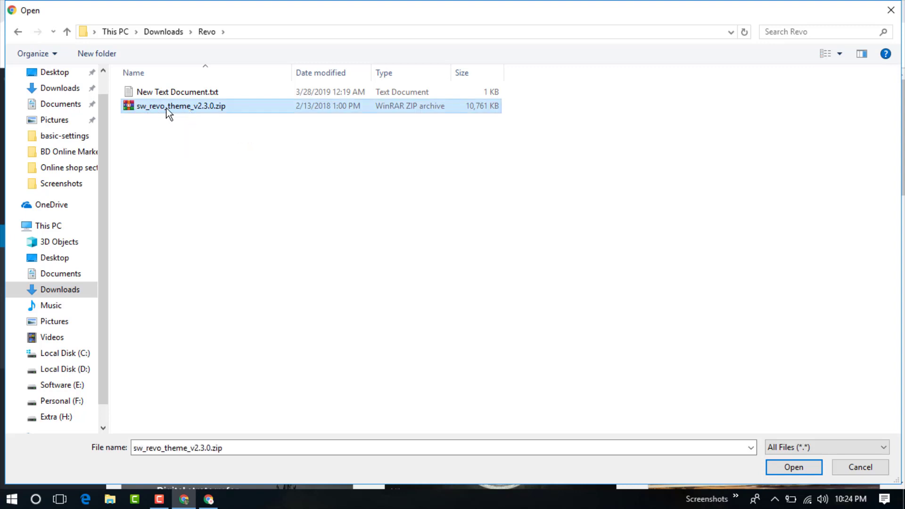
left_click(793, 466)
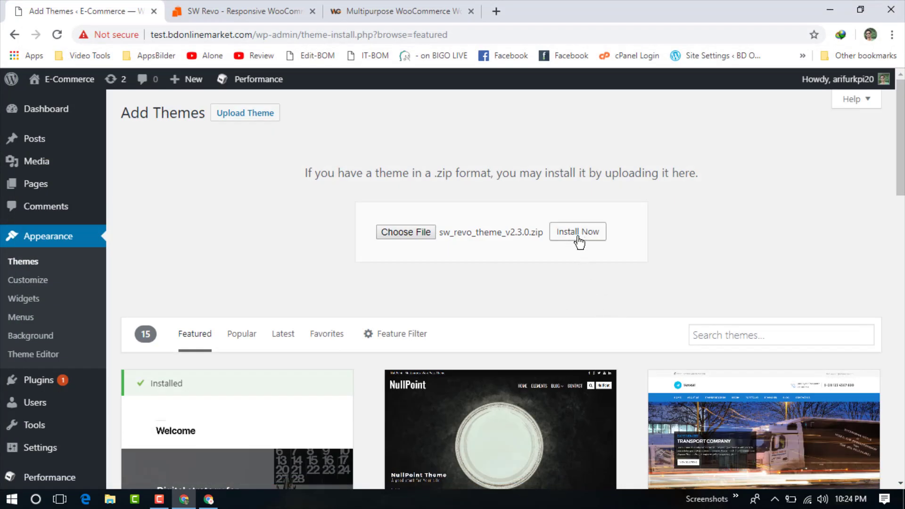
Step: Install the uploaded Revo theme package and close the WPThemeGo product tab meanwhile
left_click(577, 232)
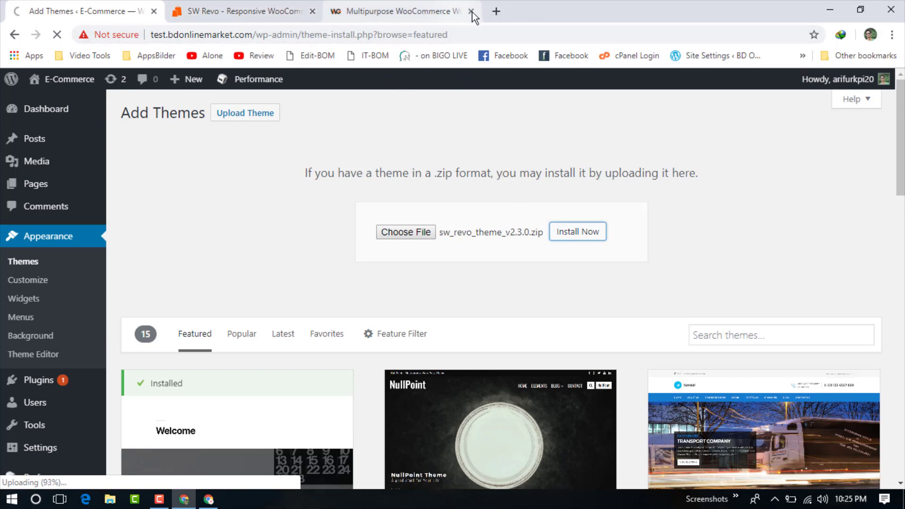
left_click(471, 11)
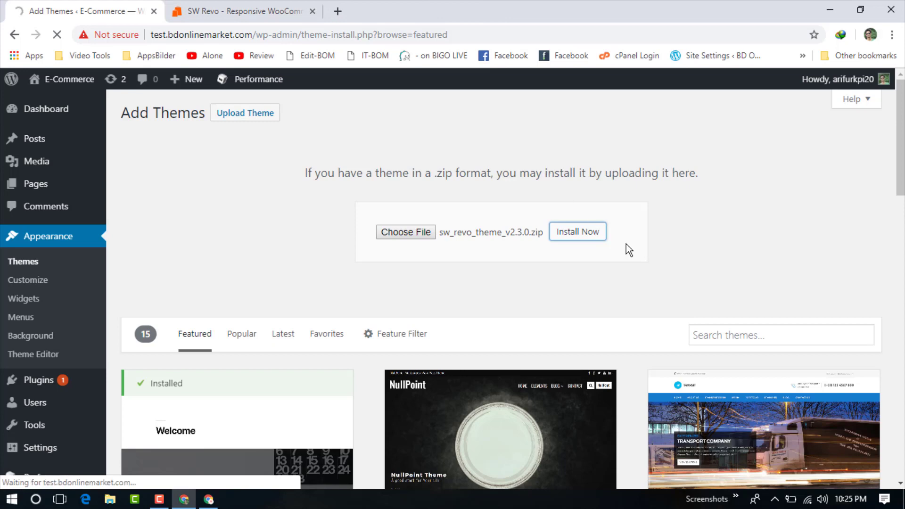
left_click(577, 232)
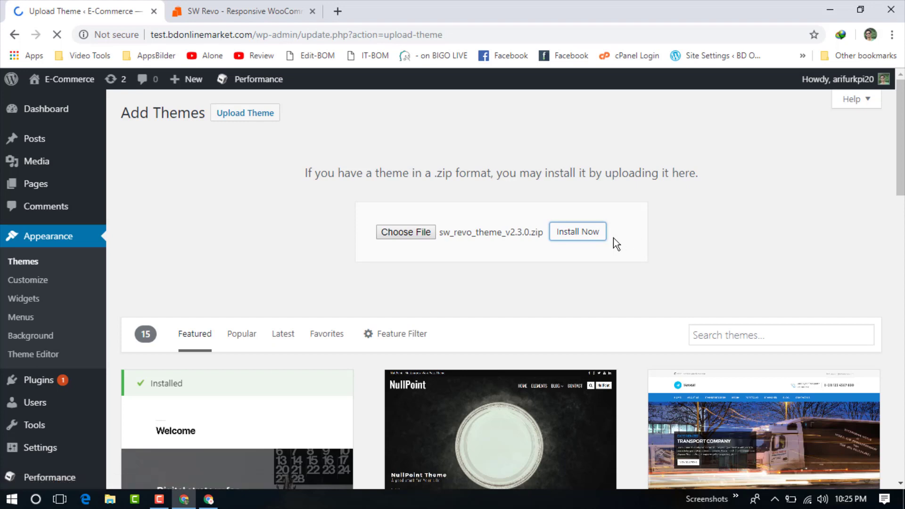
left_click(577, 231)
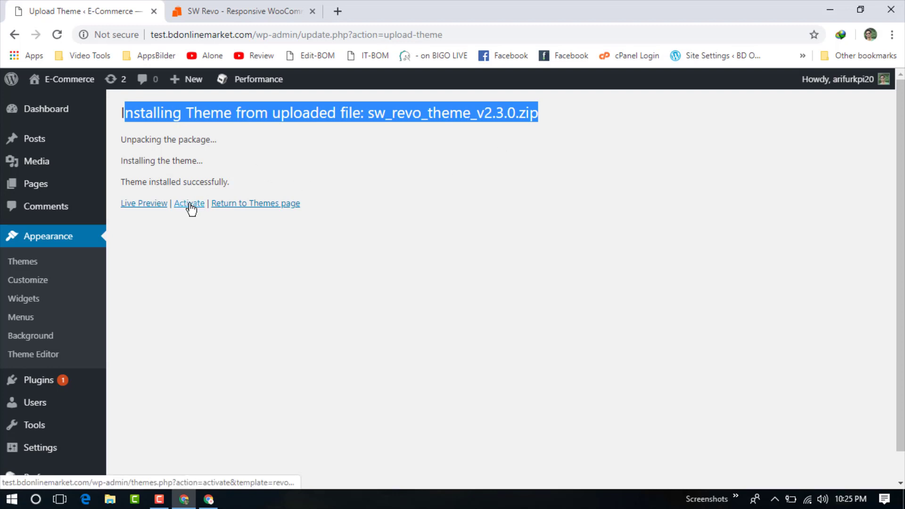
Step: Activate the Revo theme and review its required-plugins notice on the Themes page
left_click(188, 204)
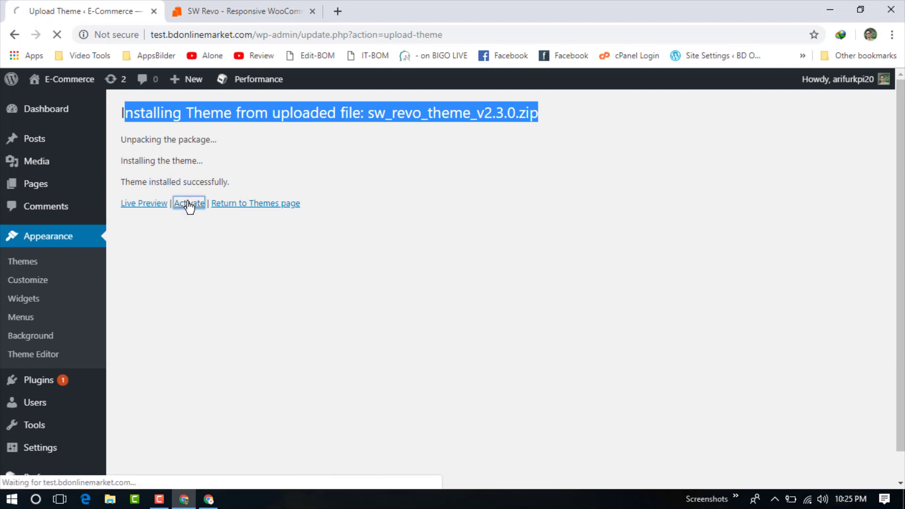
left_click(188, 203)
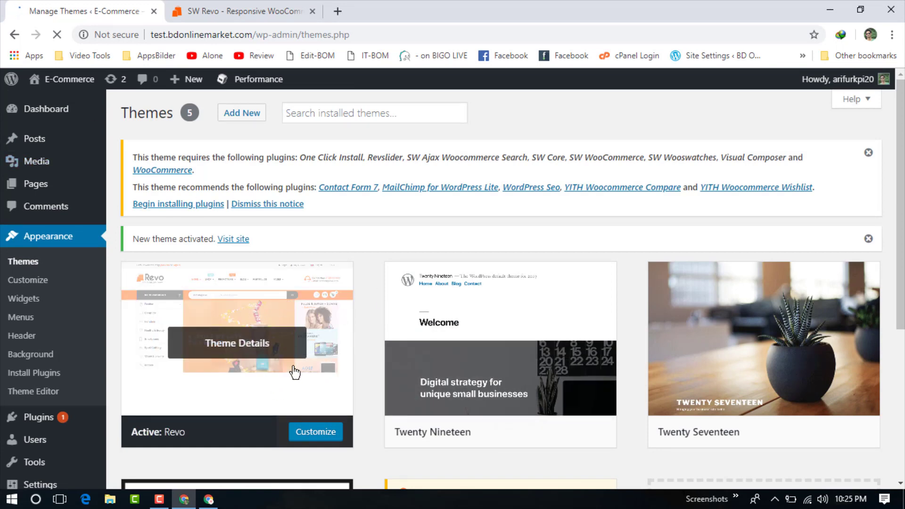
scroll("down", 3)
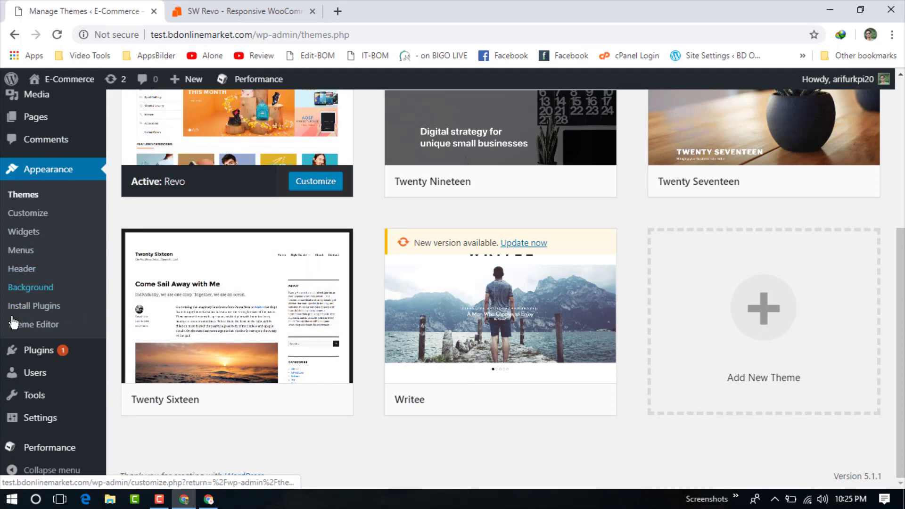
Step: Show the Install Required Plugins list of 13 not-yet-installed theme plugins
left_click(34, 305)
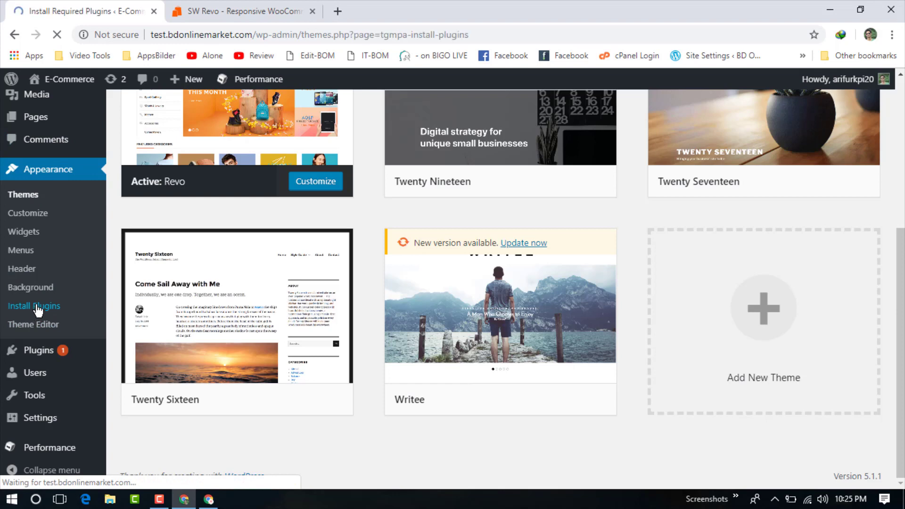
left_click(34, 305)
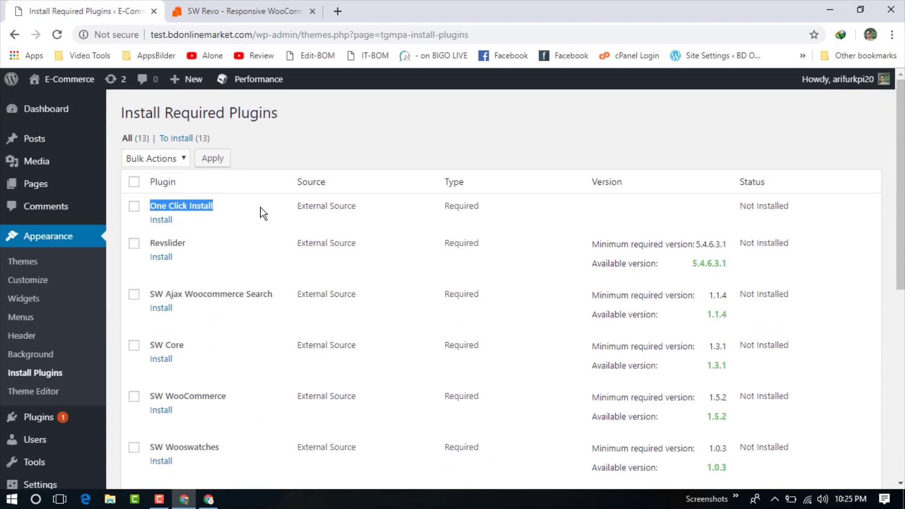
scroll("down", 3)
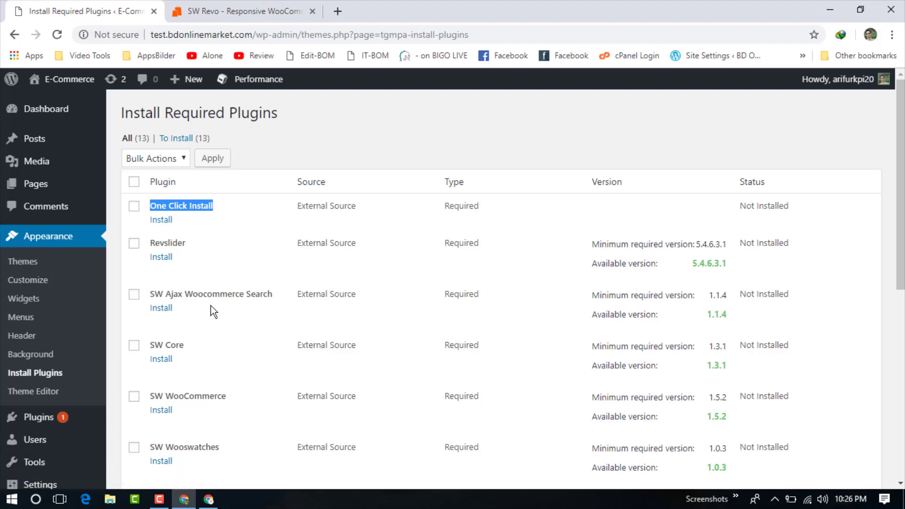
scroll("down", 3)
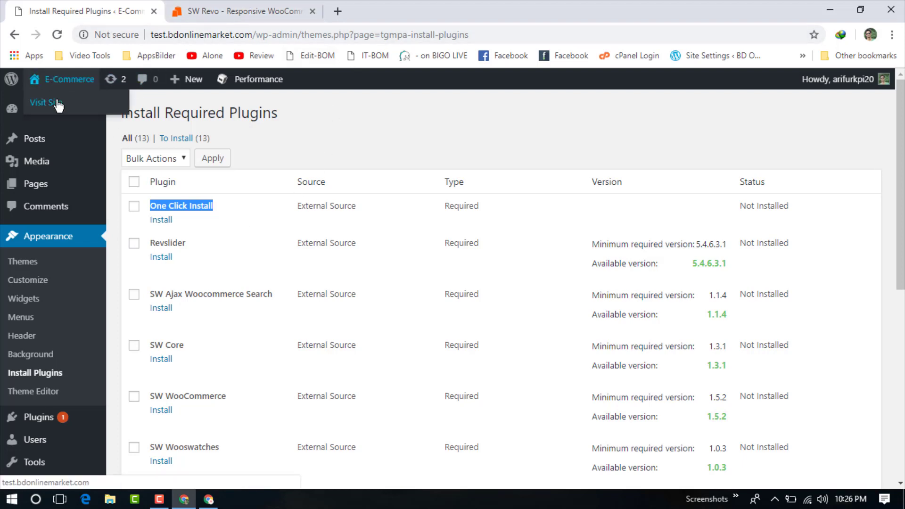
Step: View the live Revo-styled site with its latest posts in a new tab
left_click(44, 102)
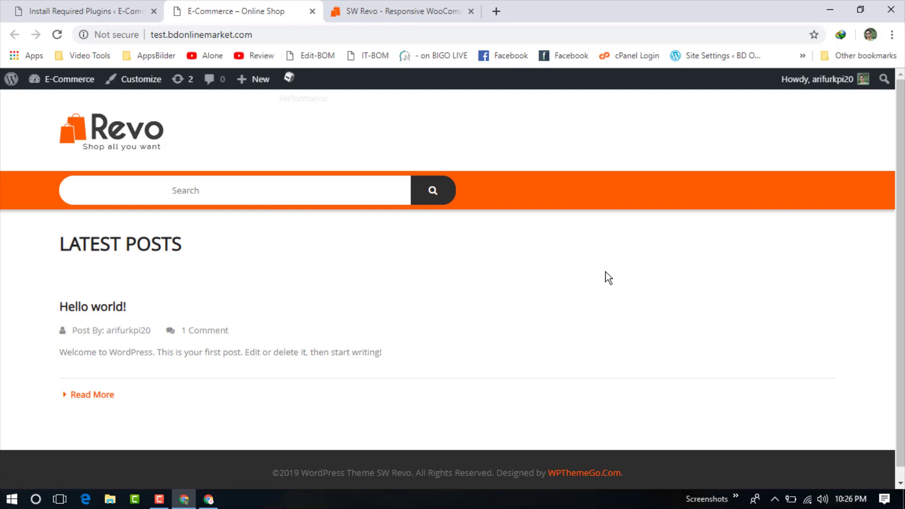
mouse_move(668, 279)
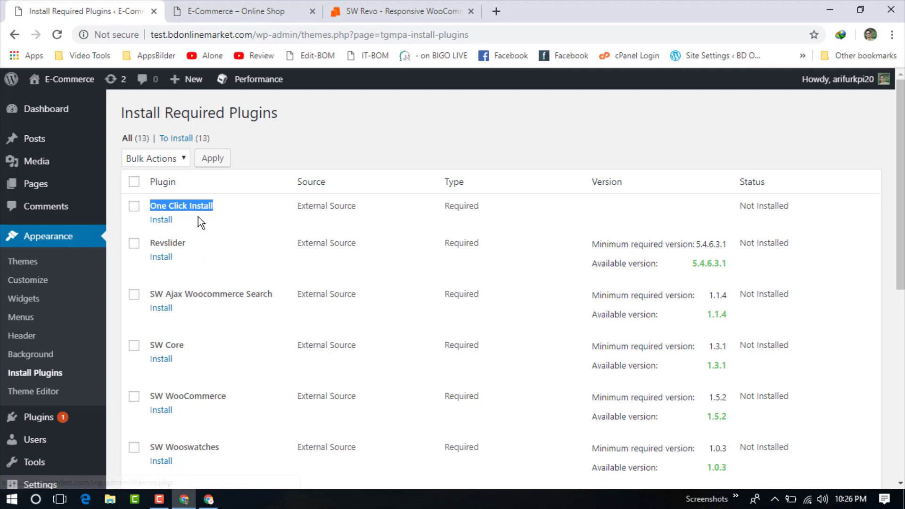
Step: Try installing One Click Install; after 'Download failed. Not Found', return to the required plugins list
left_click(161, 219)
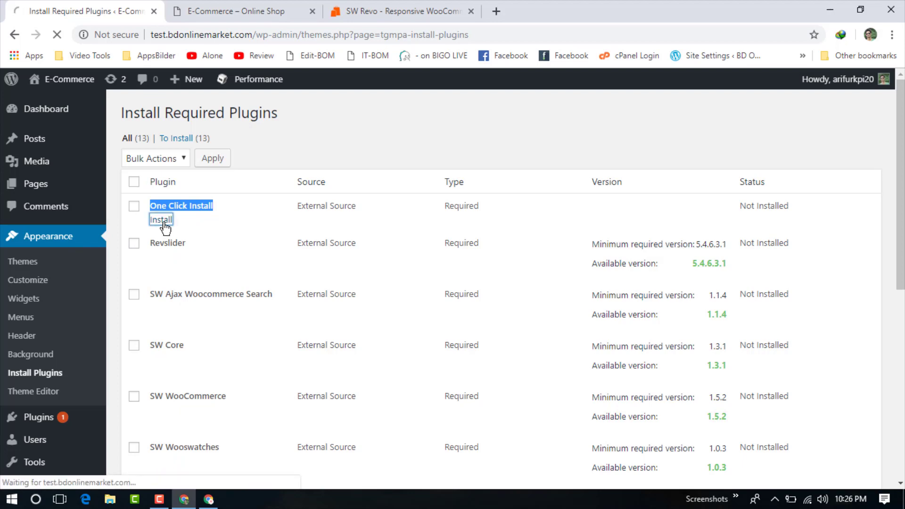
left_click(161, 219)
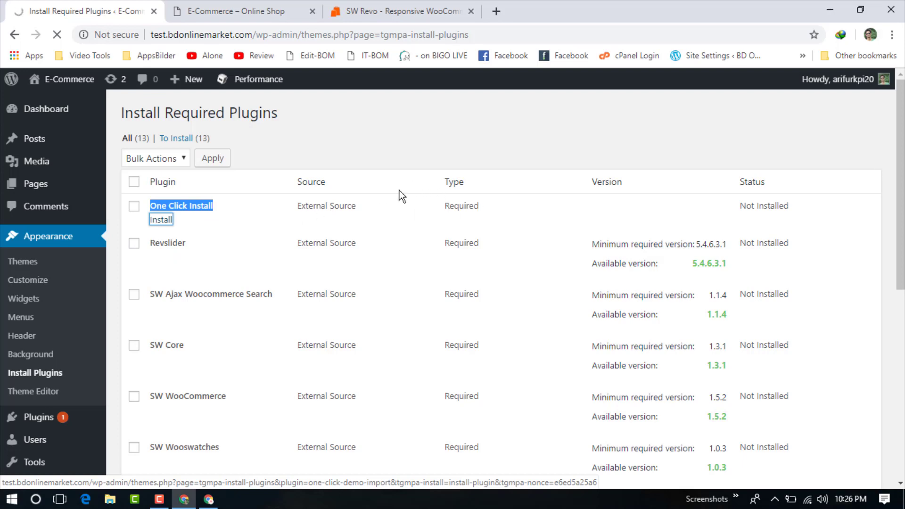
left_click(162, 219)
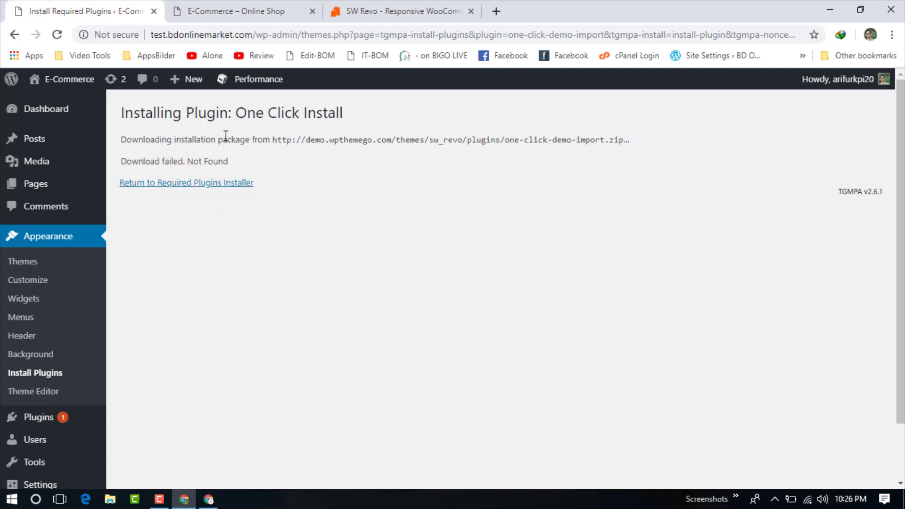
mouse_move(543, 189)
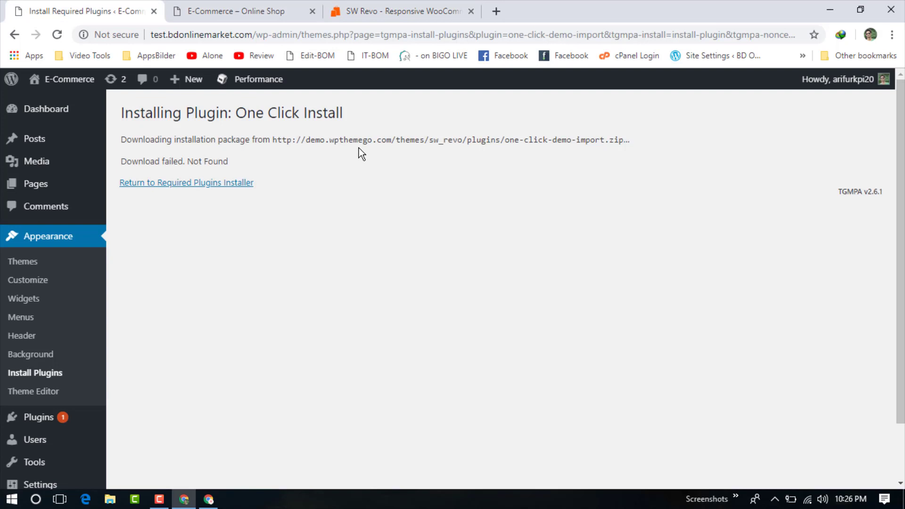
mouse_move(201, 128)
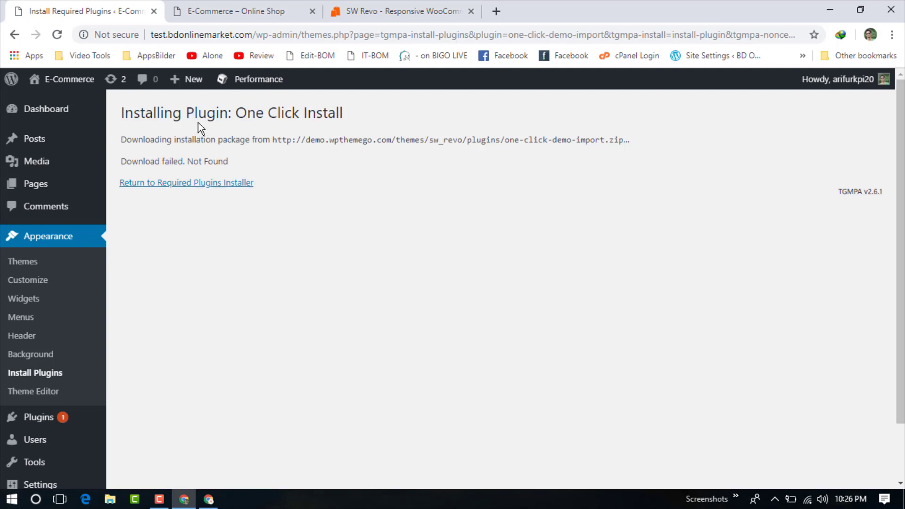
mouse_move(404, 190)
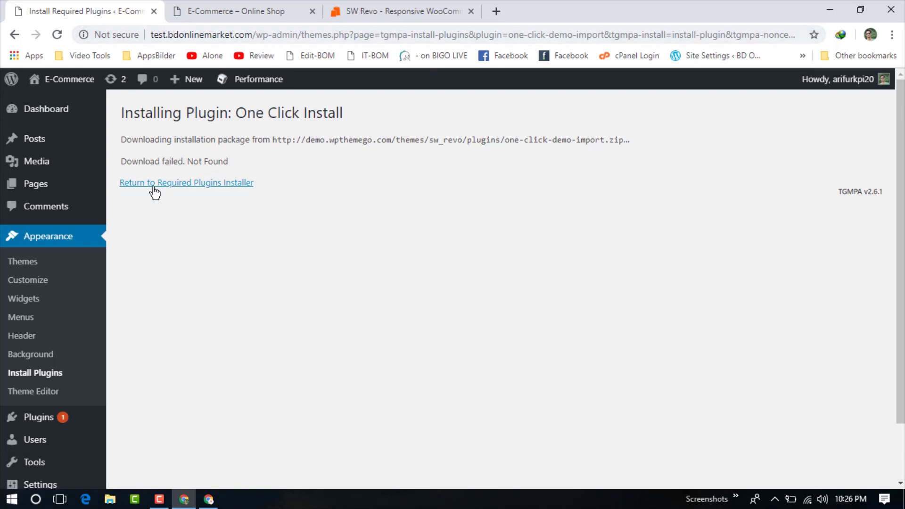
left_click(186, 182)
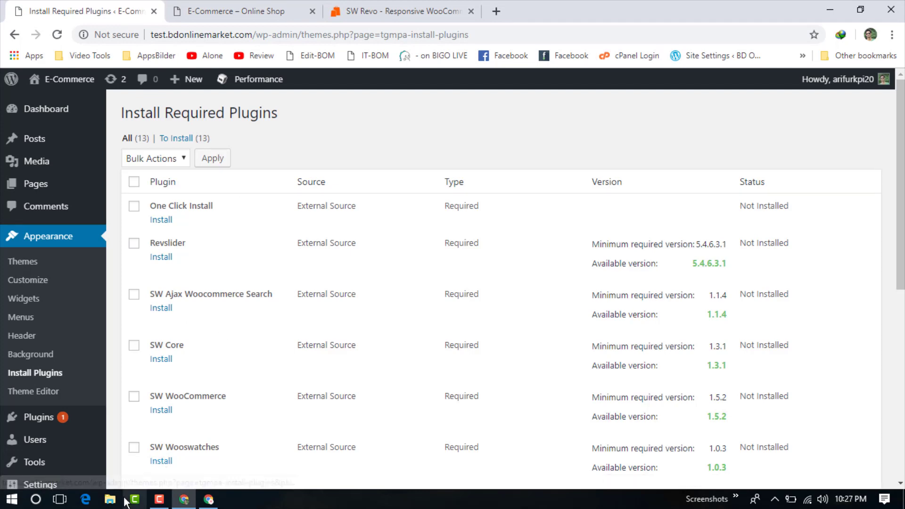
Step: Browse the Revo package in Downloads through its text note, doc and code folders
left_click(109, 499)
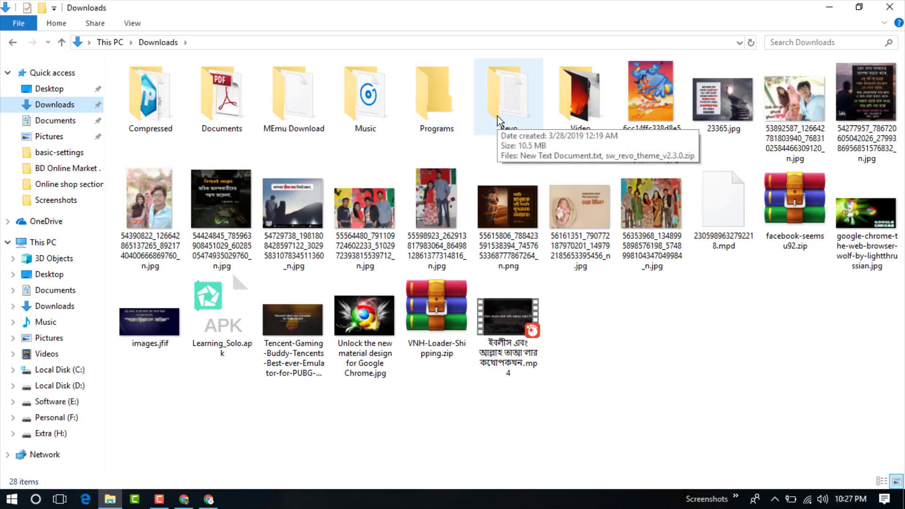
left_click(507, 95)
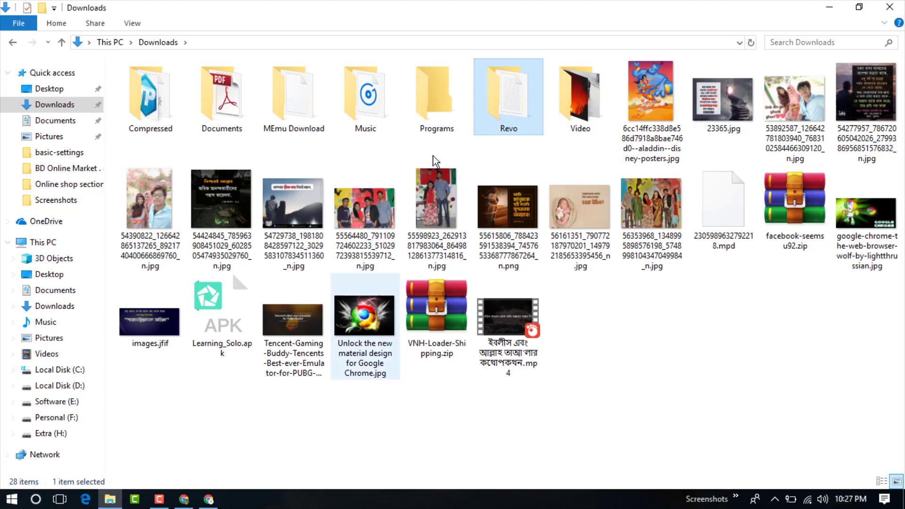
double_click(507, 95)
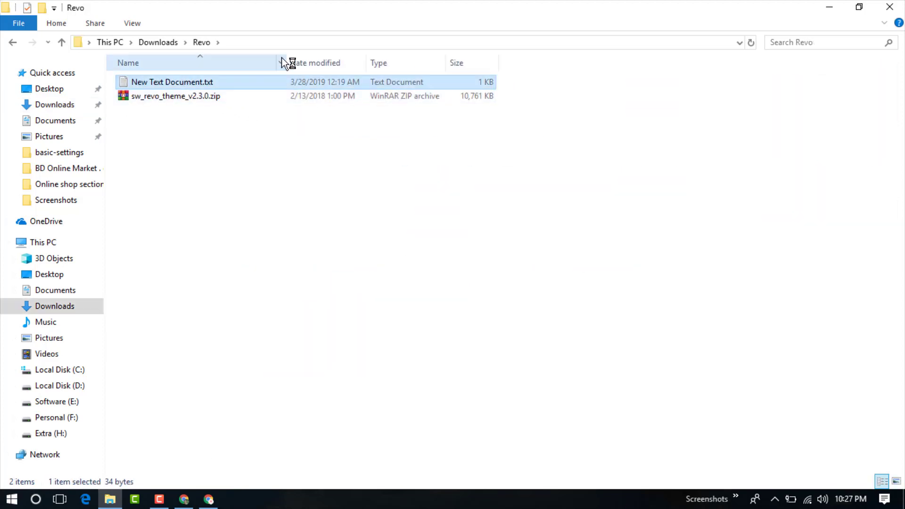
double_click(172, 81)
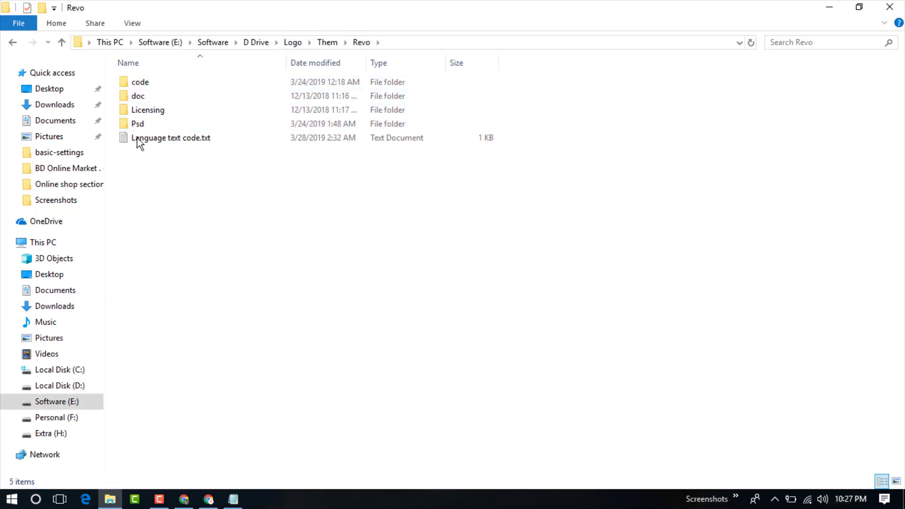
left_click(137, 96)
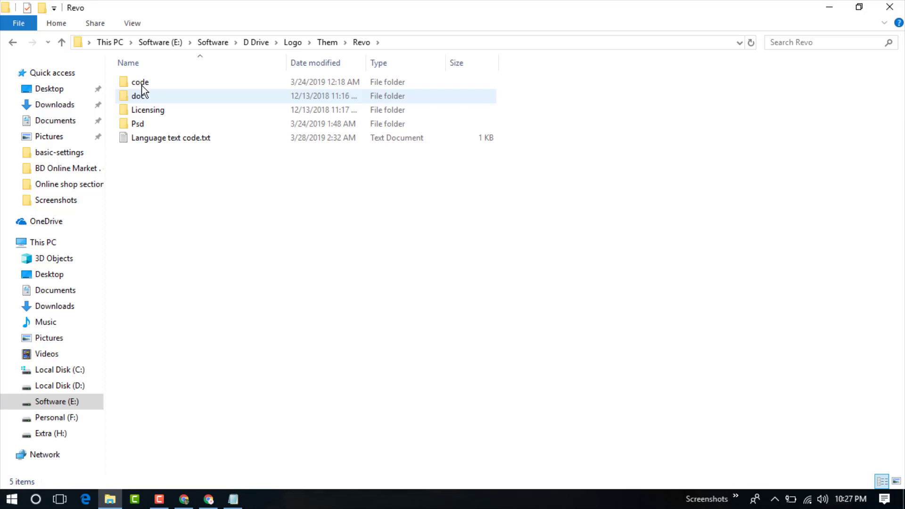
mouse_move(171, 137)
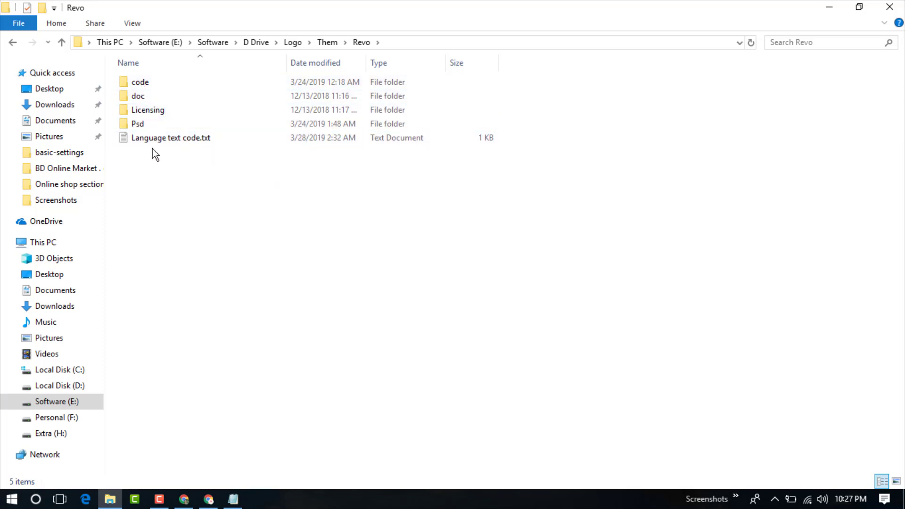
left_click(137, 96)
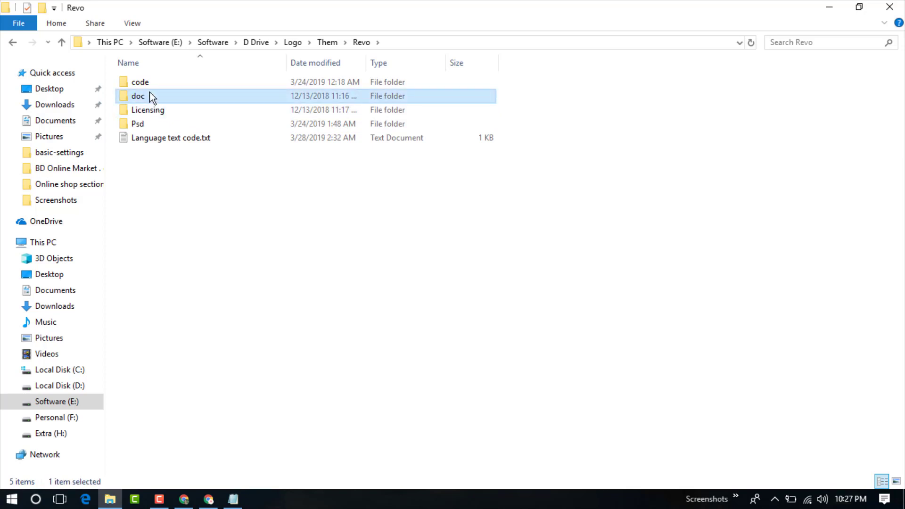
left_click(139, 81)
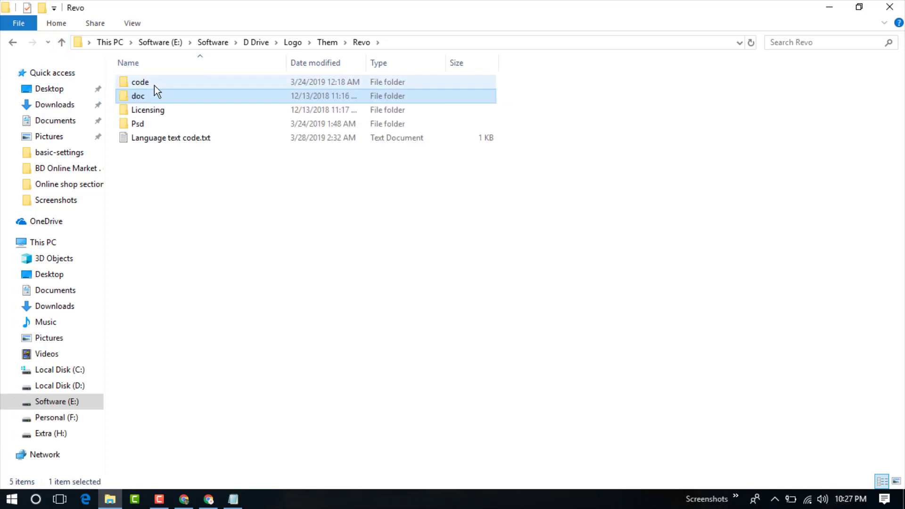
double_click(140, 81)
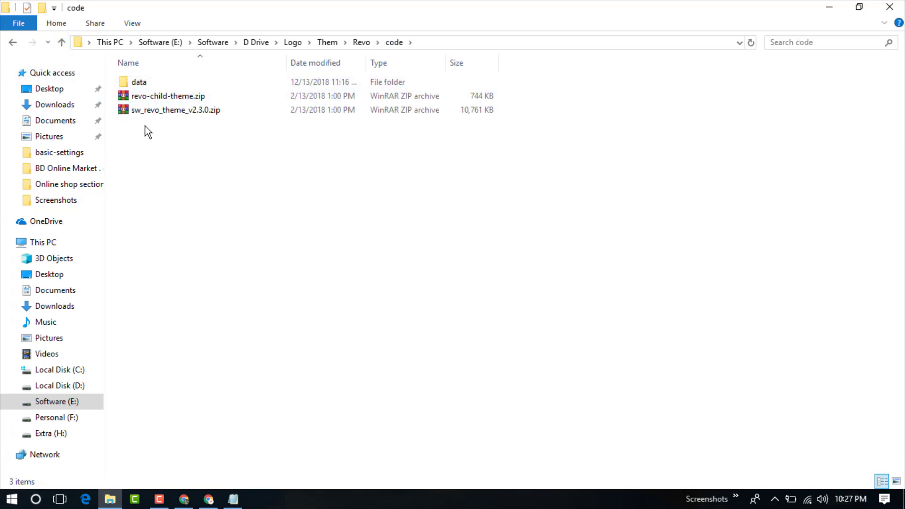
Step: Reach the data > plugins folder with seven bundled plugin zips, then switch back to WordPress admin
left_click(168, 96)
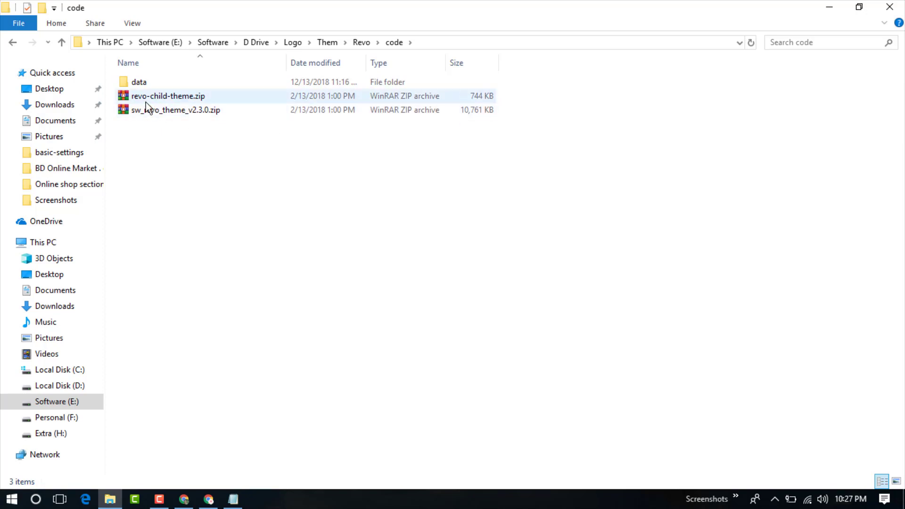
left_click(176, 109)
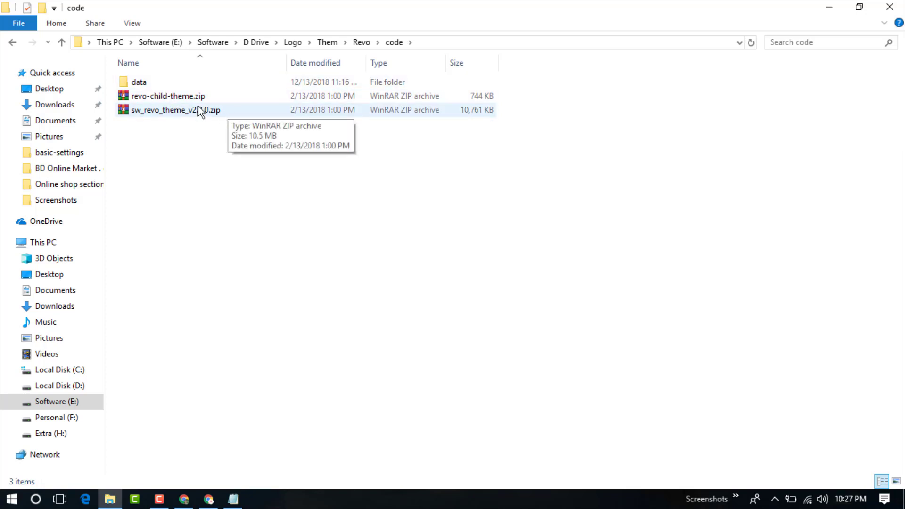
left_click(176, 109)
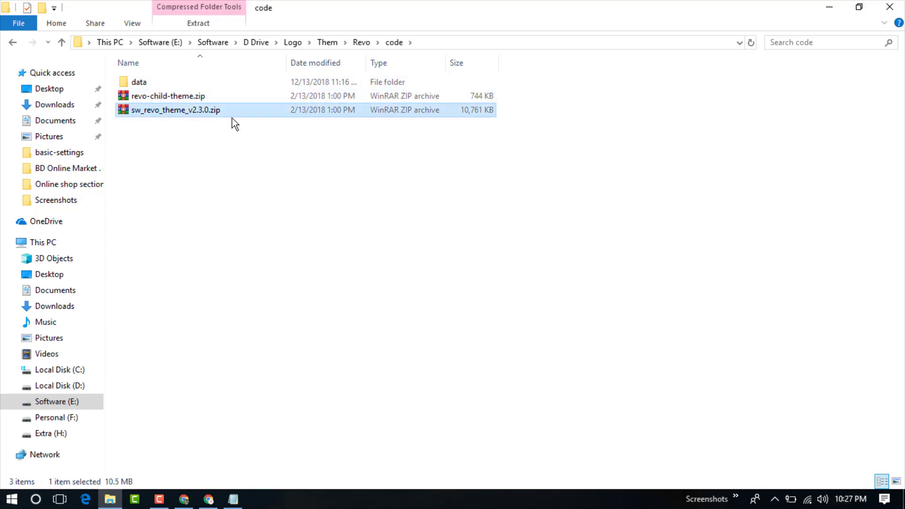
double_click(137, 81)
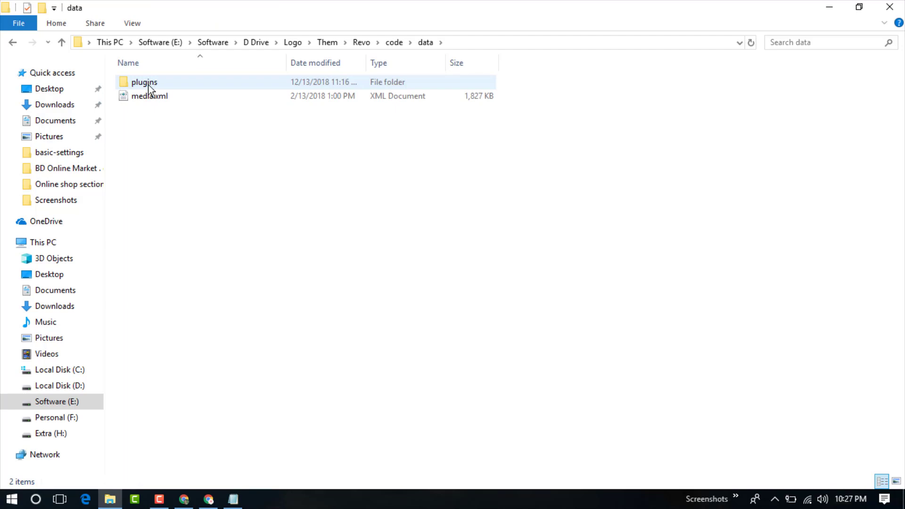
double_click(145, 81)
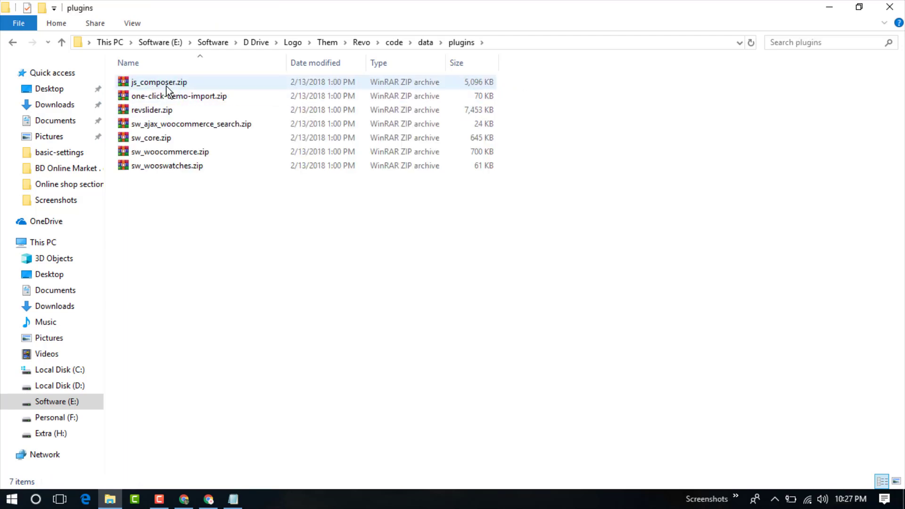
mouse_move(169, 82)
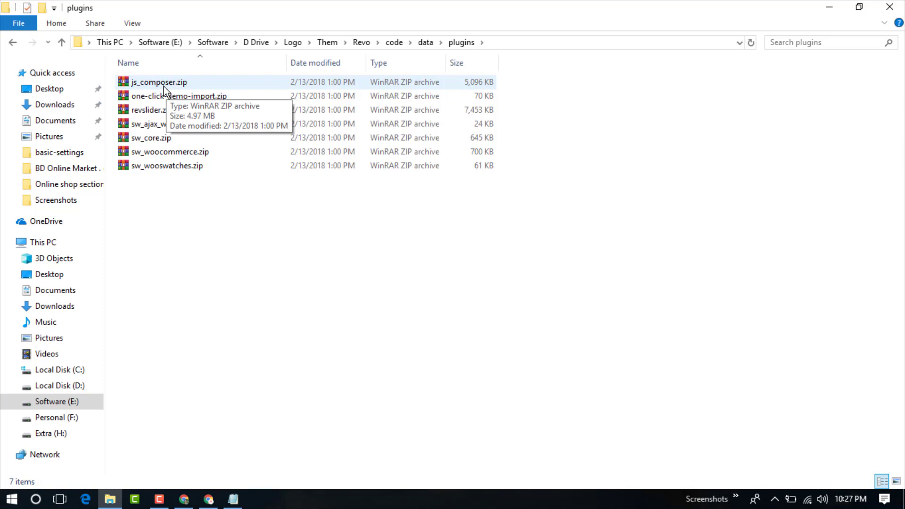
double_click(158, 82)
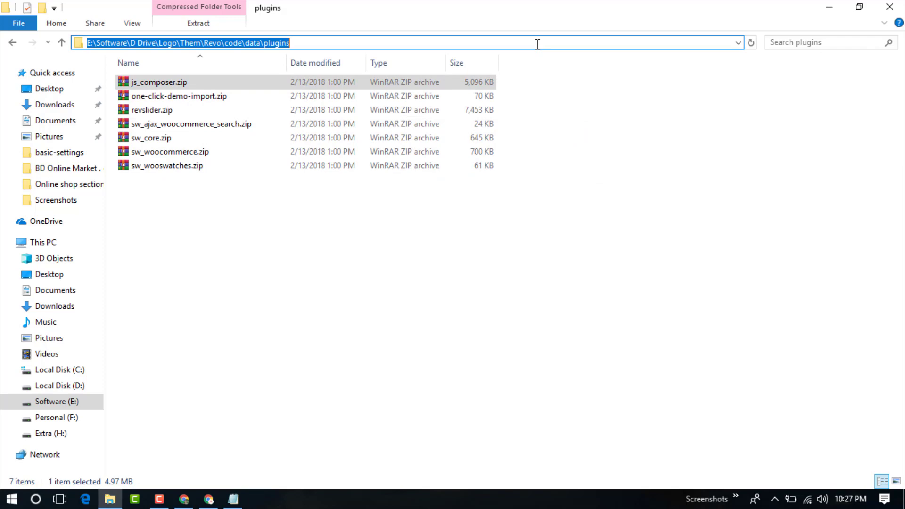
left_click(183, 498)
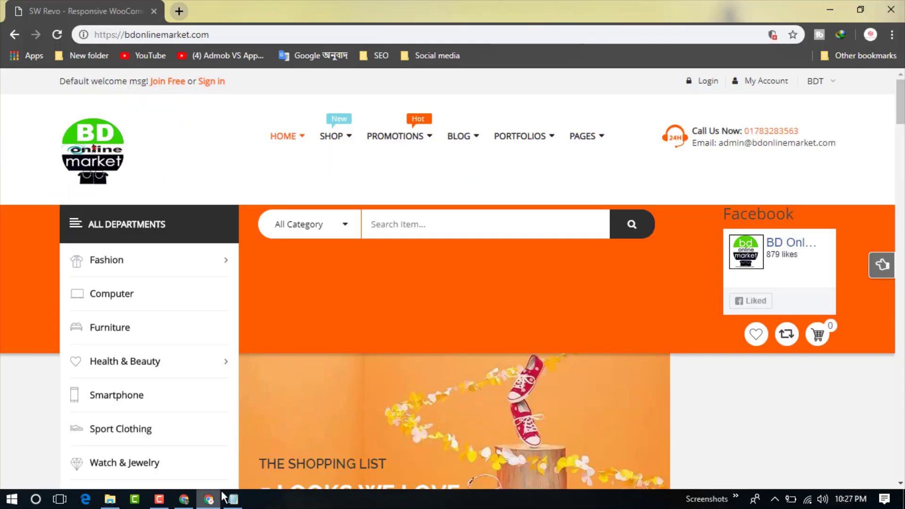
mouse_move(135, 462)
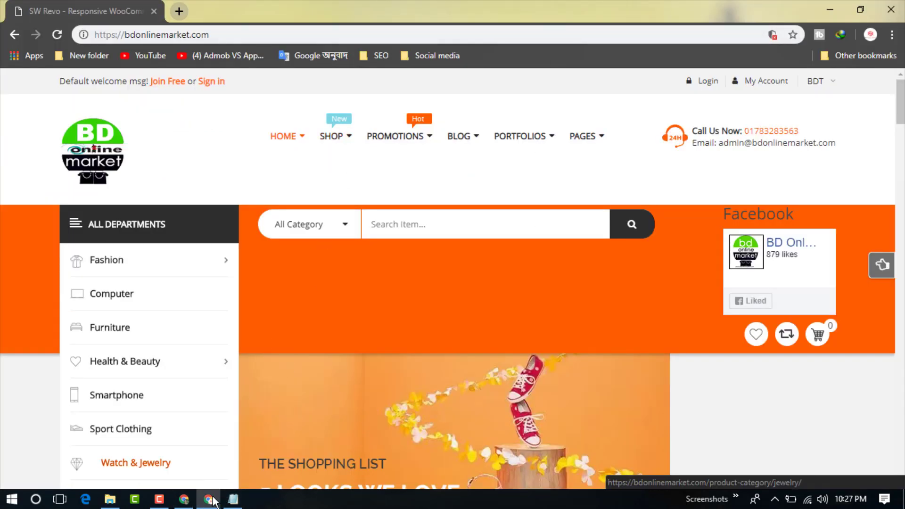
left_click(183, 499)
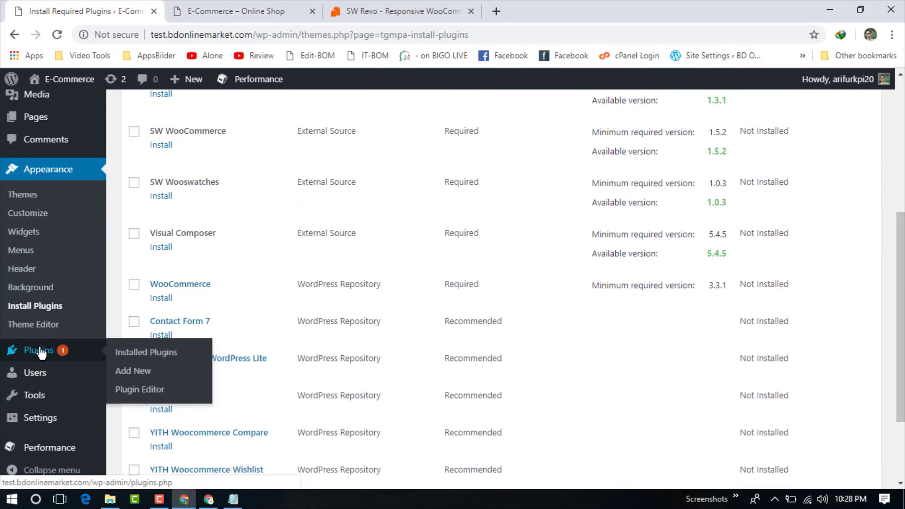
mouse_move(43, 358)
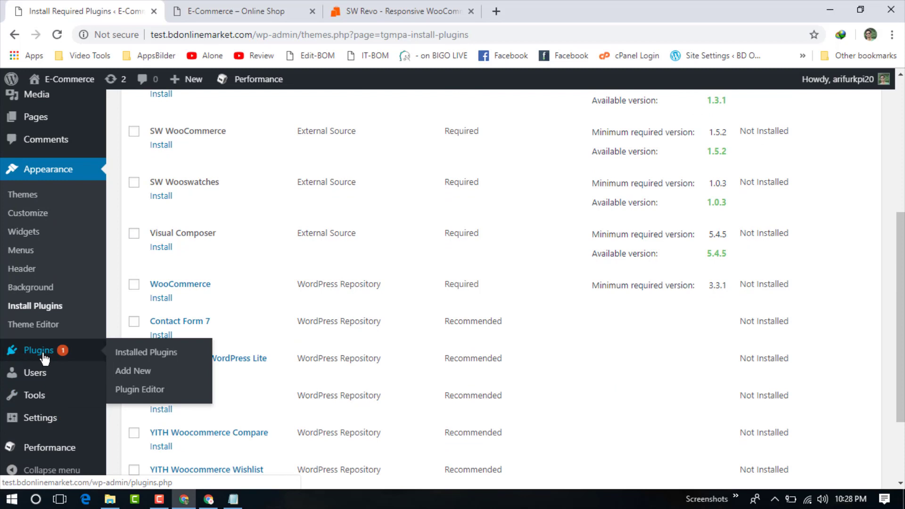
mouse_move(133, 371)
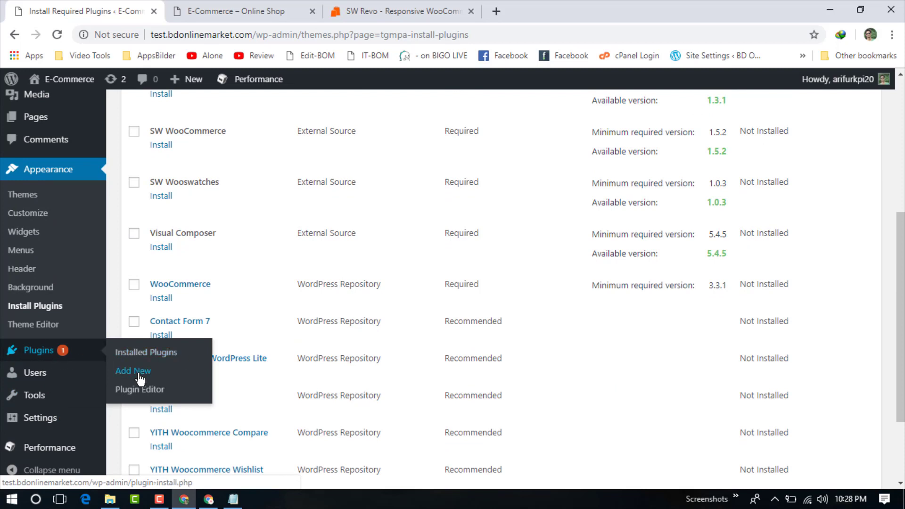
Step: From Plugins > Add New > Upload Plugin, choose js_composer.zip from the Revo plugins folder
left_click(133, 370)
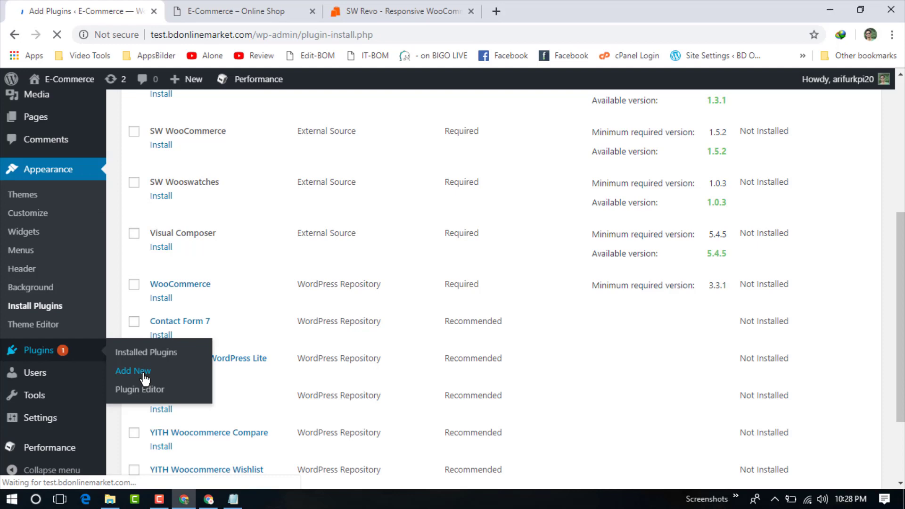
left_click(132, 370)
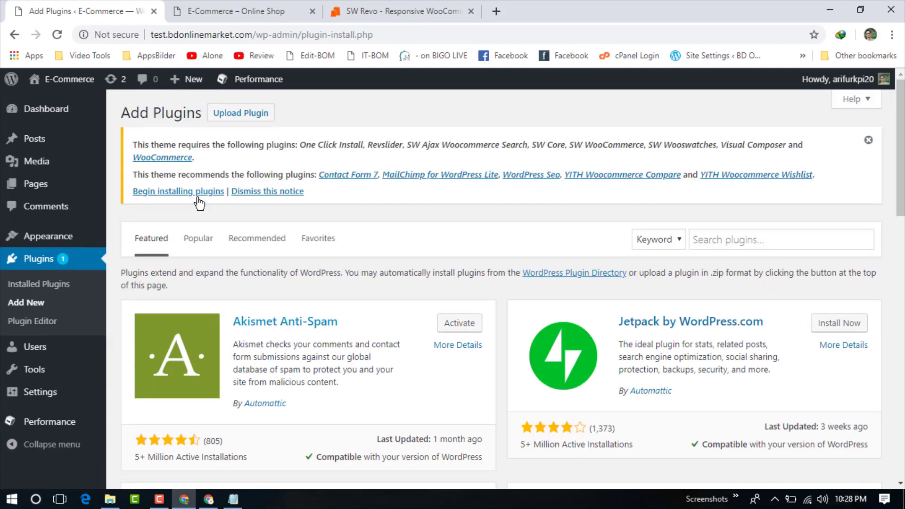
left_click(240, 112)
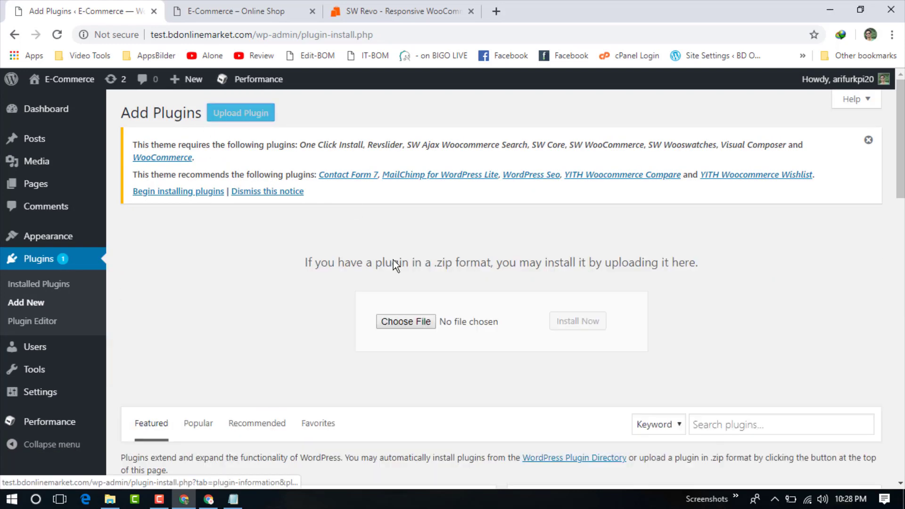
left_click(405, 322)
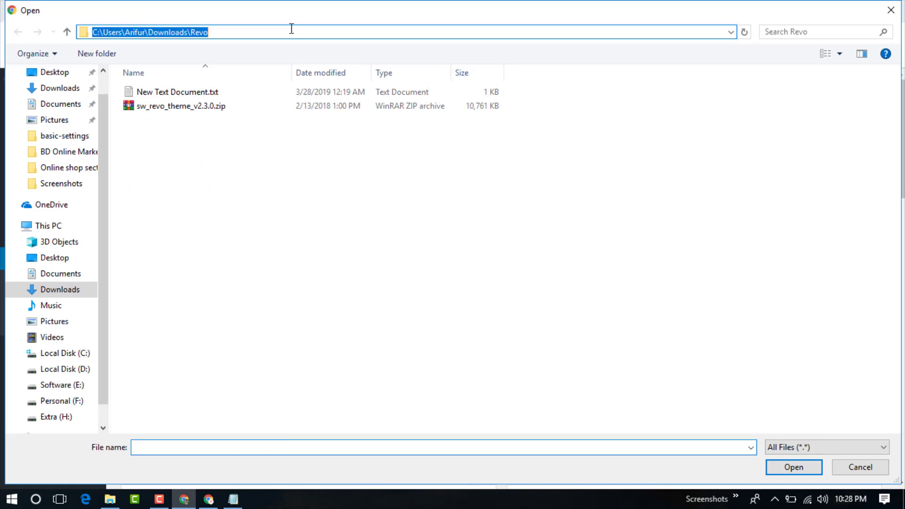
type("E:\\Software\\D Drive\\Logo\\Them\\Revo\\code\\data\\plugins")
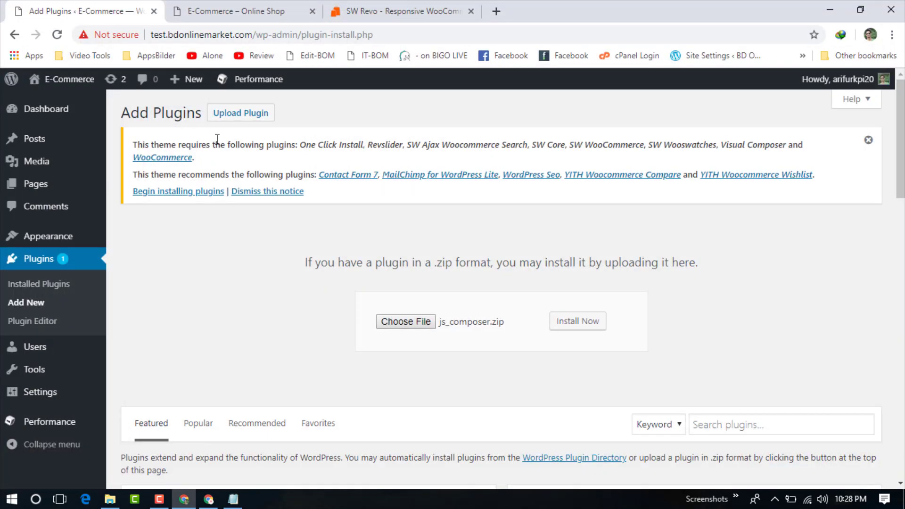
Step: Install the uploaded js_composer.zip plugin via Install Now
left_click(576, 320)
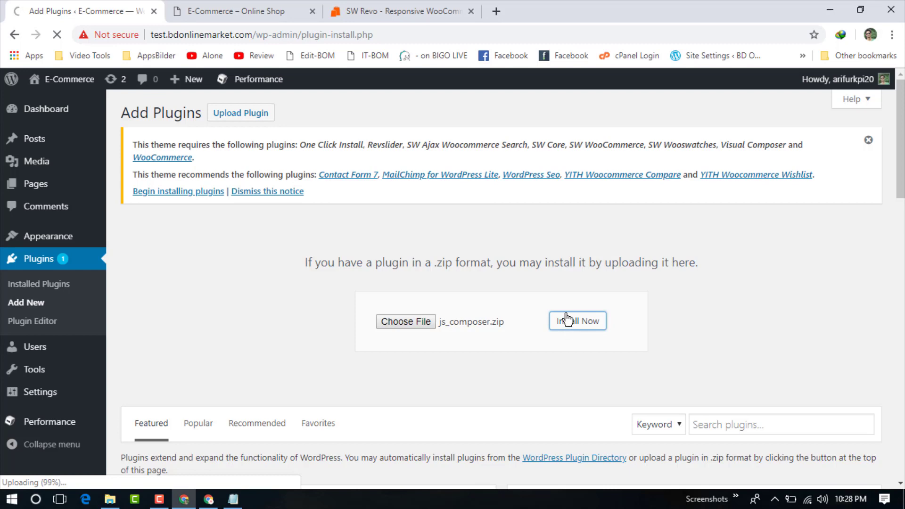
left_click(576, 321)
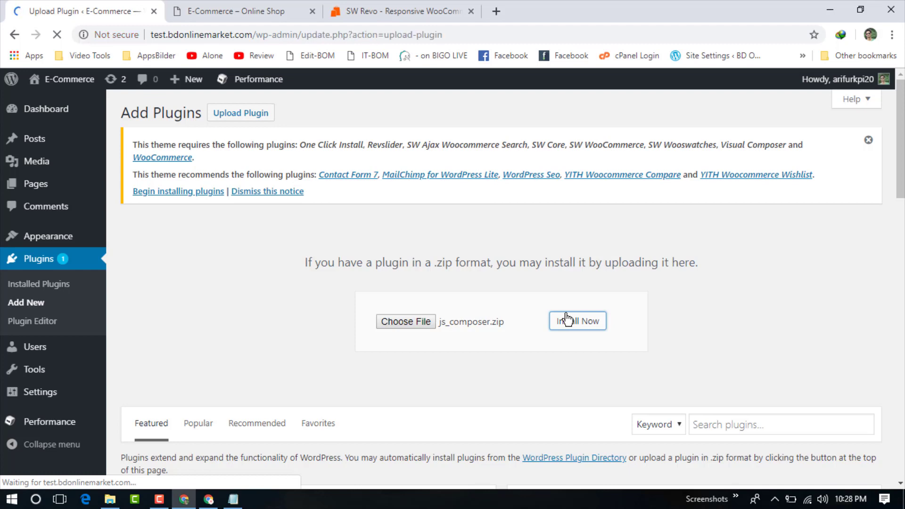
left_click(576, 320)
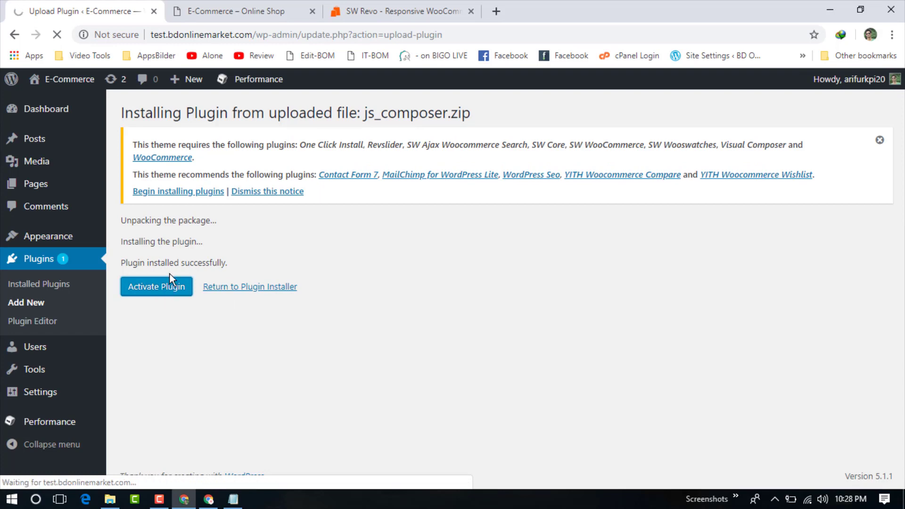
Step: Activate WPBakery Page Builder 5.4 and return to the Add Plugins page
left_click(157, 287)
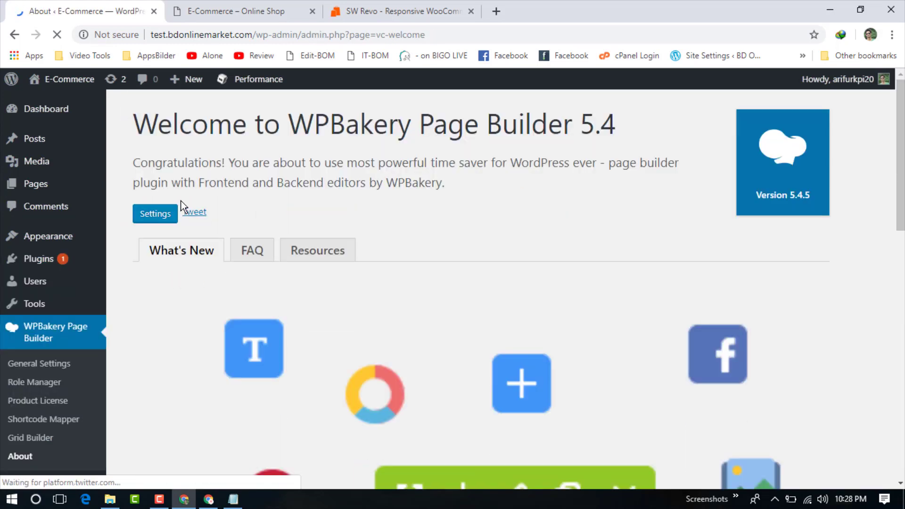
scroll("down", 3)
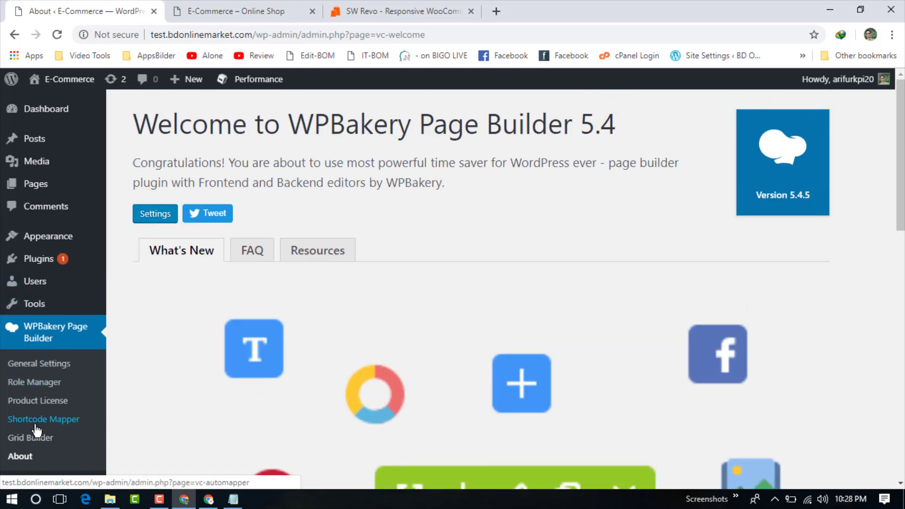
mouse_move(39, 258)
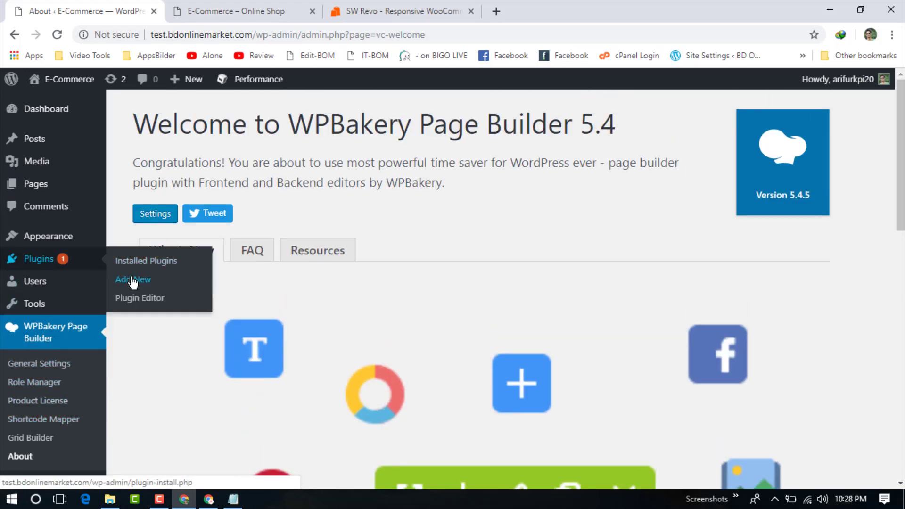
left_click(133, 279)
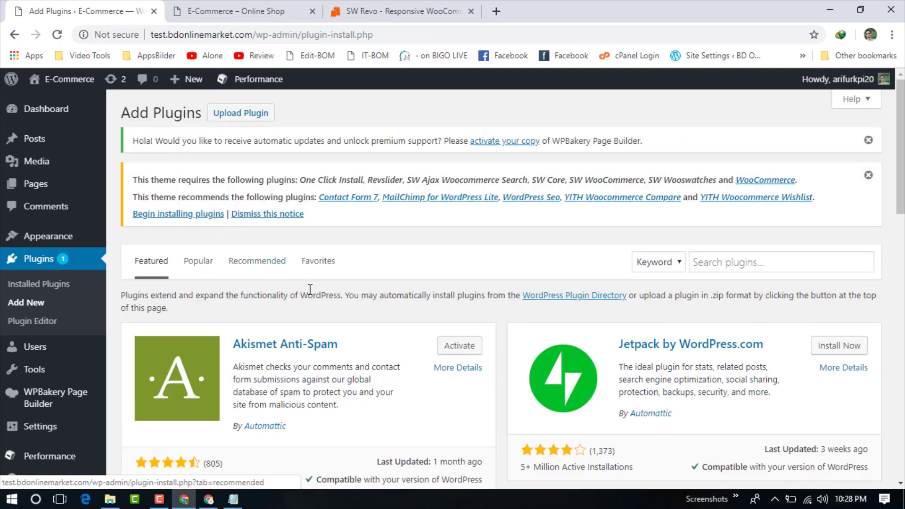
Step: Choose one-click-demo-import.zip for upload in the plugin upload form
left_click(240, 112)
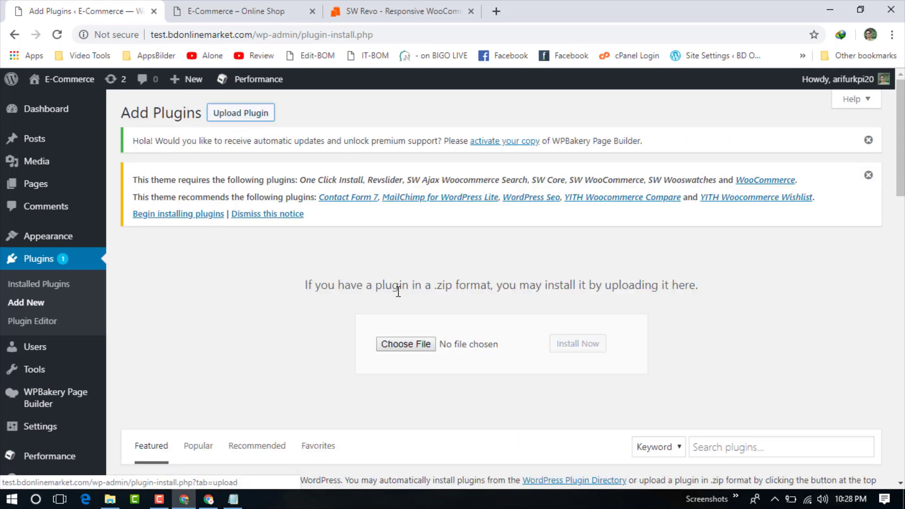
left_click(405, 343)
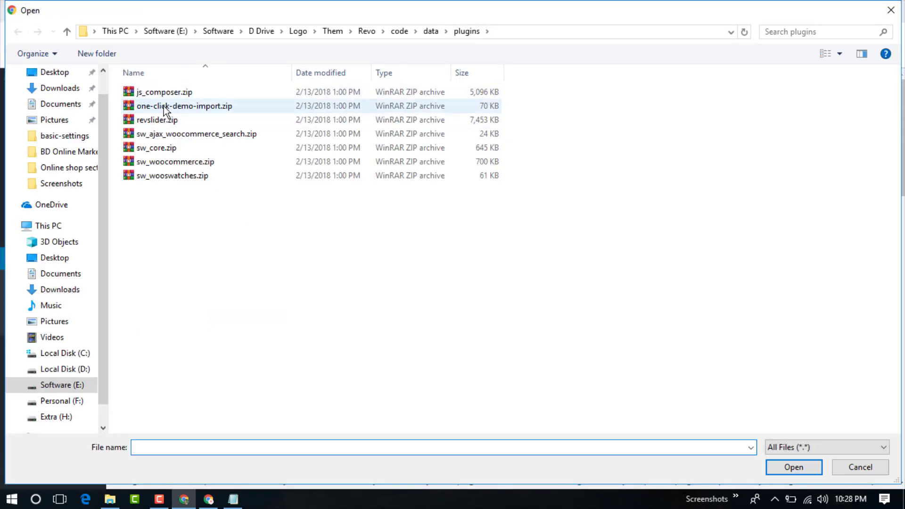
left_click(184, 106)
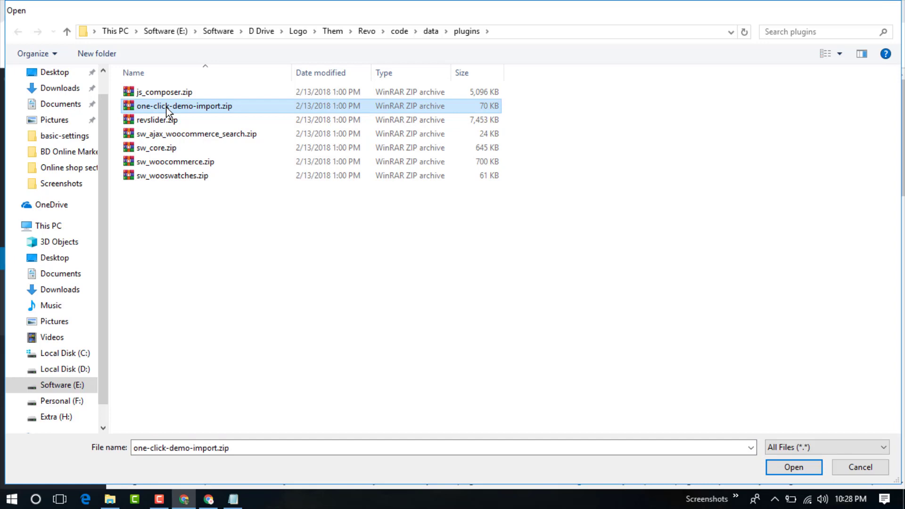
left_click(792, 467)
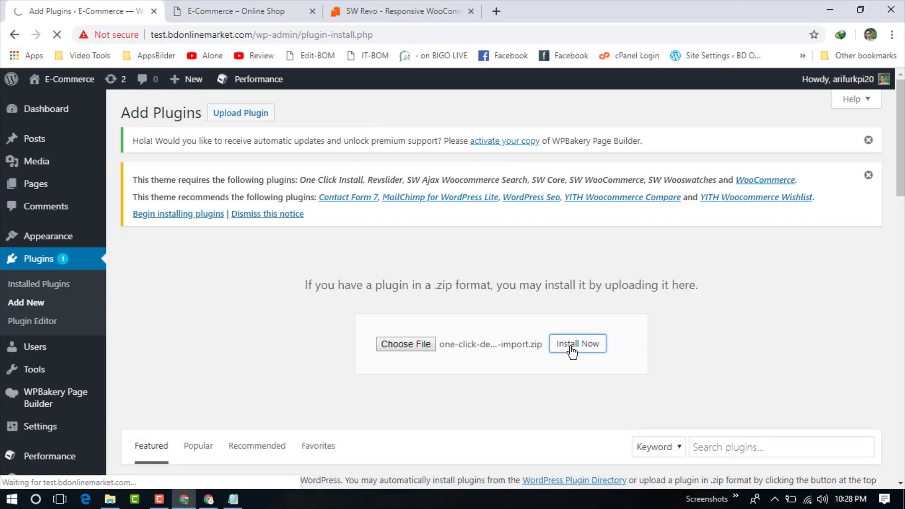
Step: Install one-click-demo-import.zip and go back to the plugin installer
left_click(576, 343)
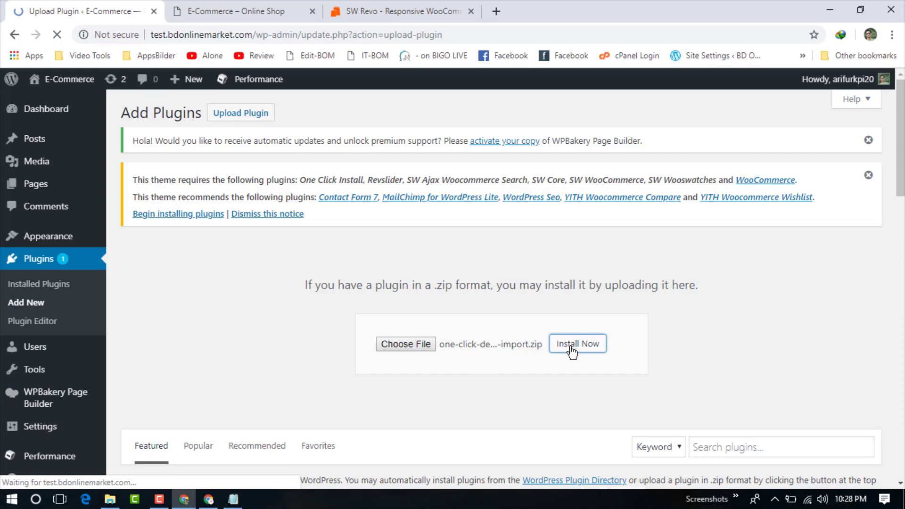
left_click(577, 343)
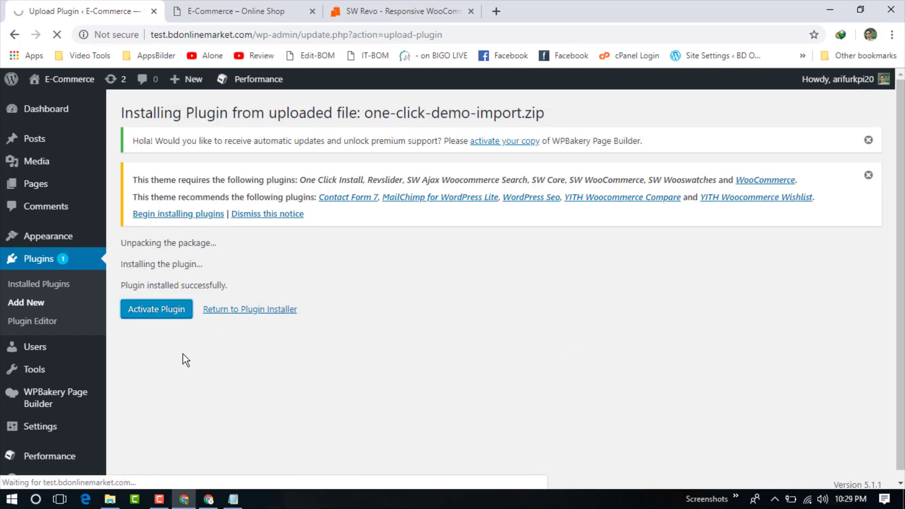
left_click(156, 309)
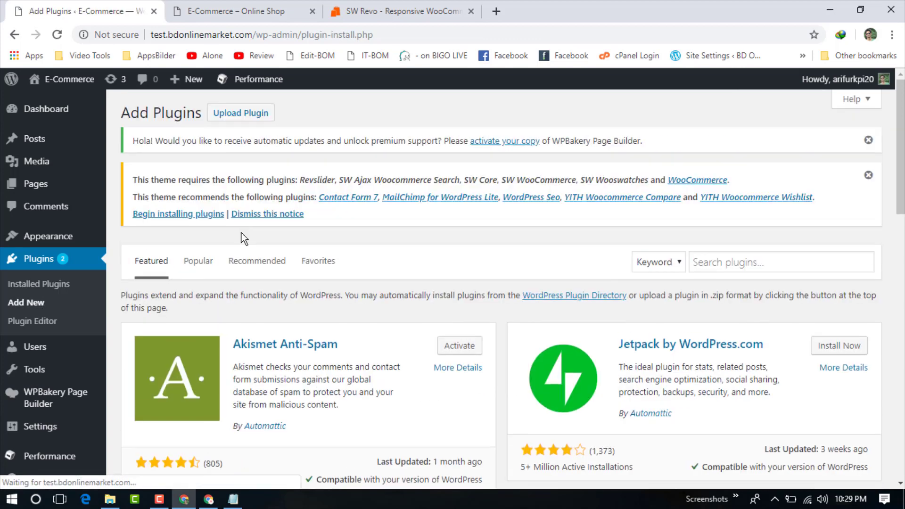
Step: Choose revslider.zip in the upload form and start its installation
left_click(241, 112)
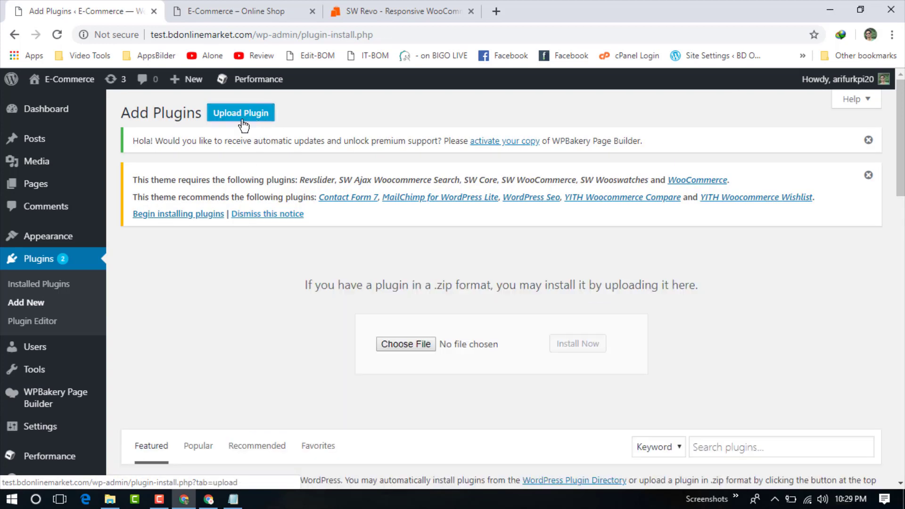
left_click(405, 343)
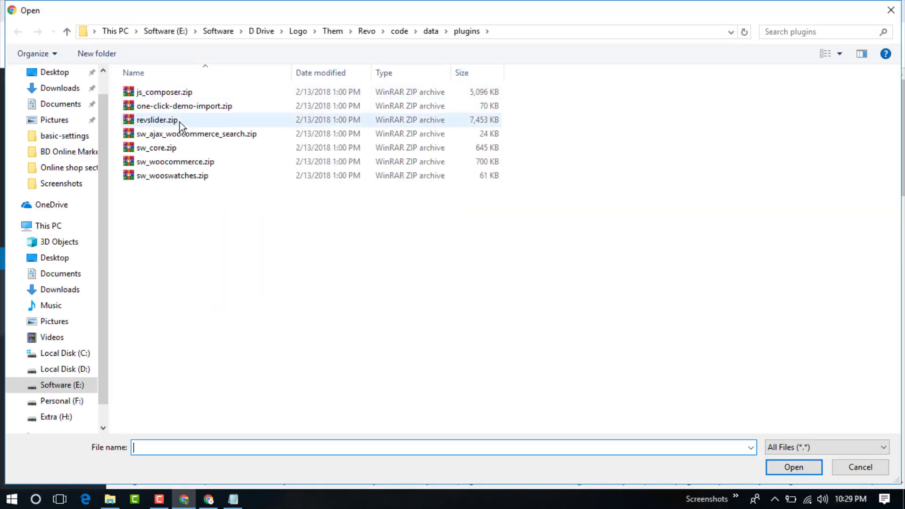
left_click(792, 466)
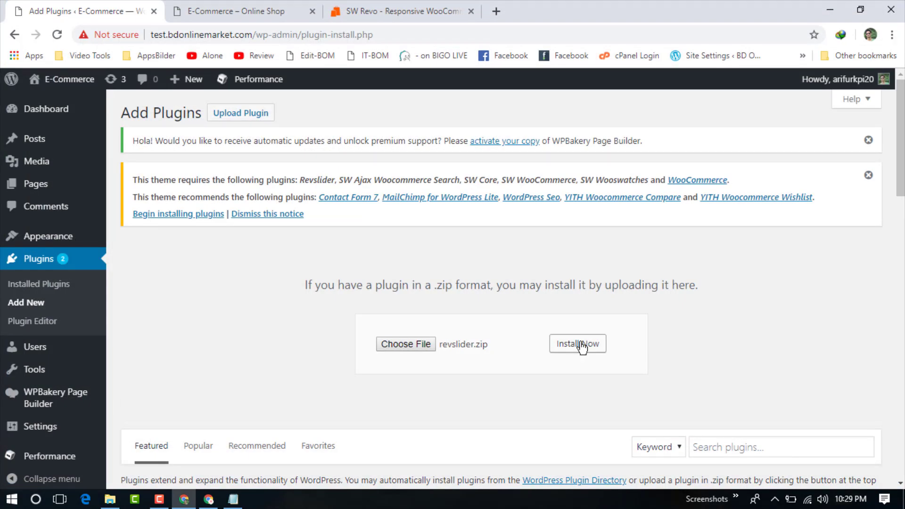
left_click(576, 343)
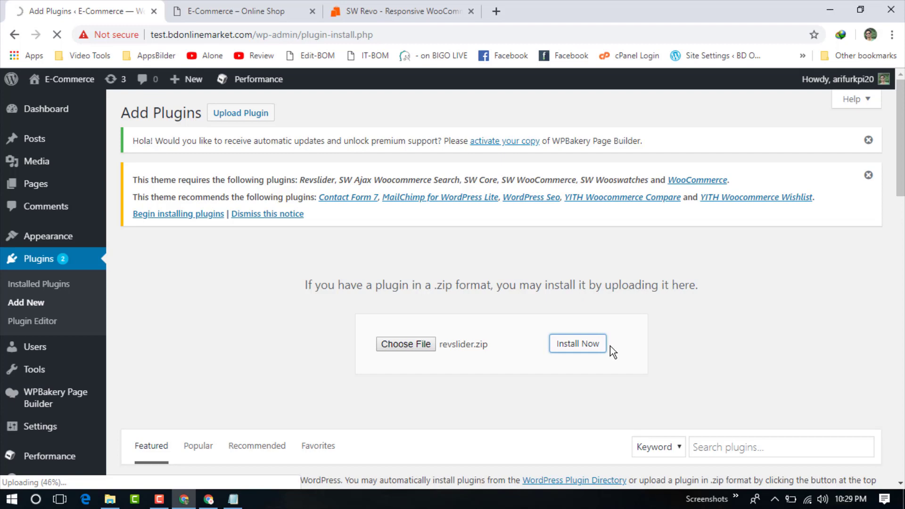
mouse_move(573, 325)
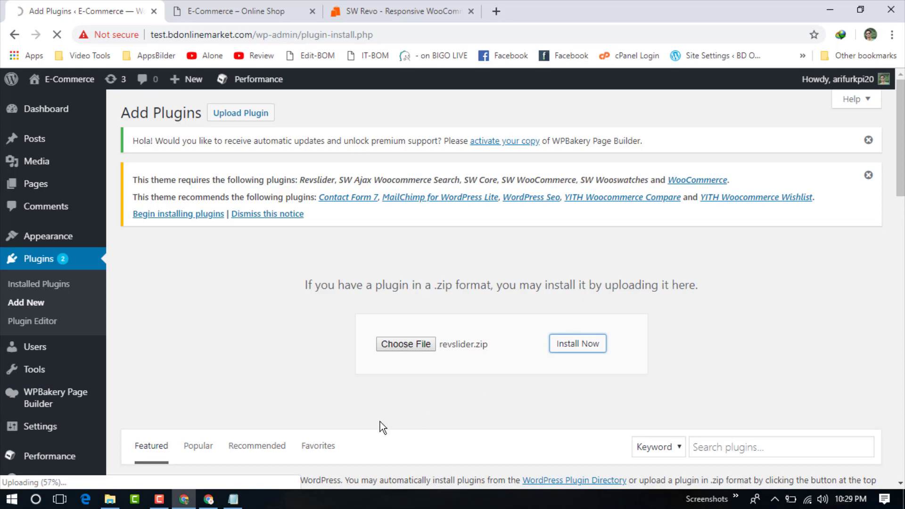
Step: Dismiss the YouTube popup, finish installing revslider.zip and activate Revslider
left_click(159, 499)
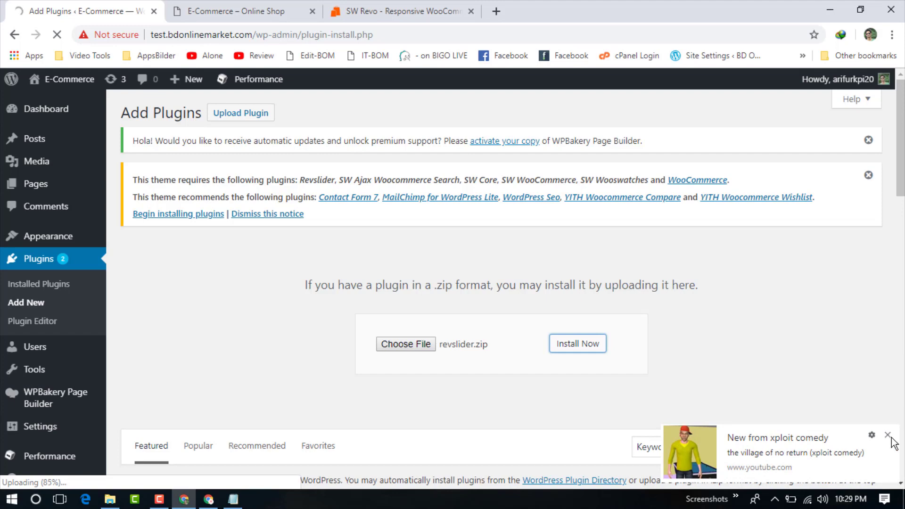
left_click(888, 435)
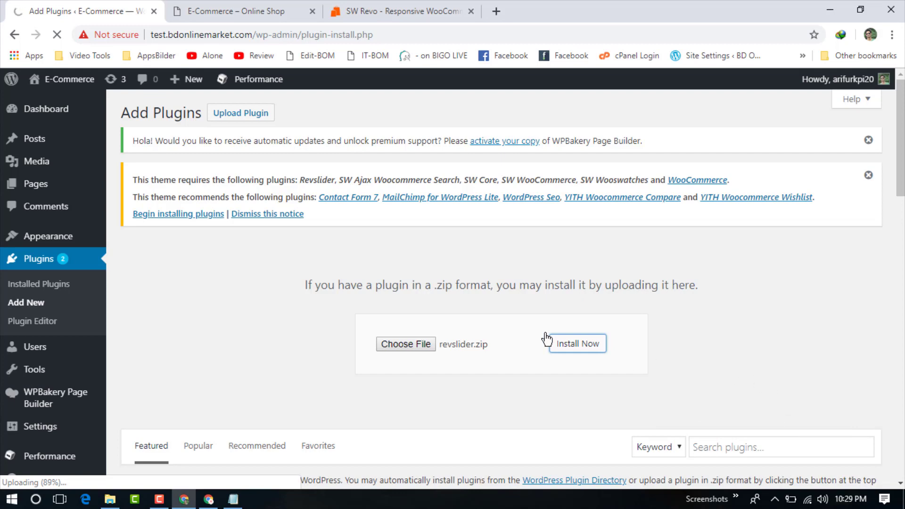
mouse_move(470, 342)
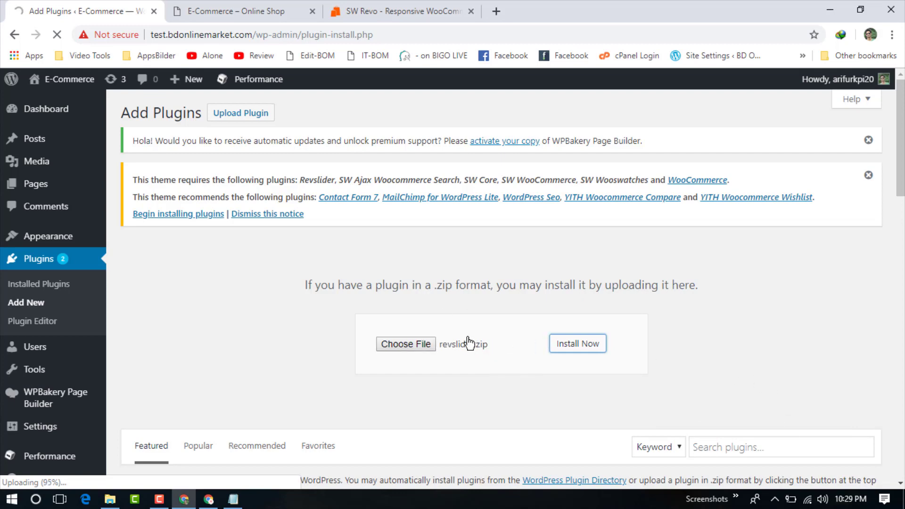
left_click(577, 343)
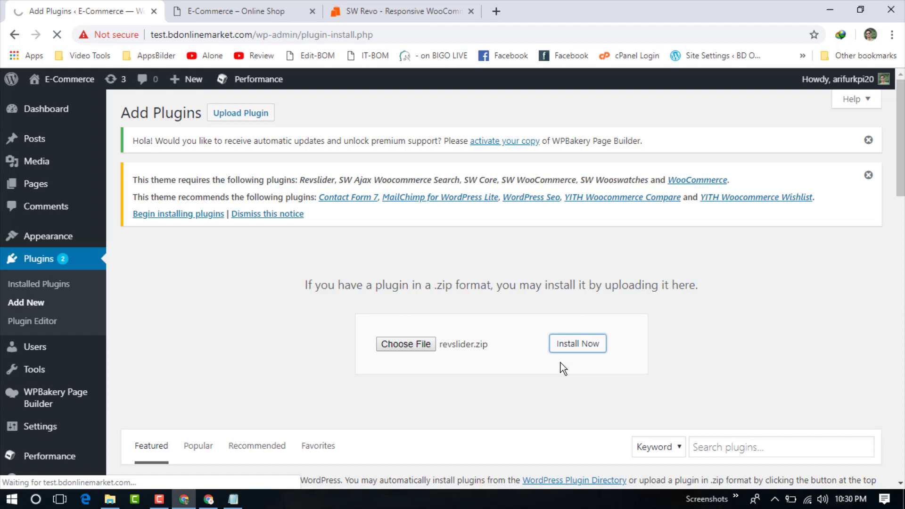
left_click(576, 343)
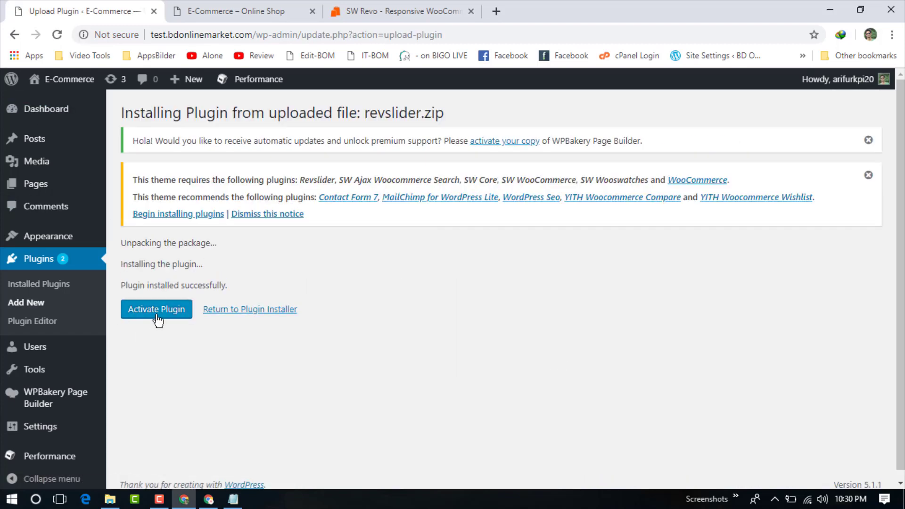
left_click(155, 309)
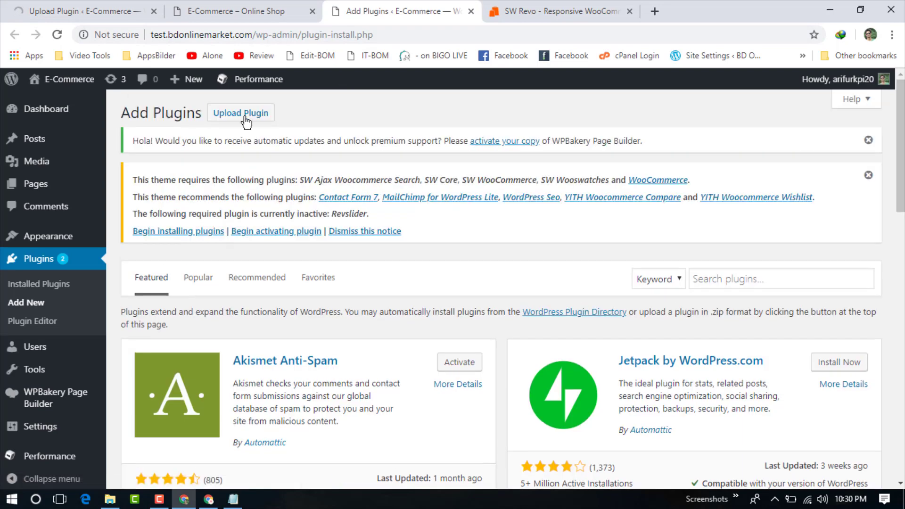
Step: Upload and install sw_ajax_woocommerce_search.zip
left_click(240, 113)
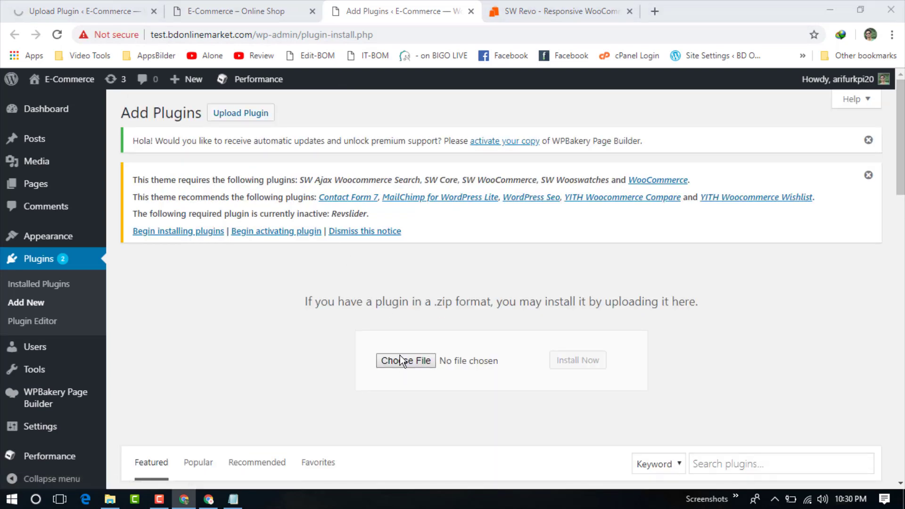
left_click(406, 360)
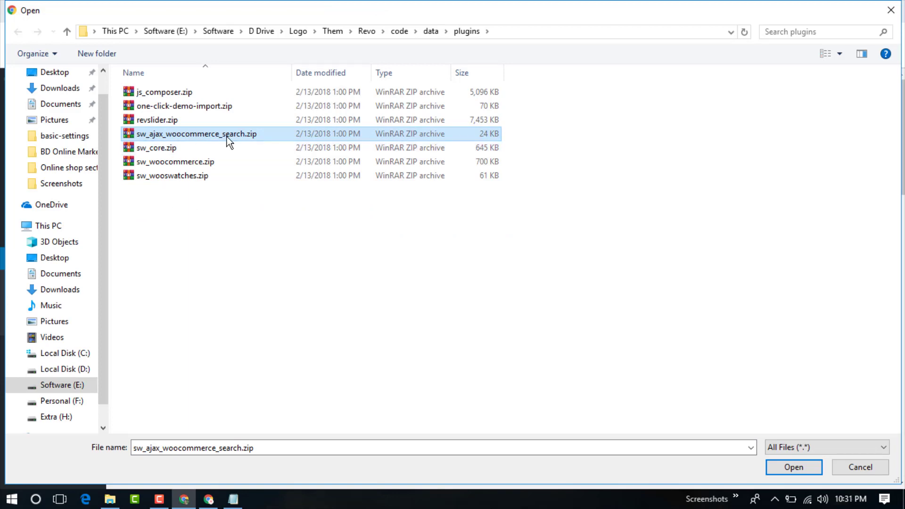
left_click(792, 466)
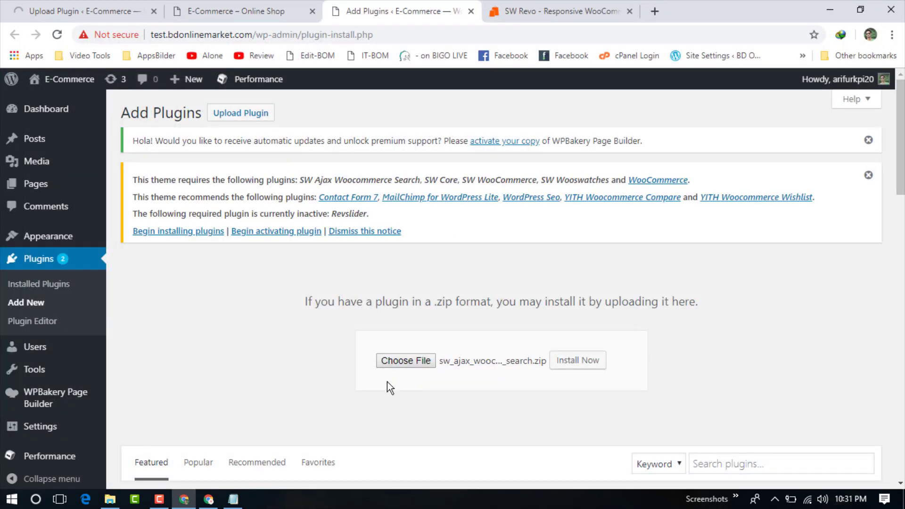
left_click(577, 360)
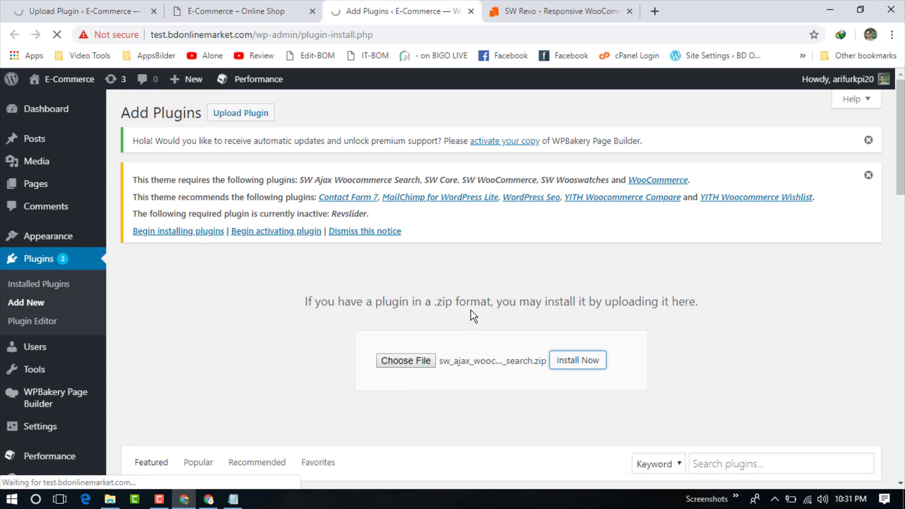
left_click(577, 359)
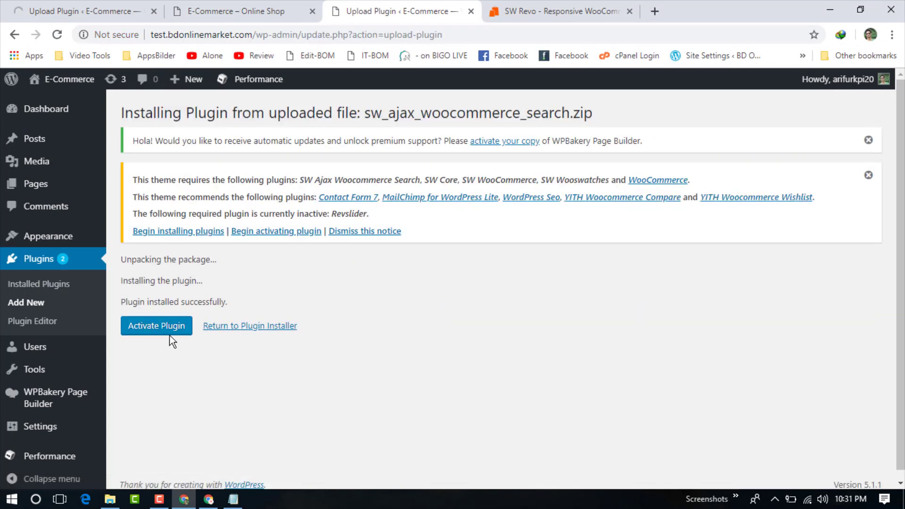
Step: Activate SW Ajax Woocommerce Search and go to Add New plugins
left_click(156, 325)
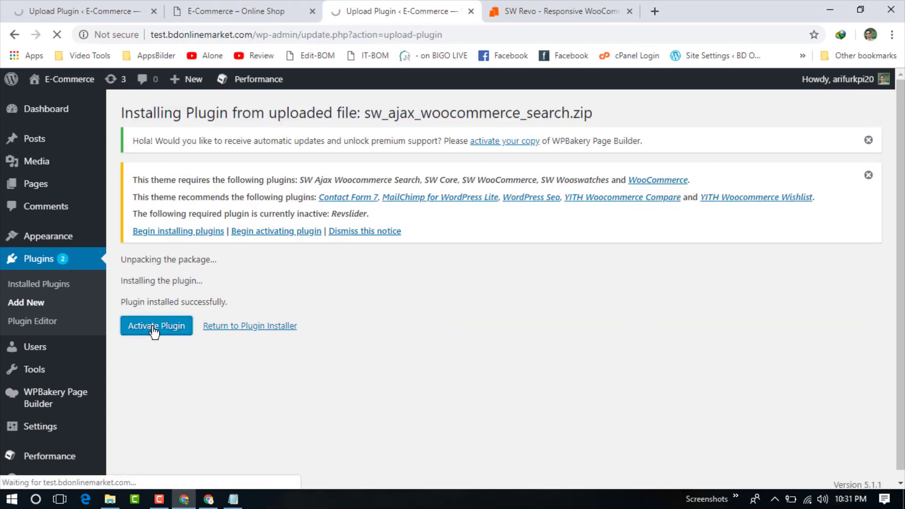
left_click(156, 325)
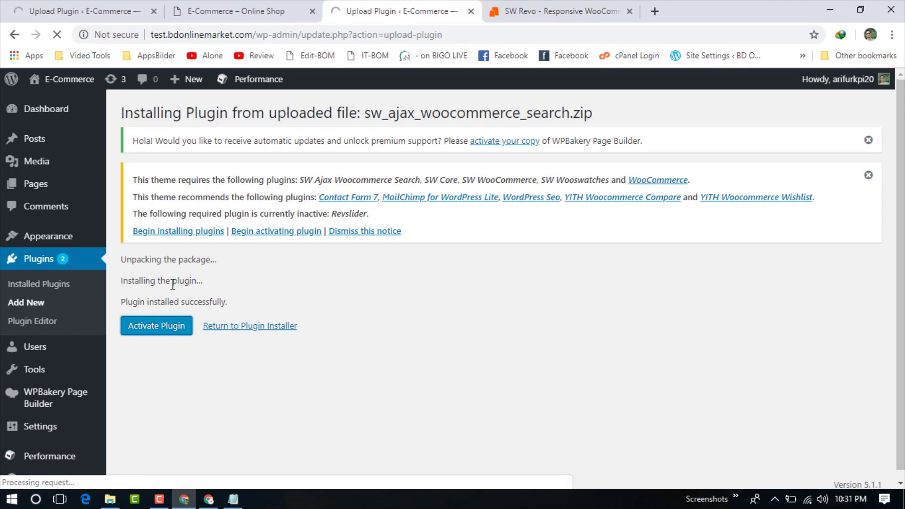
left_click(156, 325)
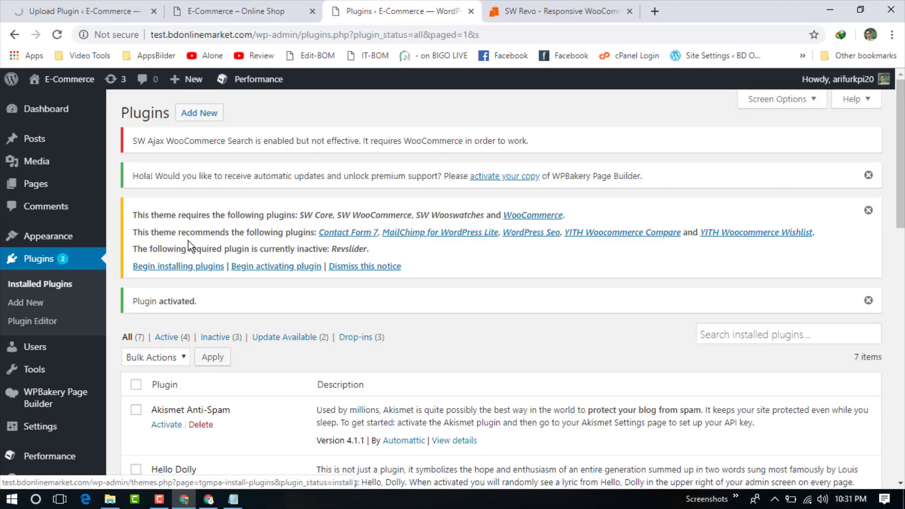
left_click(199, 112)
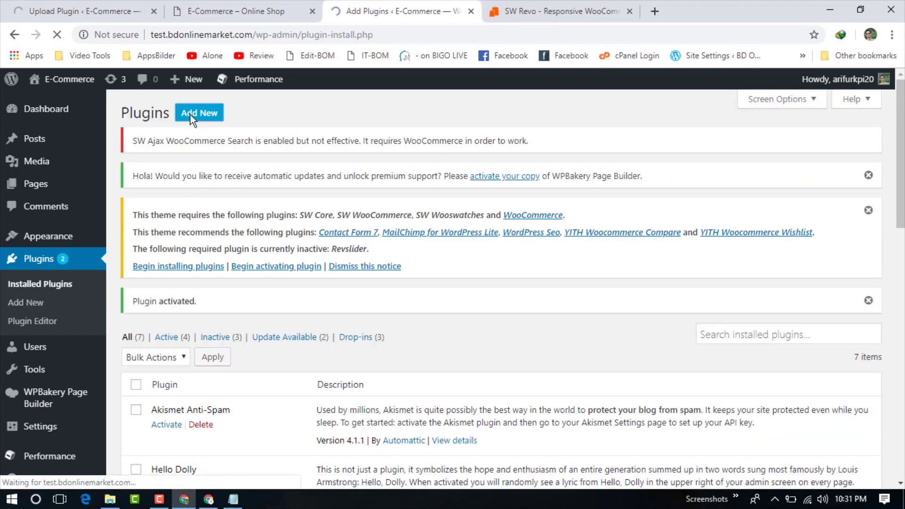
Step: Choose sw_core.zip from the plugins folder in the upload form
left_click(199, 112)
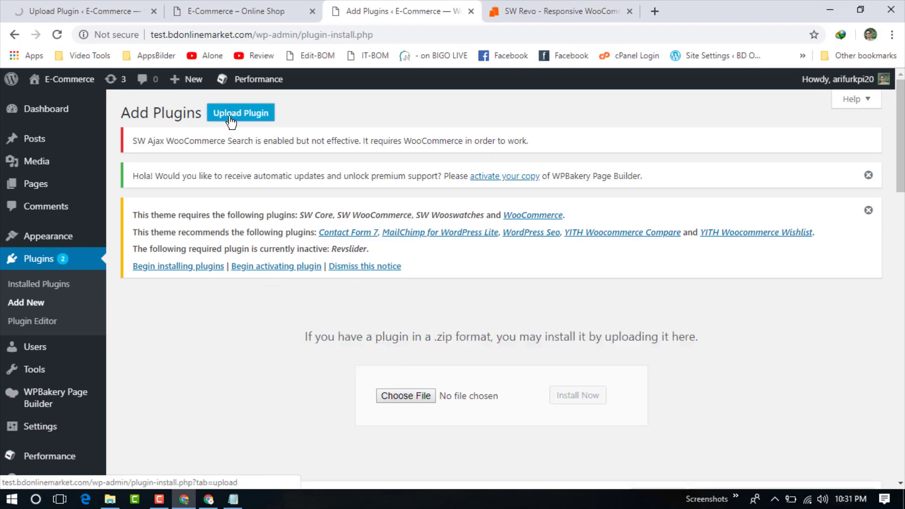
left_click(406, 395)
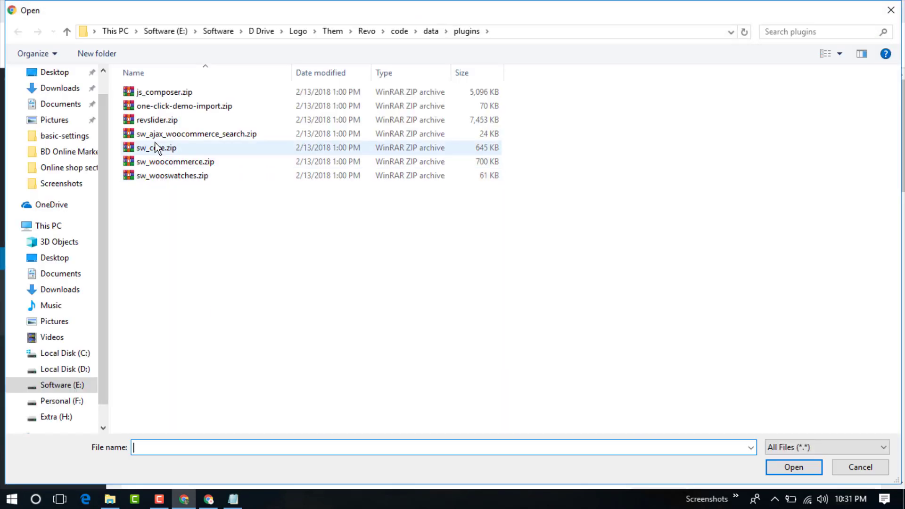
left_click(155, 148)
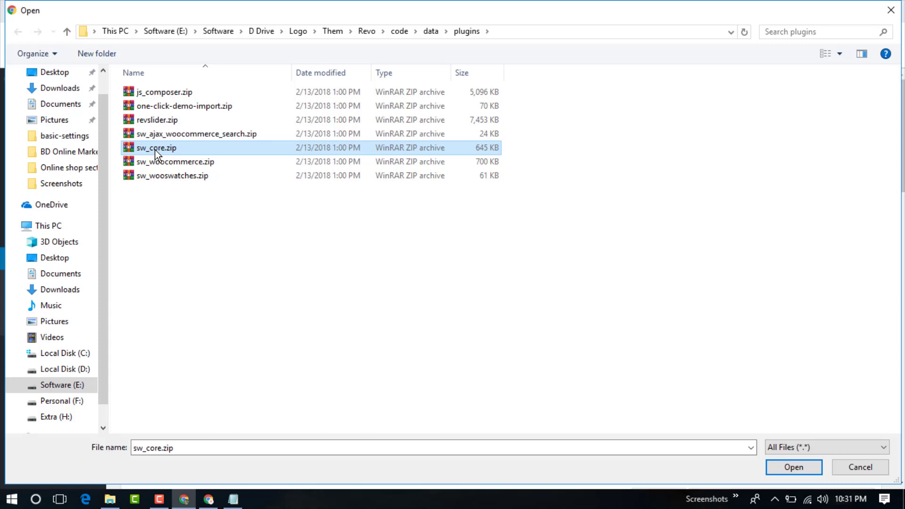
left_click(793, 466)
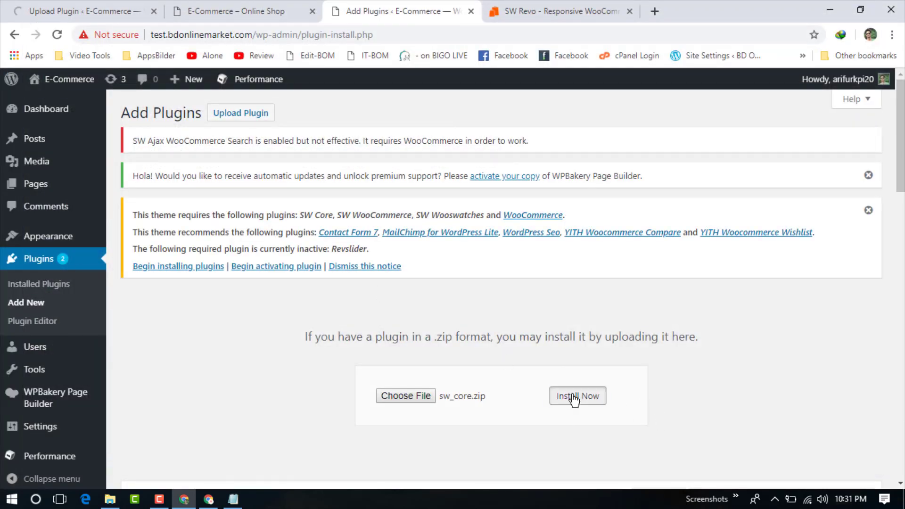
Step: Install and activate SW Core, then return to Add New plugins
left_click(577, 395)
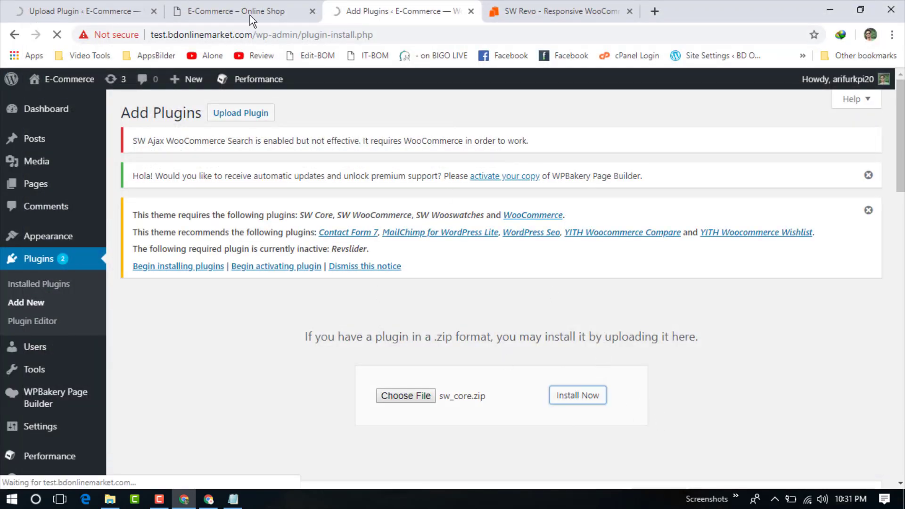
left_click(576, 394)
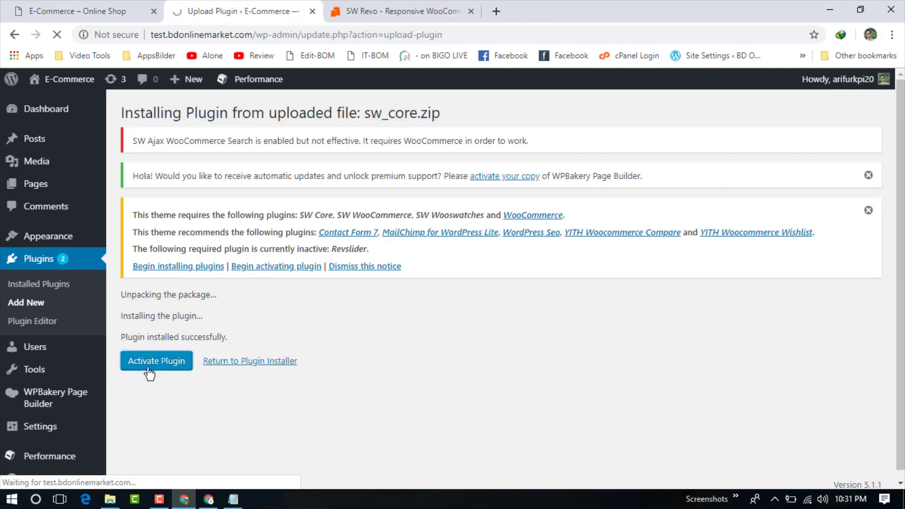
left_click(155, 361)
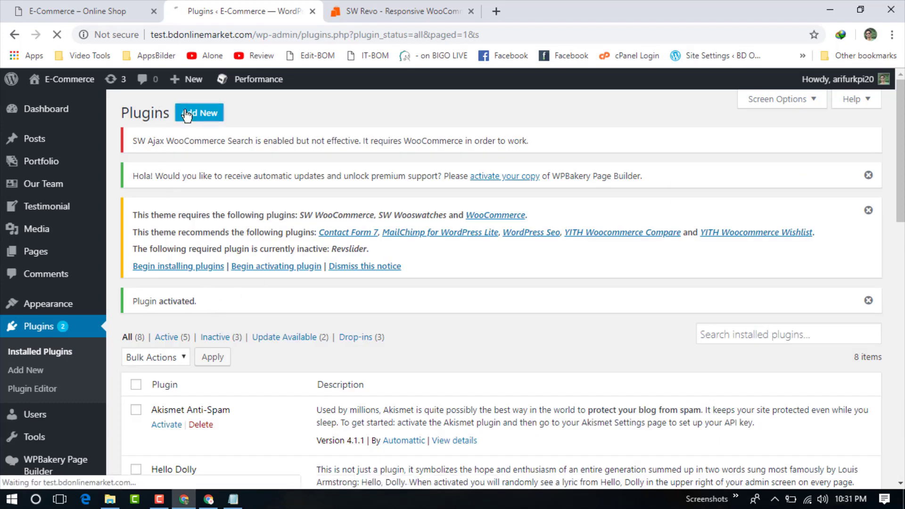
left_click(199, 112)
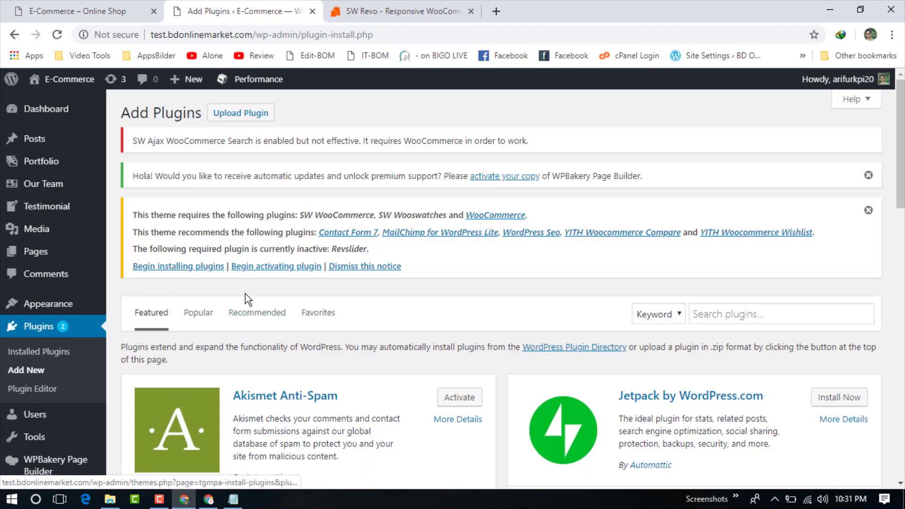
Step: Upload and install sw_woocommerce.zip from the plugins folder
left_click(240, 112)
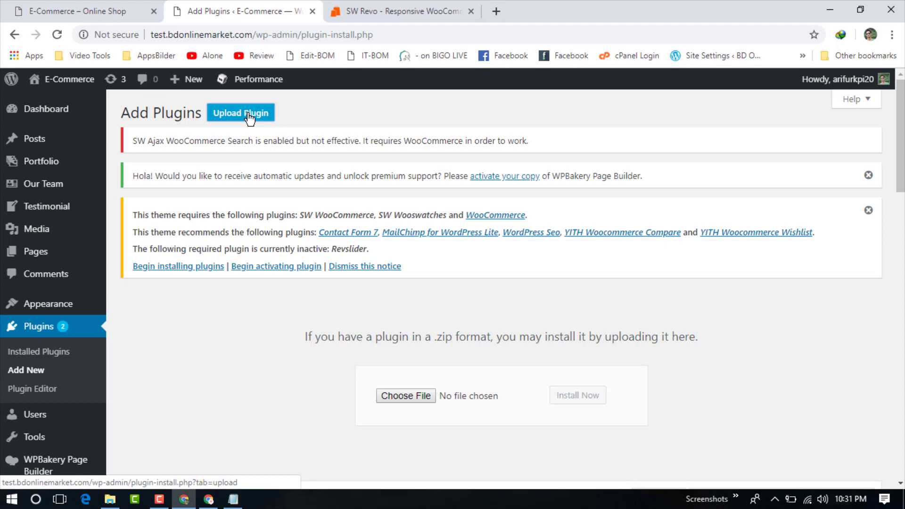
left_click(405, 395)
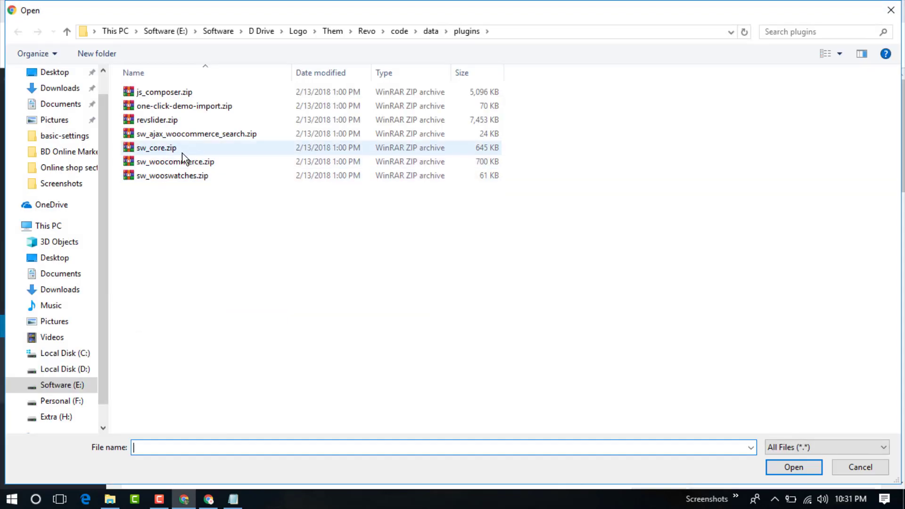
left_click(175, 161)
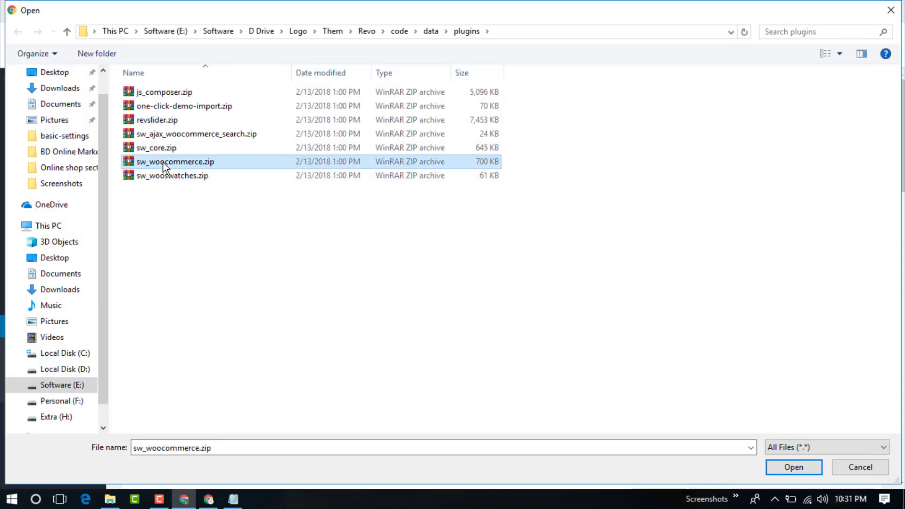
left_click(792, 466)
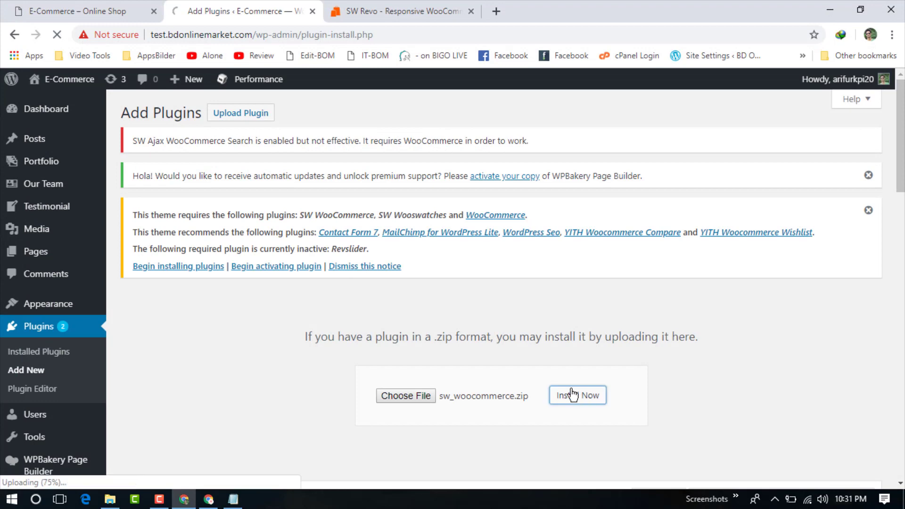
left_click(577, 394)
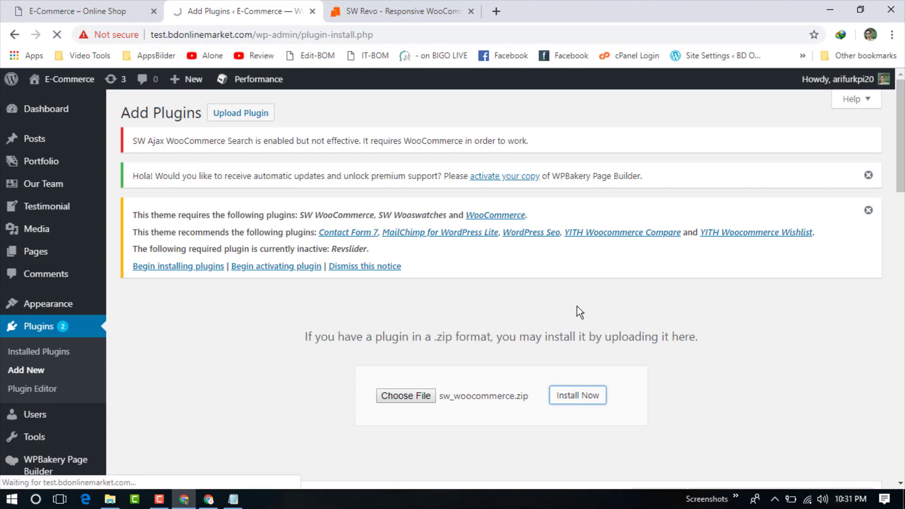
Step: Activate SW WooCommerce and return to Add New plugins
left_click(576, 395)
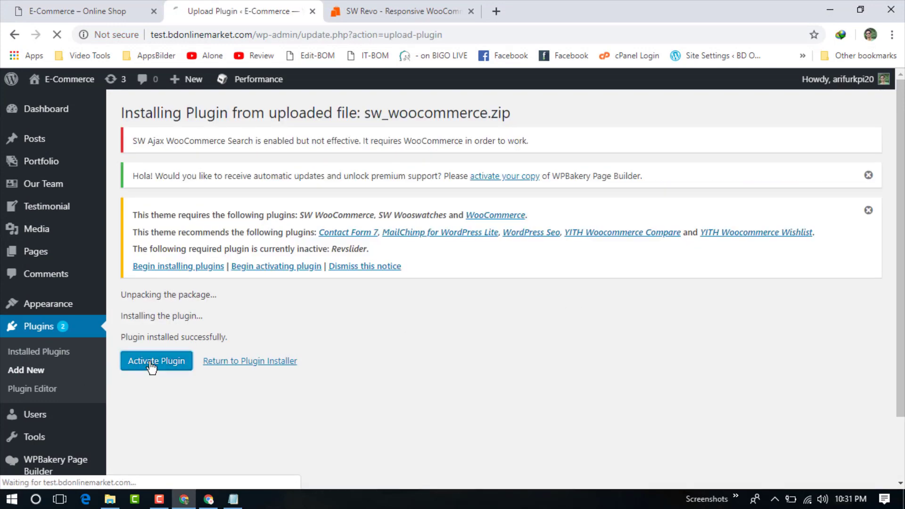
left_click(156, 360)
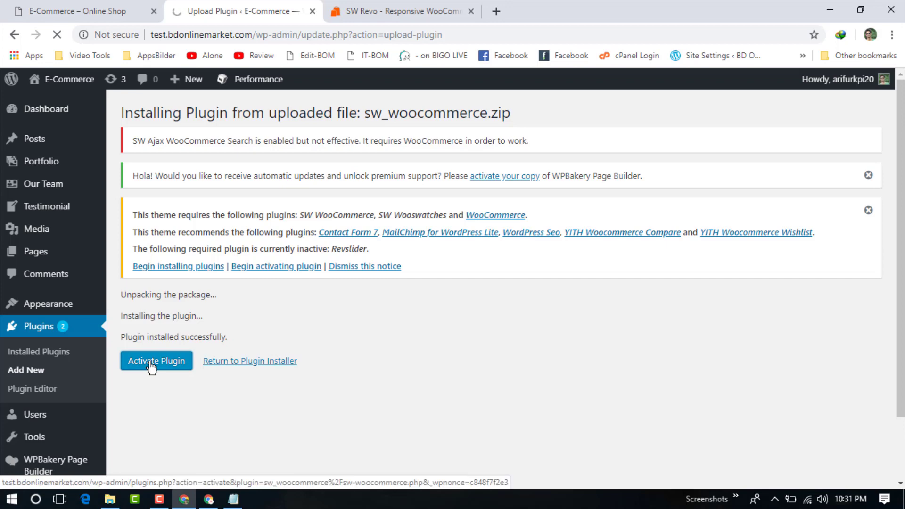
left_click(155, 361)
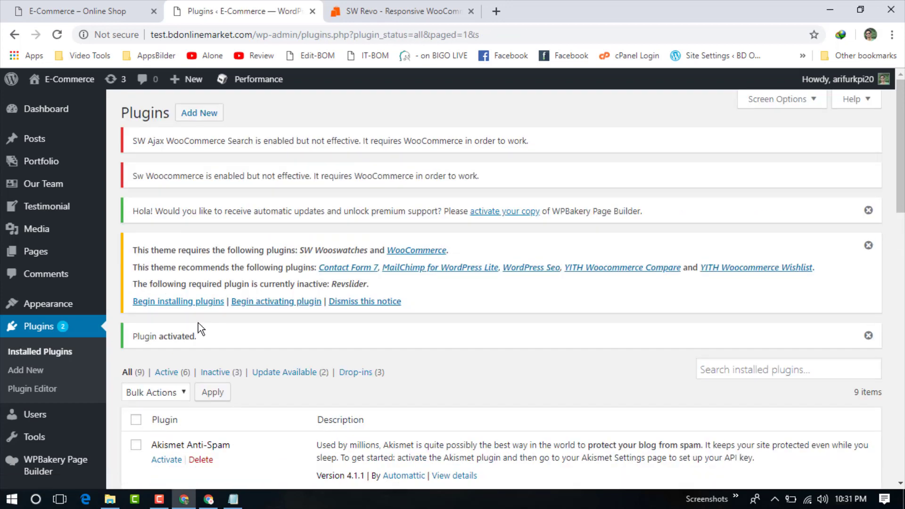
left_click(199, 113)
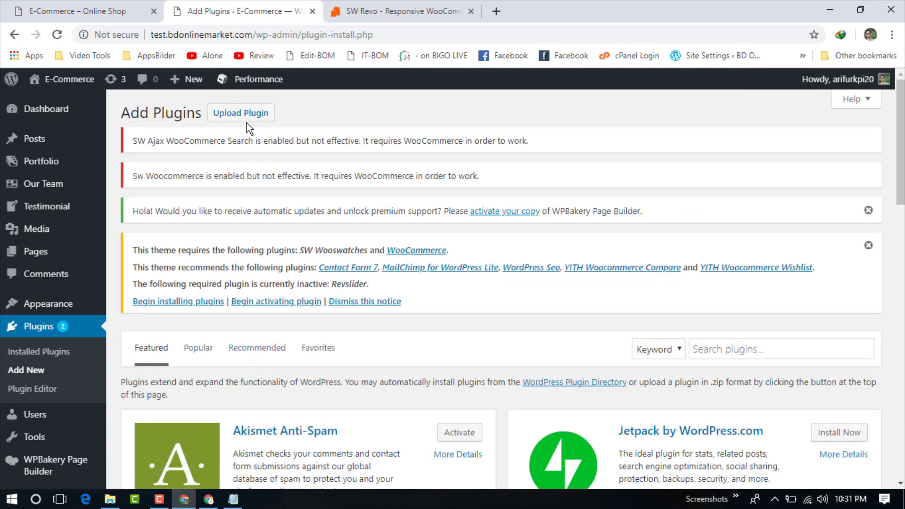
Step: Upload and install sw_wooswatches.zip
left_click(240, 112)
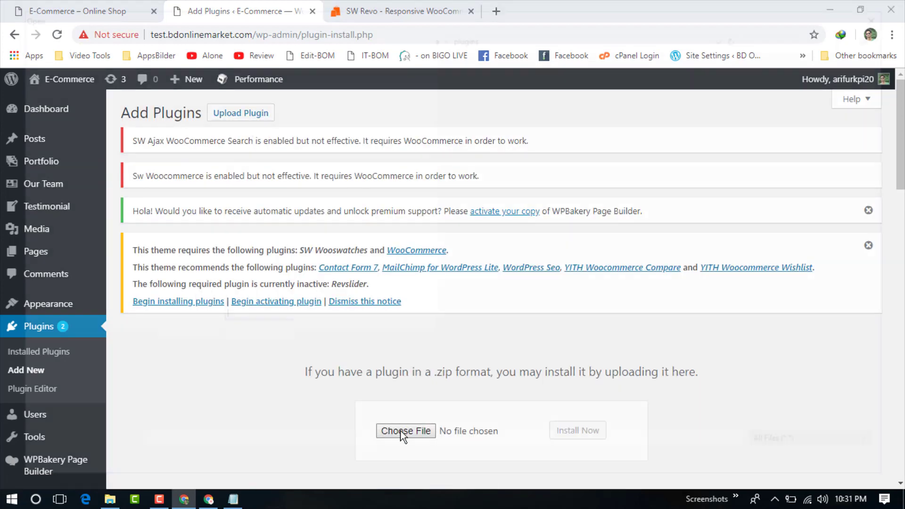
left_click(405, 431)
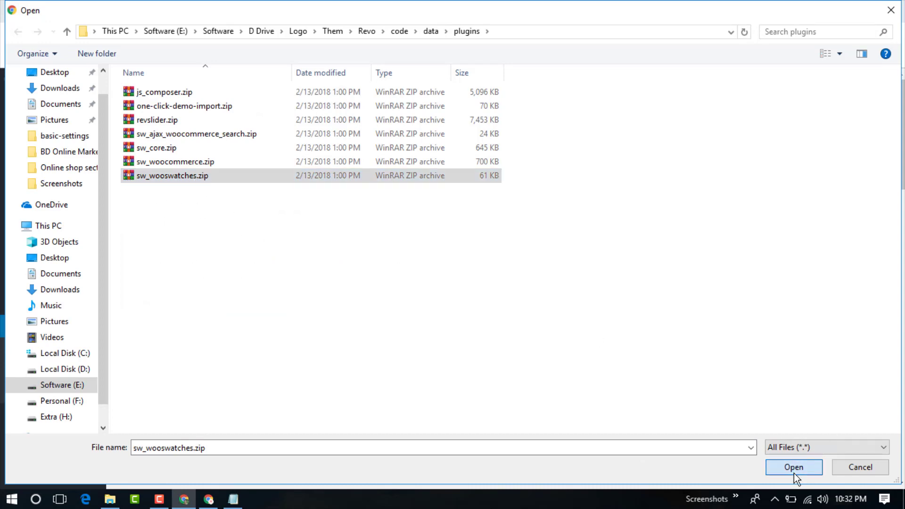
left_click(793, 466)
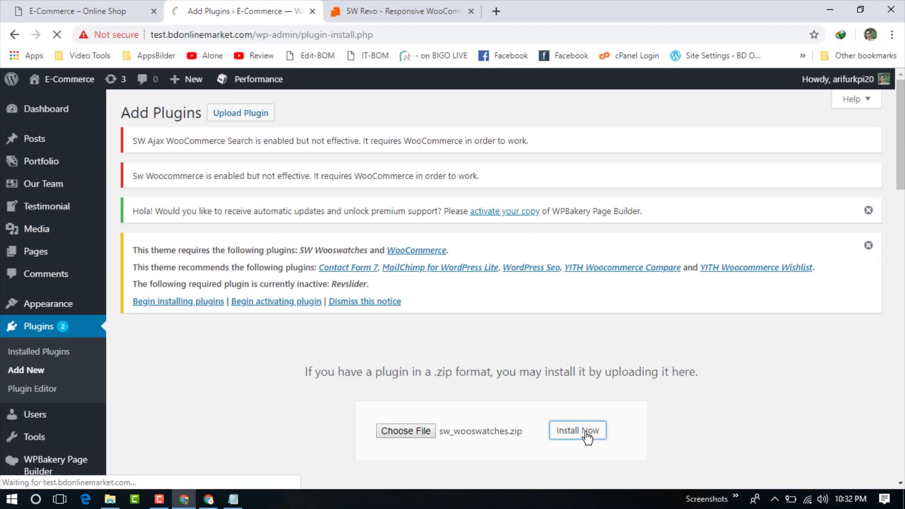
left_click(576, 429)
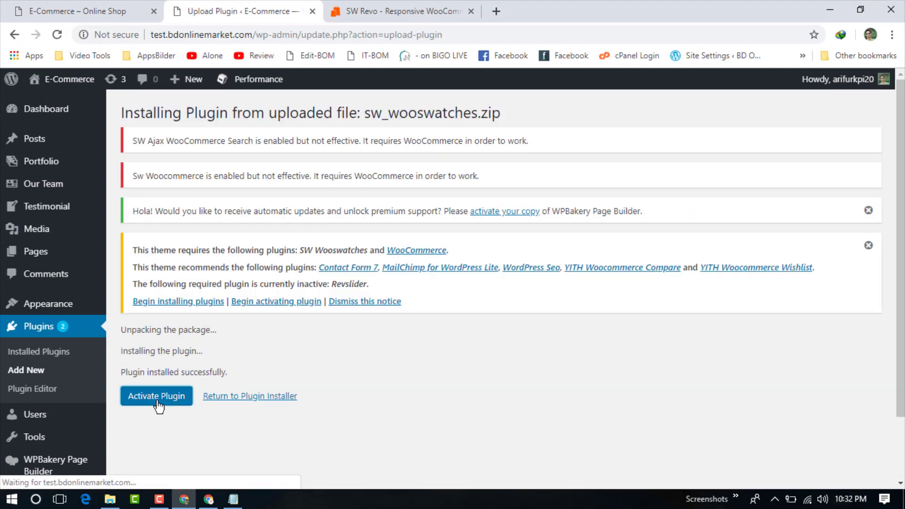
Step: Activate SW WooSwatches and open the live site from the admin bar
left_click(155, 396)
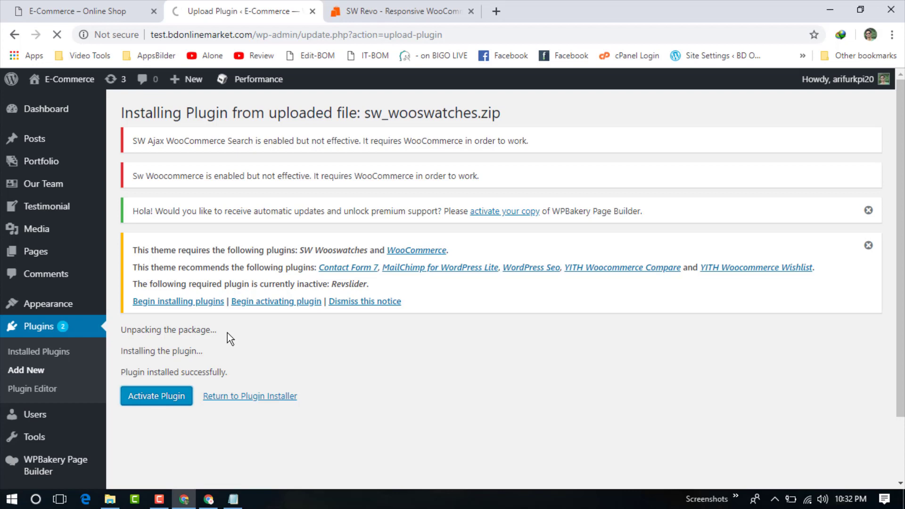
left_click(155, 396)
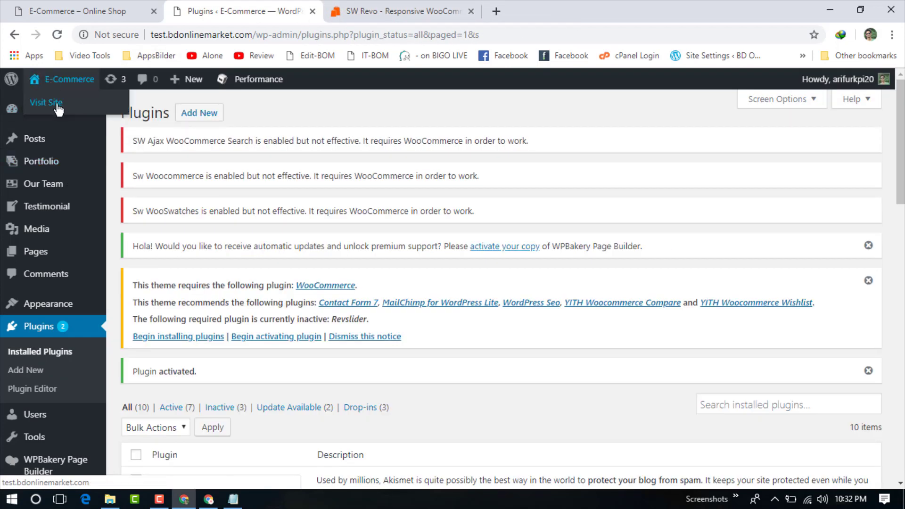
left_click(45, 102)
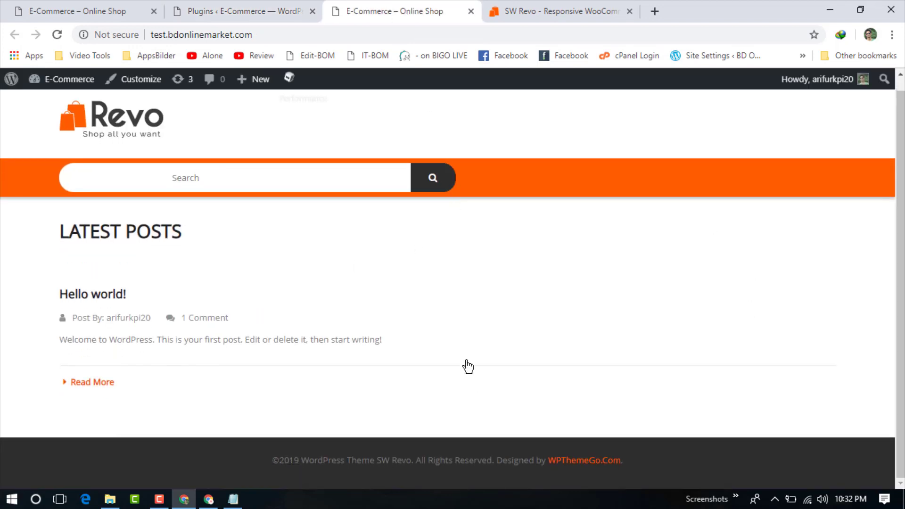
mouse_move(369, 310)
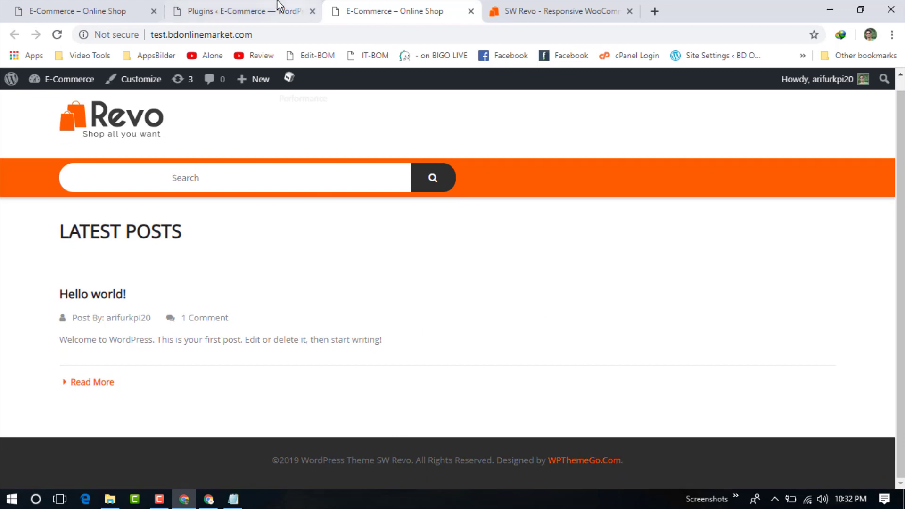
Step: Switch back to the admin Installed Plugins tab listing 10 plugins
left_click(236, 11)
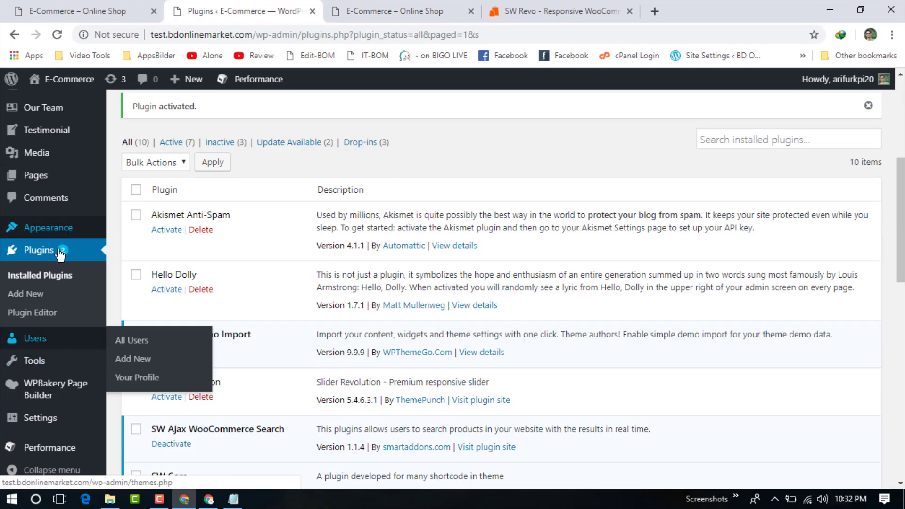
mouse_move(48, 227)
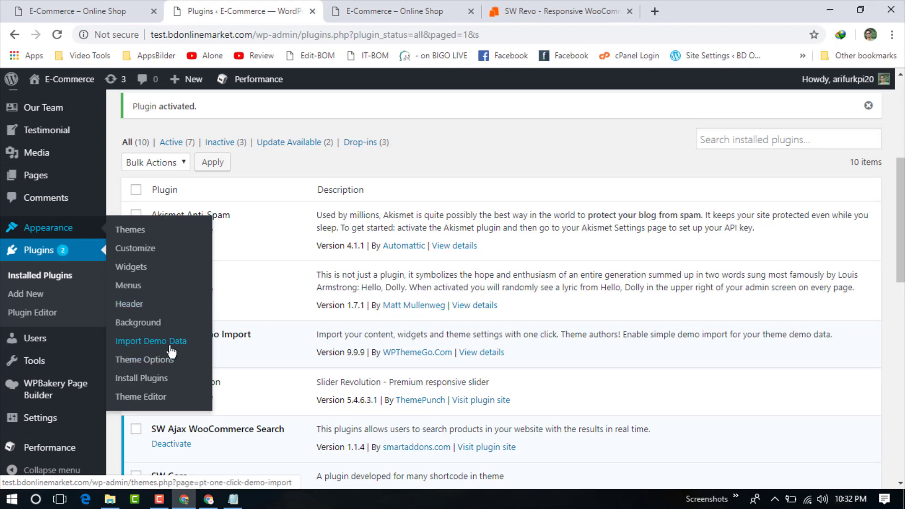
Step: In Appearance > Import Demo Data, import Multi Category Store 1 and confirm Yes, import!
left_click(151, 341)
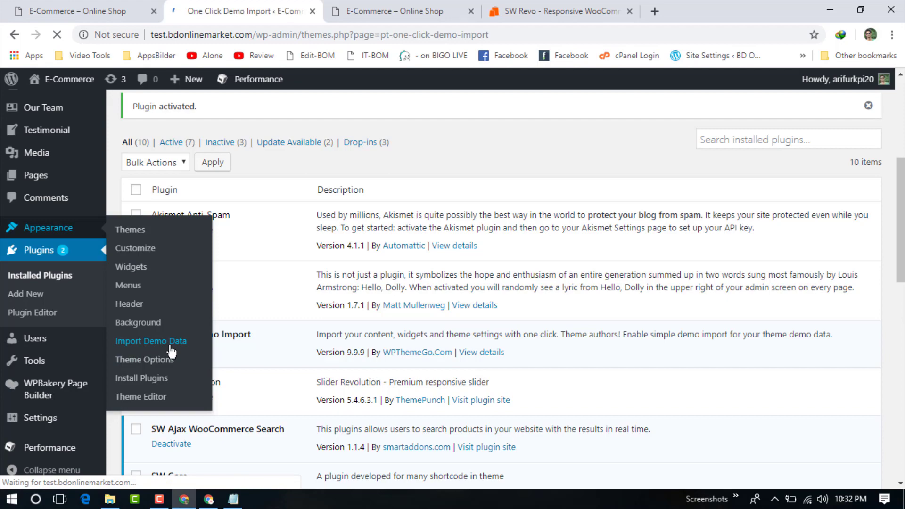
left_click(151, 342)
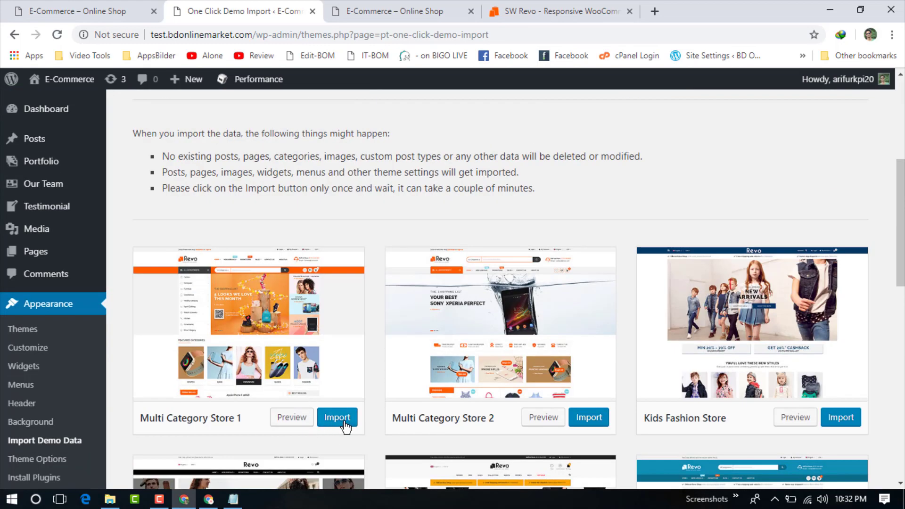
left_click(337, 417)
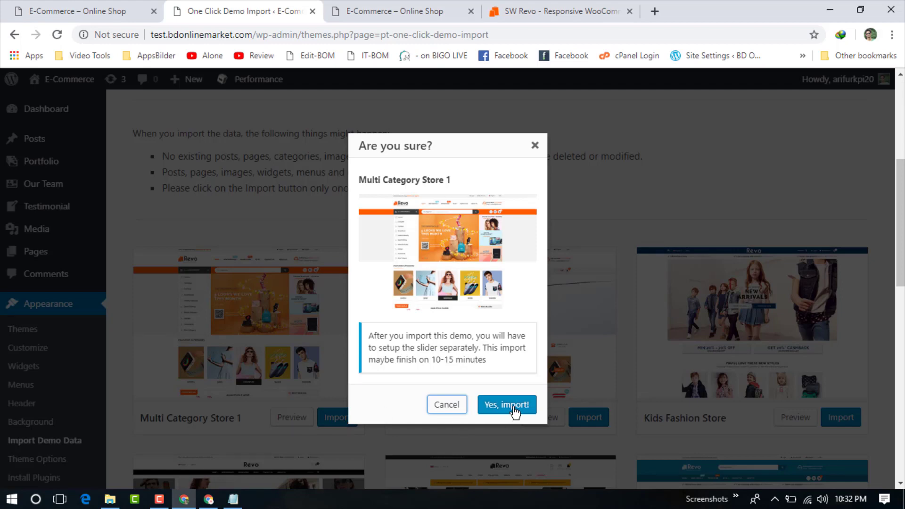
left_click(505, 405)
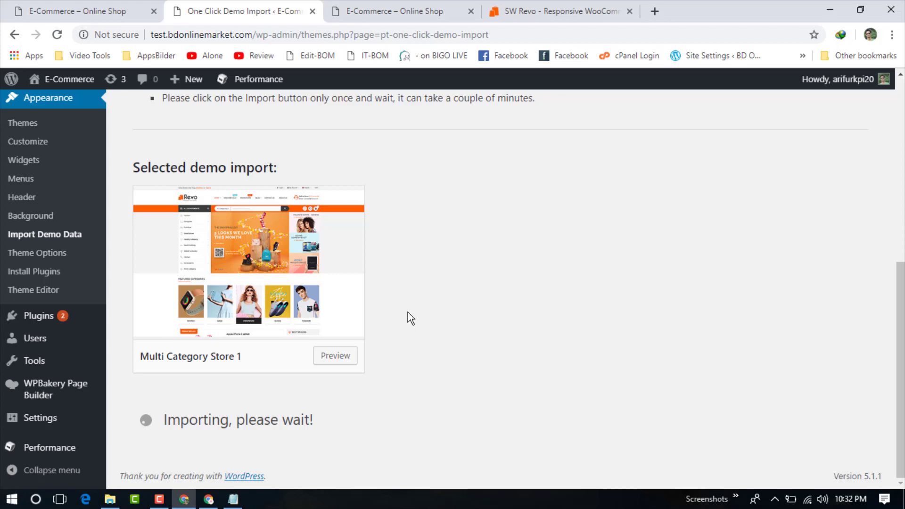
mouse_move(346, 321)
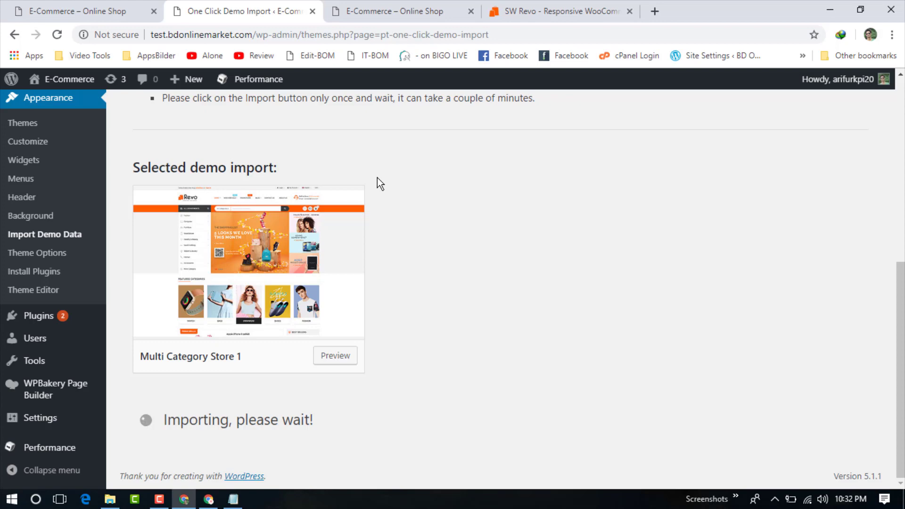
mouse_move(387, 225)
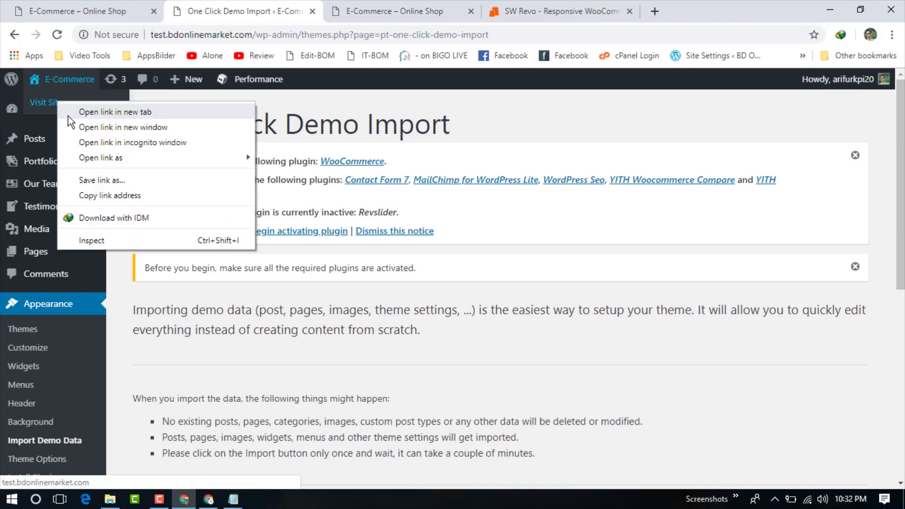
Step: View the live test site's Revo storefront in a new tab, then return to Installed Plugins
left_click(557, 12)
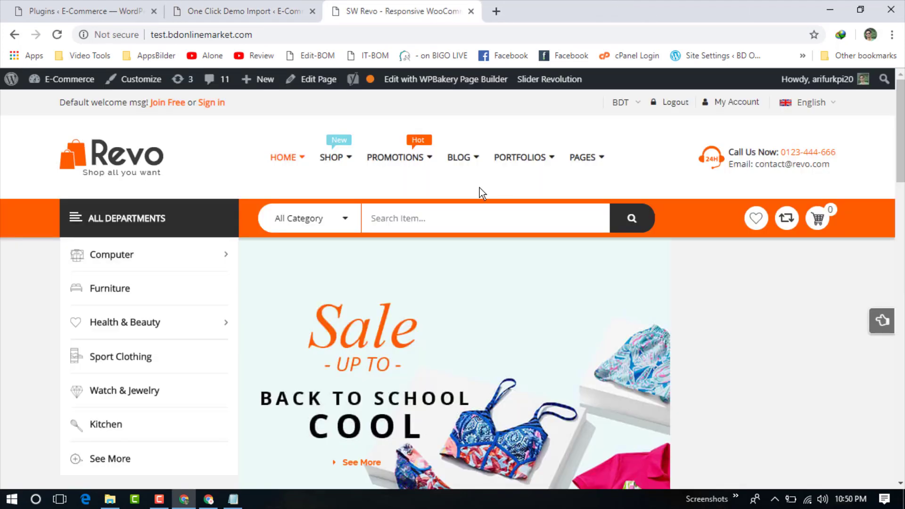
mouse_move(19, 198)
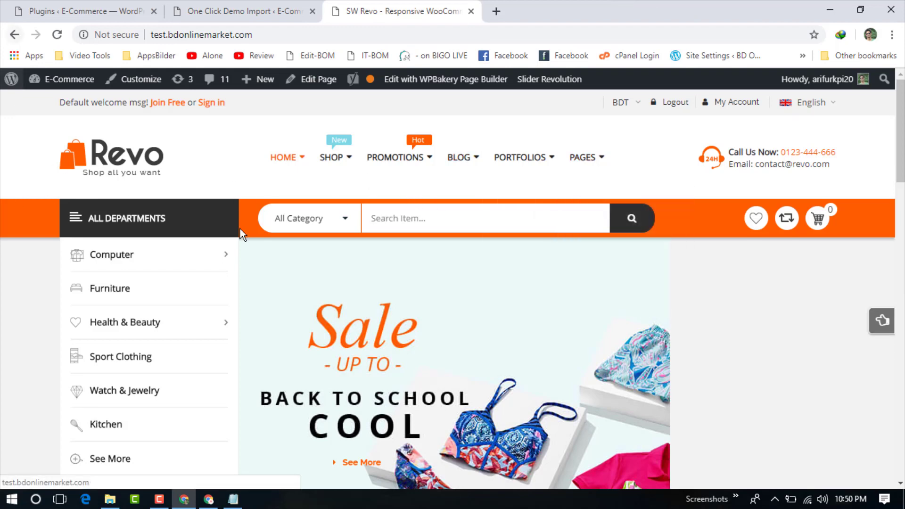
mouse_move(499, 296)
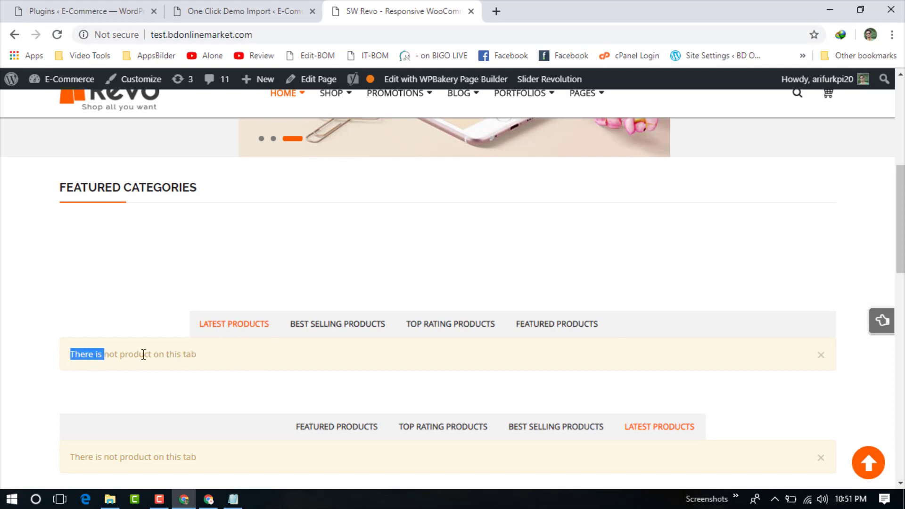
scroll("down", 3)
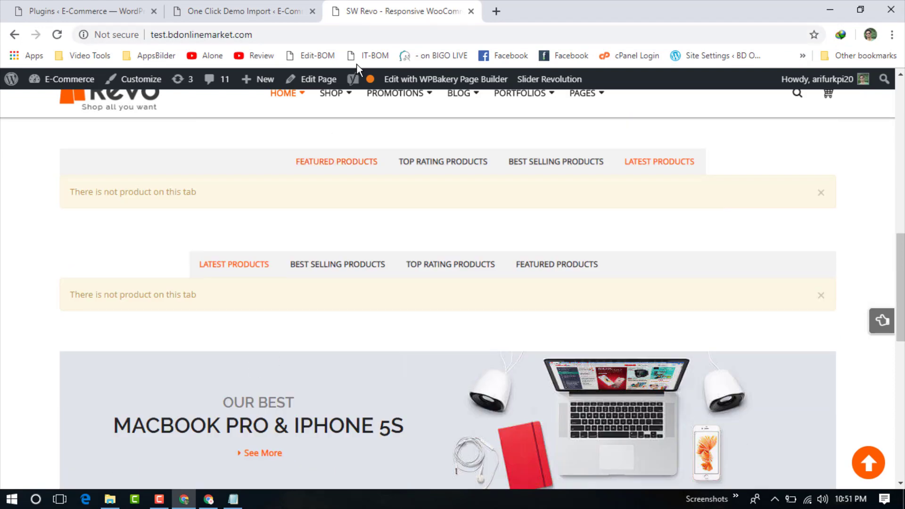
left_click(87, 11)
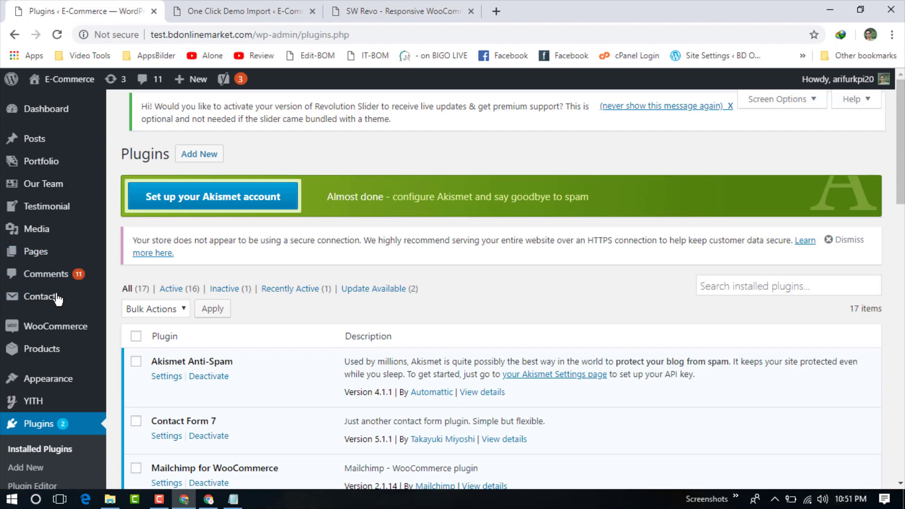
Step: Check Products, see 'That's it, all done!' in One Click Demo Import, then view demo.wpthemego.com
left_click(42, 348)
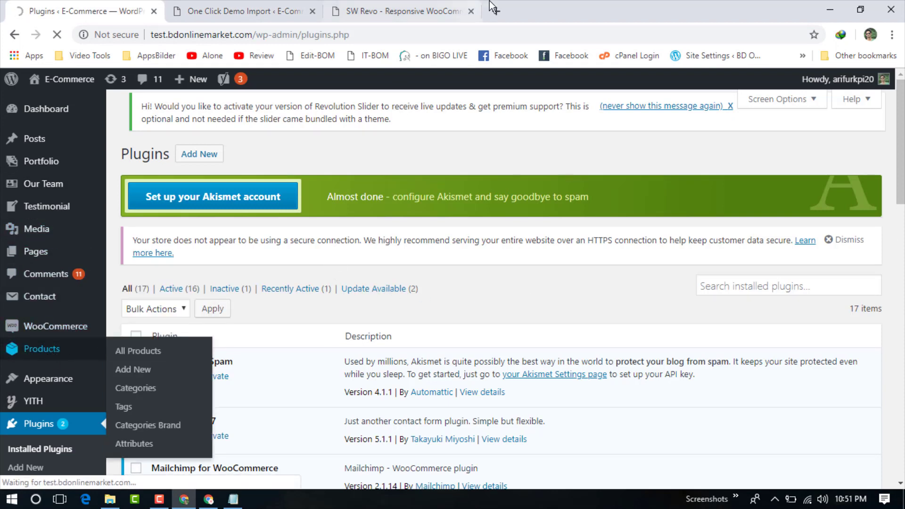
left_click(397, 11)
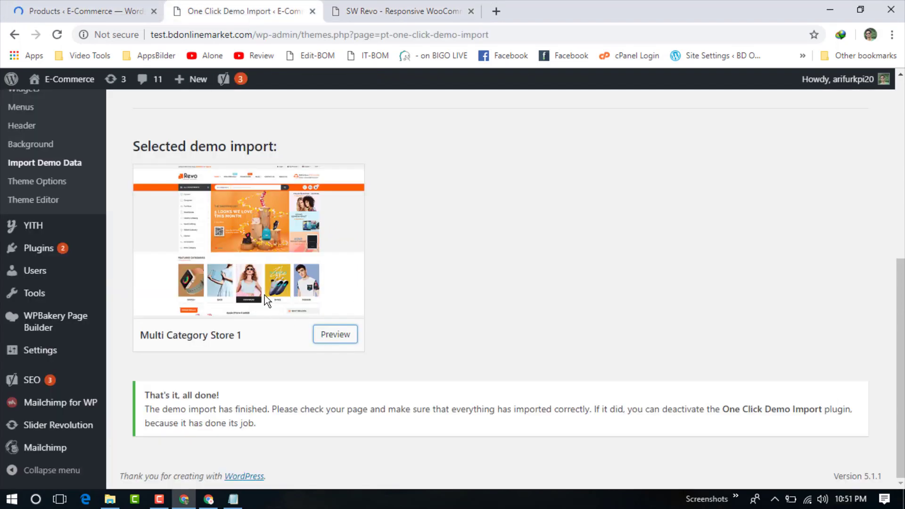
left_click(335, 334)
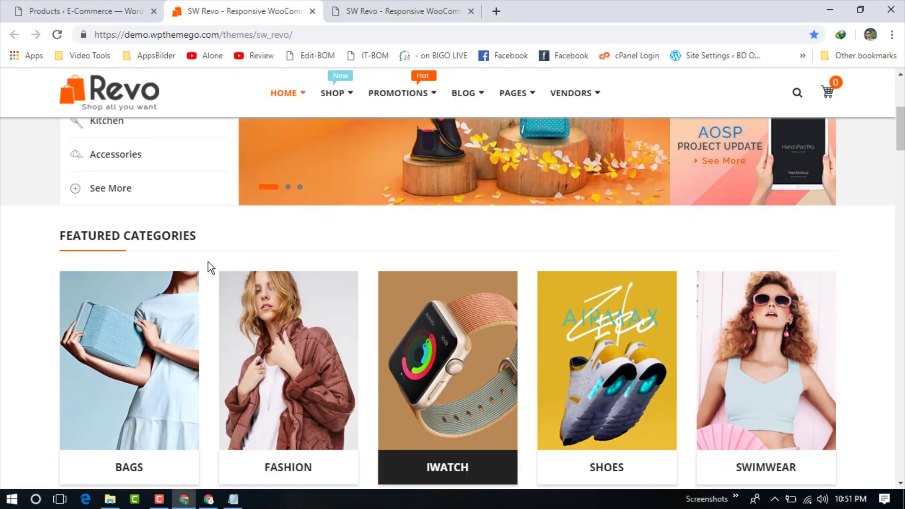
Step: Browse the official Revo demo's product sections, then return to test.bdonlinemarket.com
scroll("down", 3)
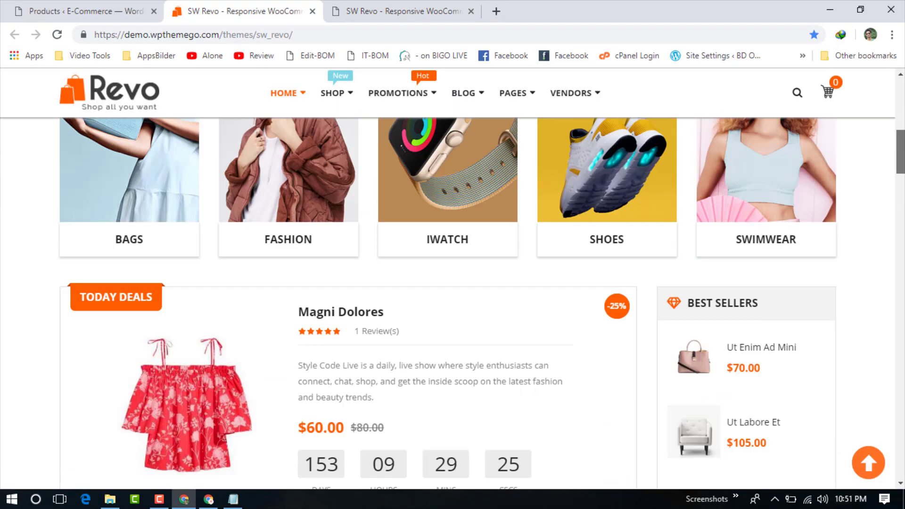
scroll("down", 3)
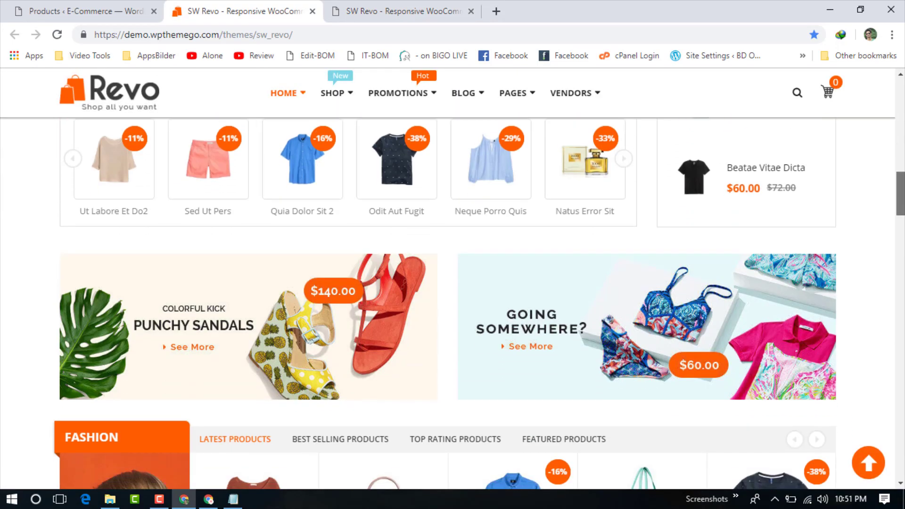
scroll("down", 3)
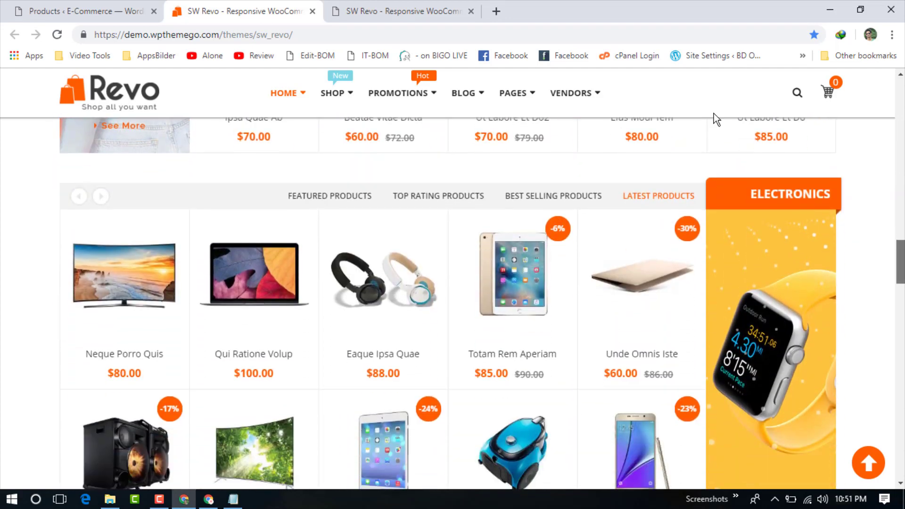
left_click(402, 11)
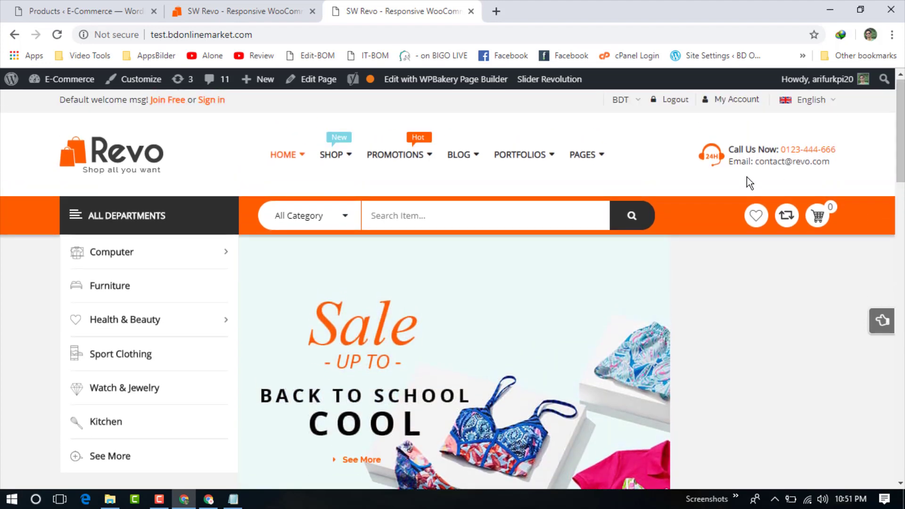
scroll("down", 3)
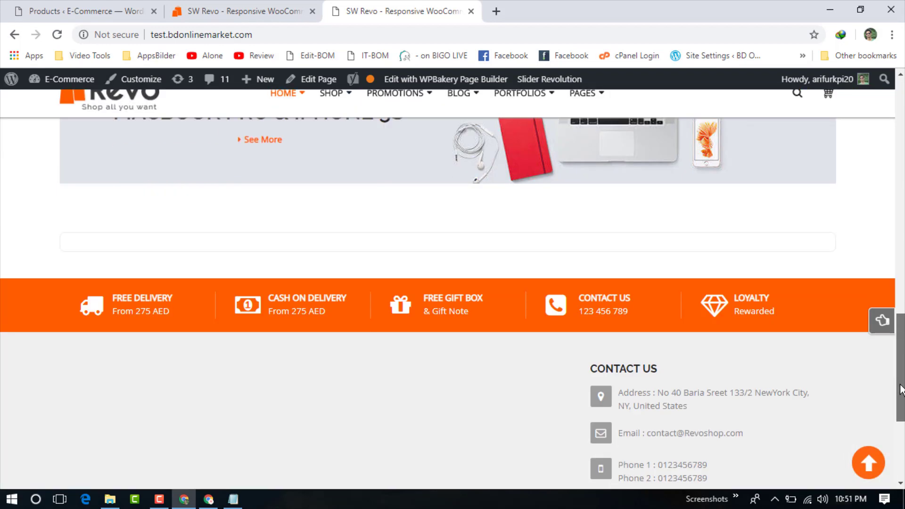
scroll("down", 3)
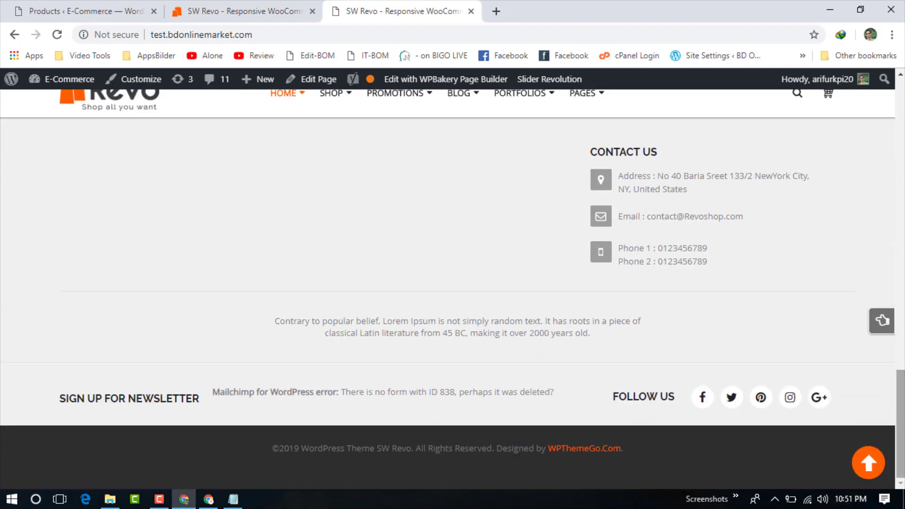
mouse_move(707, 422)
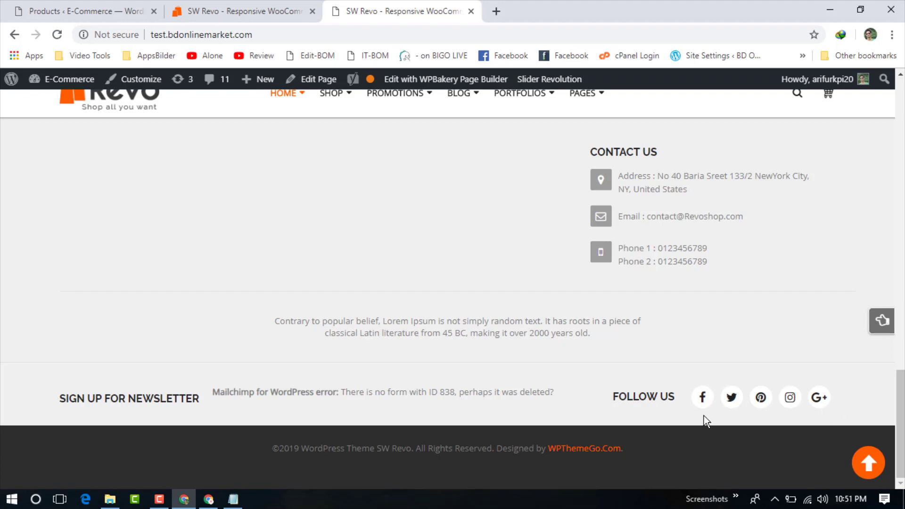
scroll("up", 3)
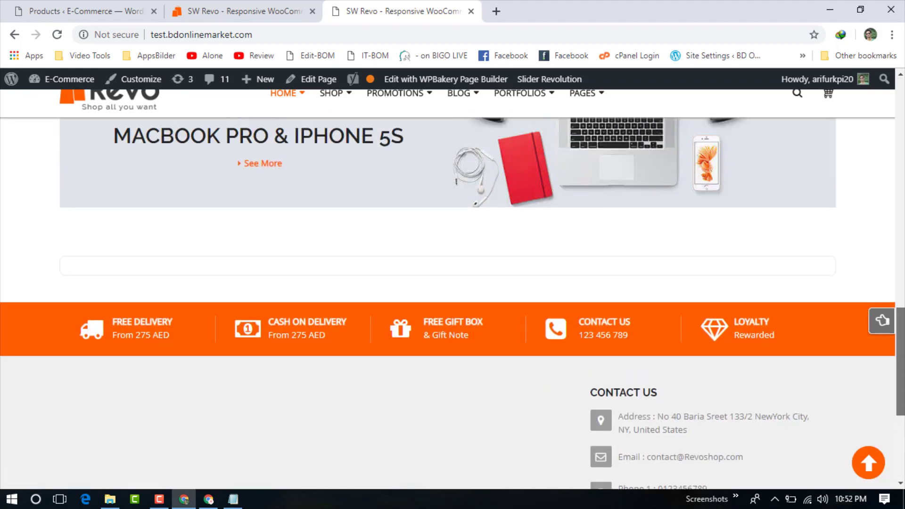
scroll("up", 3)
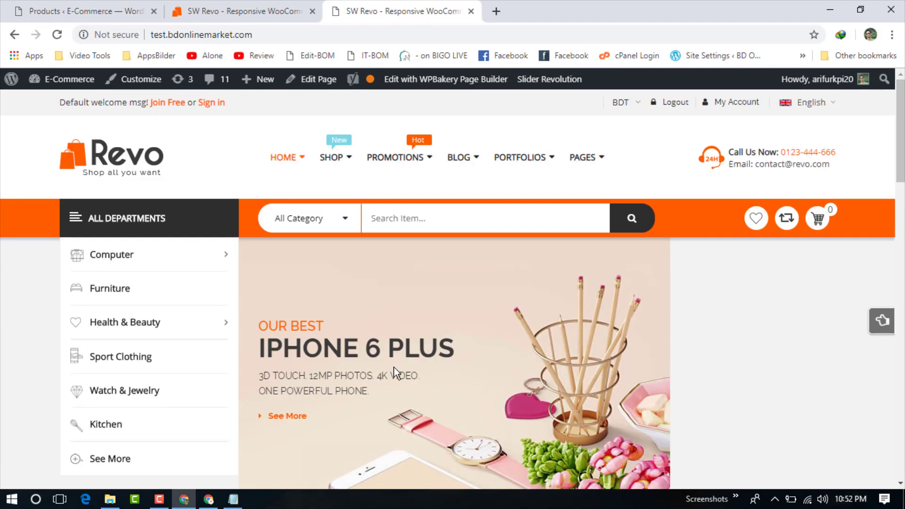
mouse_move(431, 373)
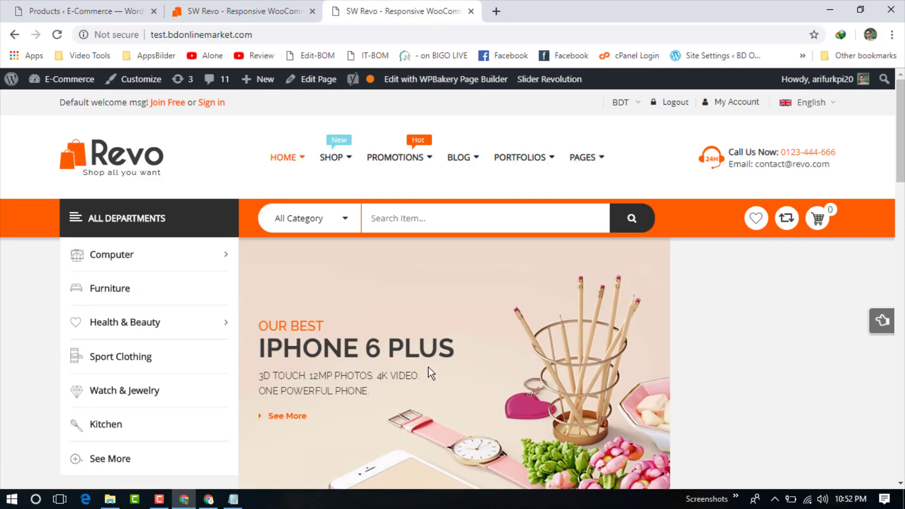